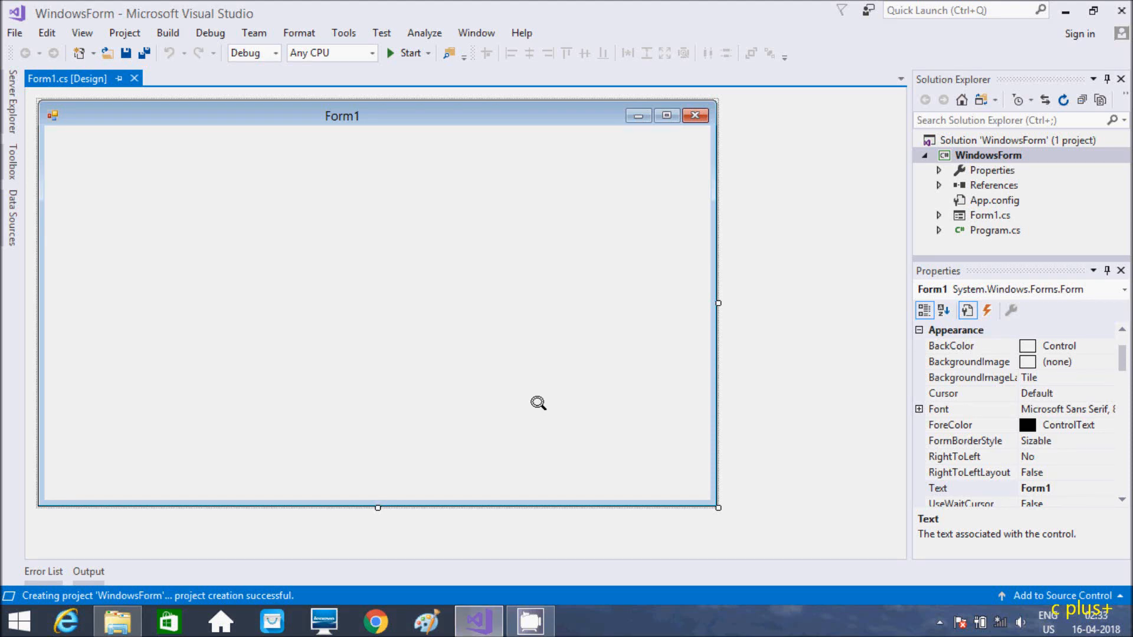
mouse_move(368, 304)
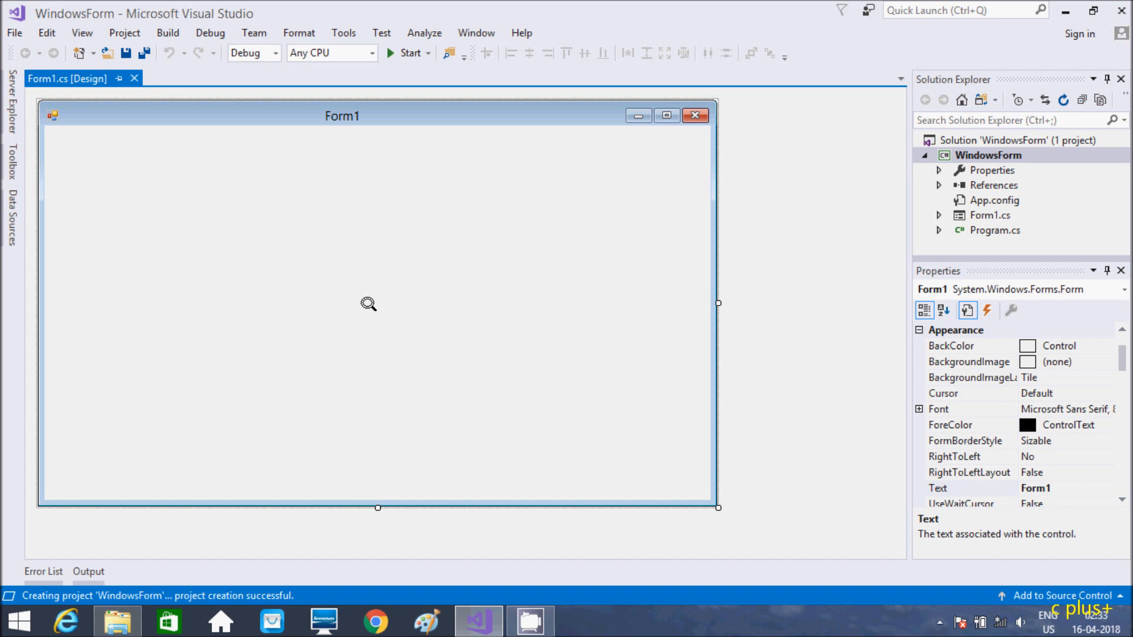
mouse_move(358, 303)
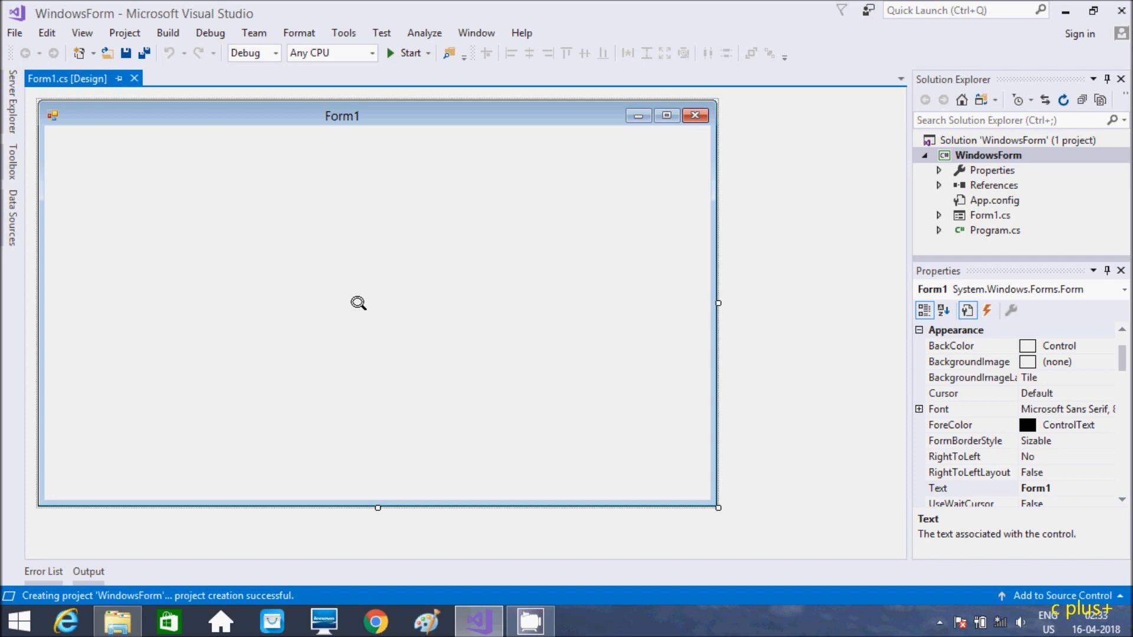
mouse_move(258, 289)
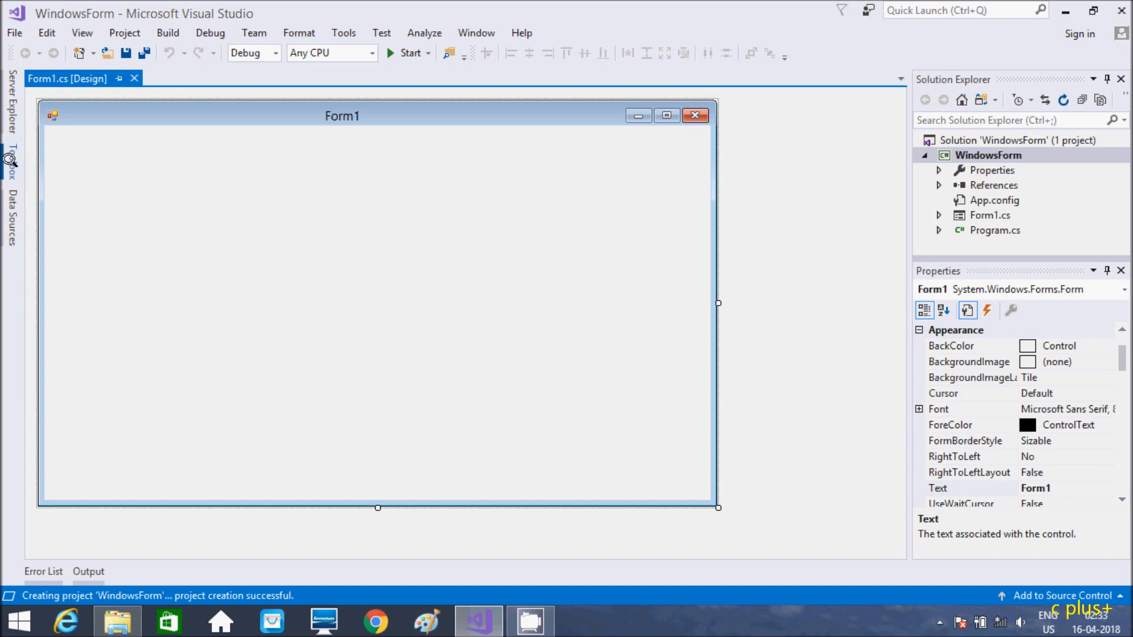
Step: Add three Label controls to Form1 and line up label1, label2, label3 vertically on the left
click(10, 159)
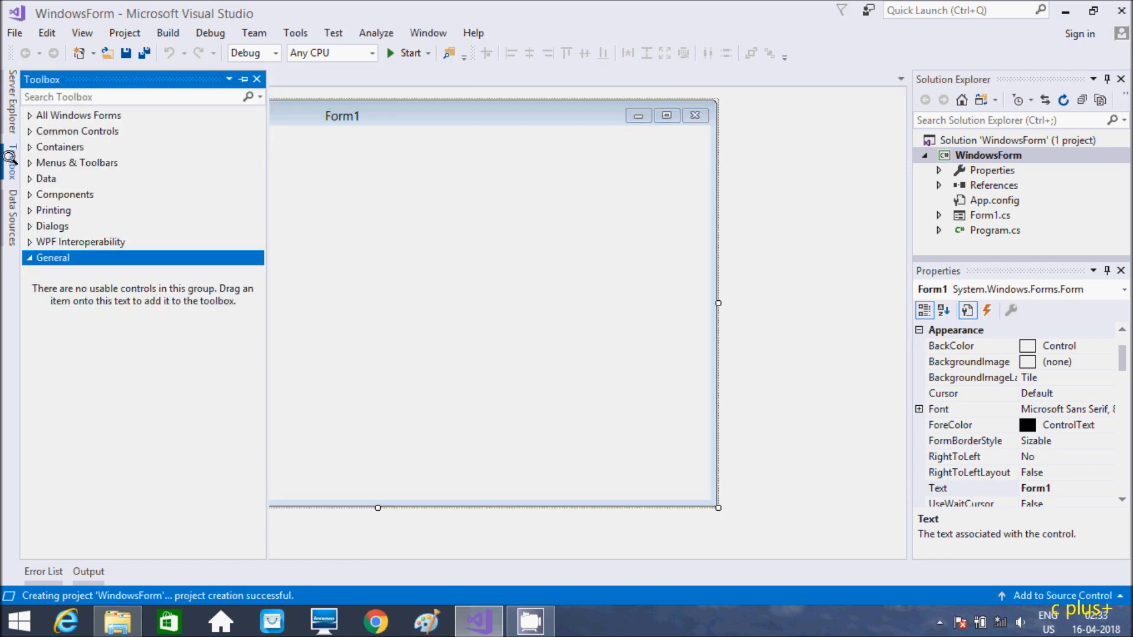
click(77, 131)
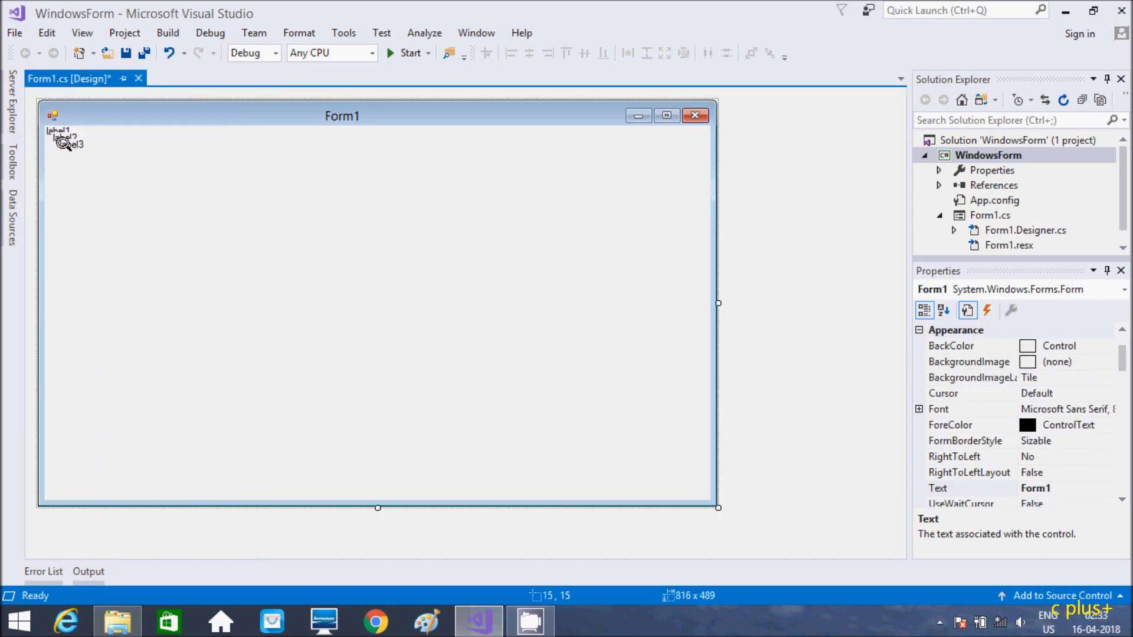
drag(68, 142, 180, 297)
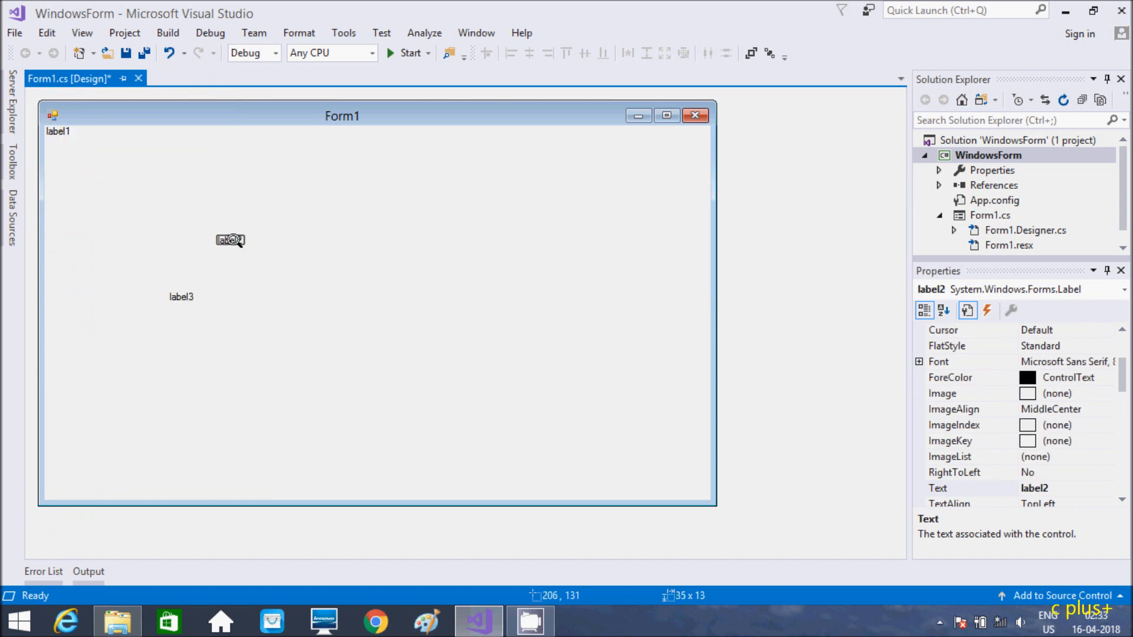
drag(229, 239, 182, 238)
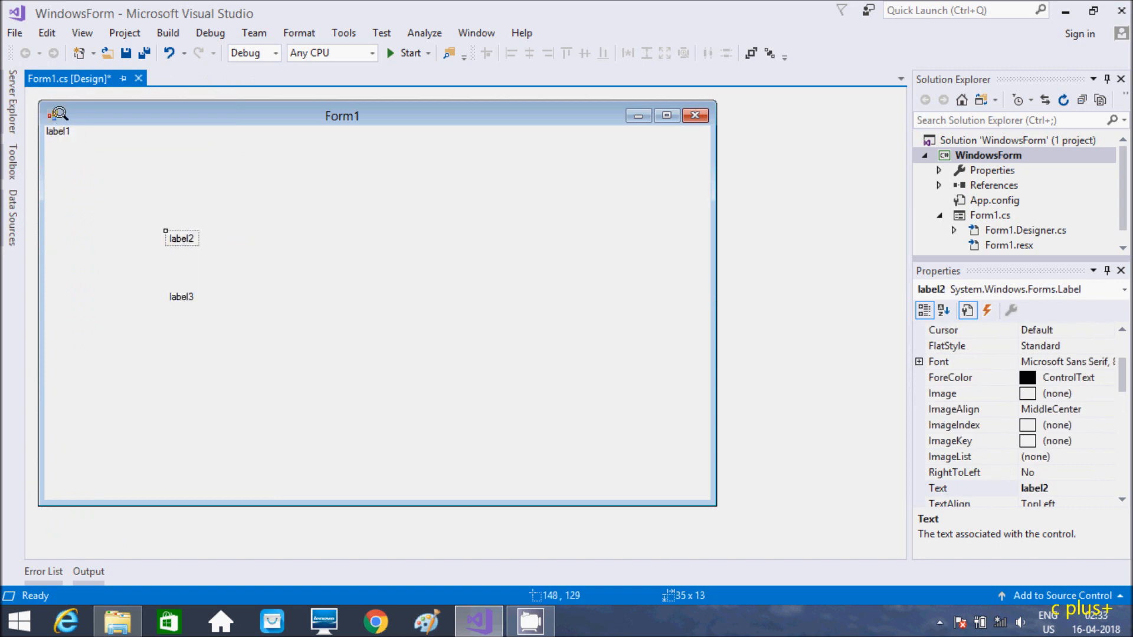
drag(58, 131, 180, 169)
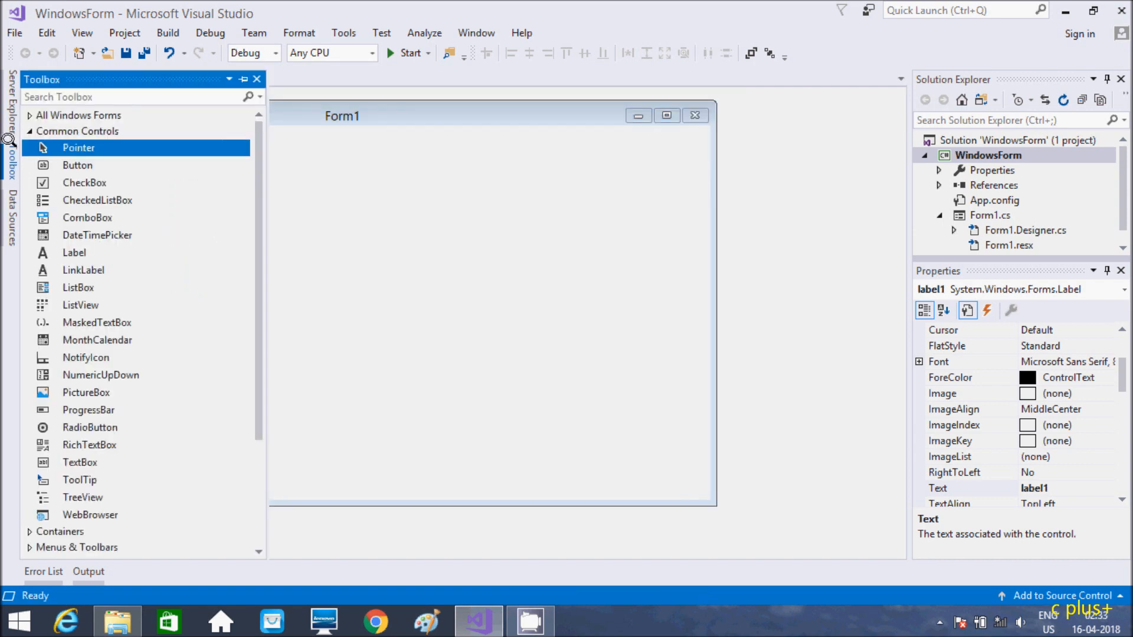
mouse_move(96, 340)
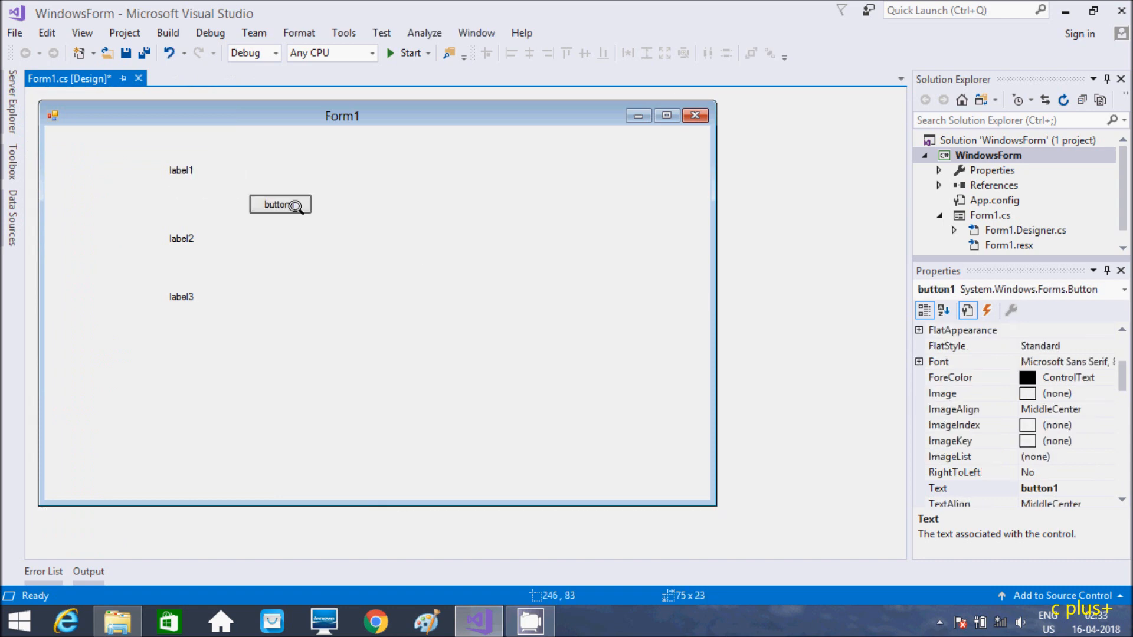
Step: Move button1 beside label2 and stretch it wider and taller into a large rectangle
drag(281, 205, 341, 242)
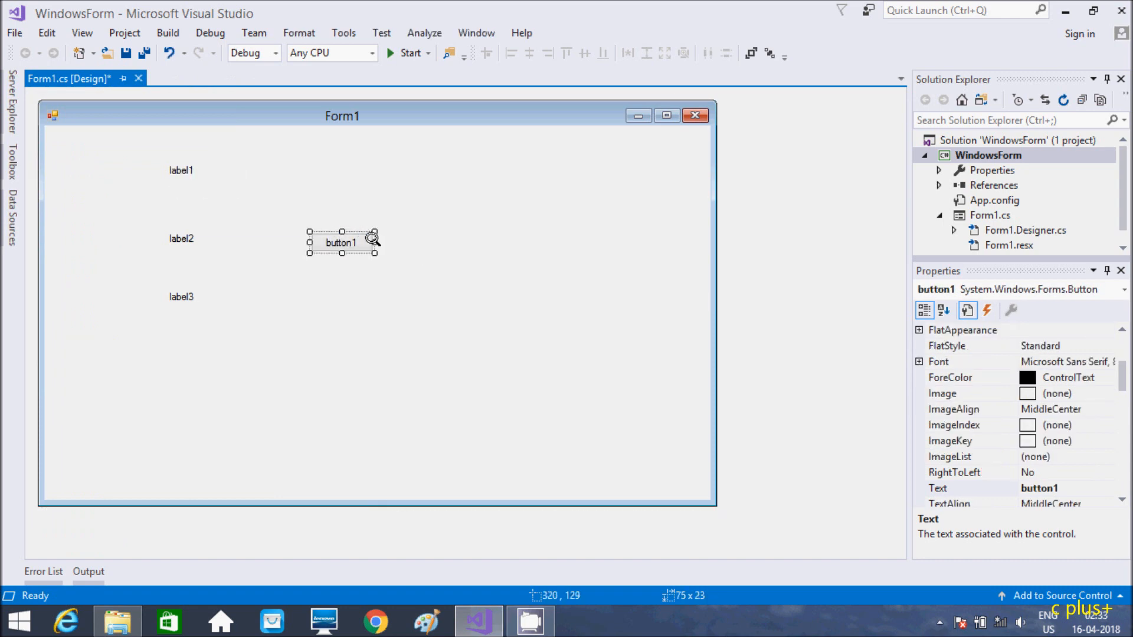
drag(373, 242, 457, 241)
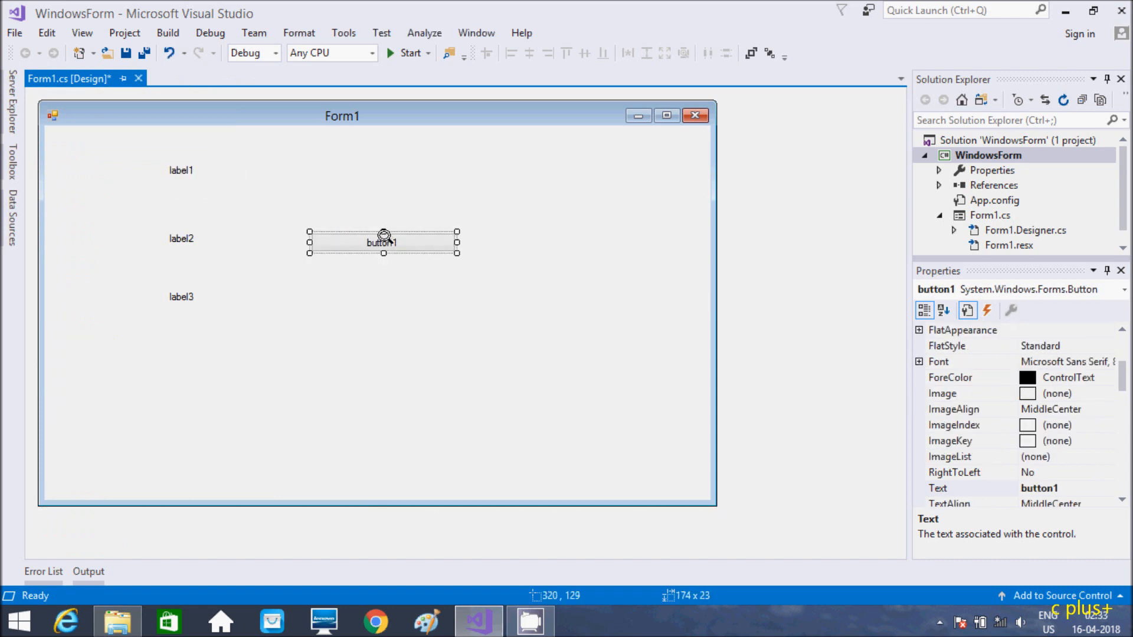
drag(384, 235, 377, 191)
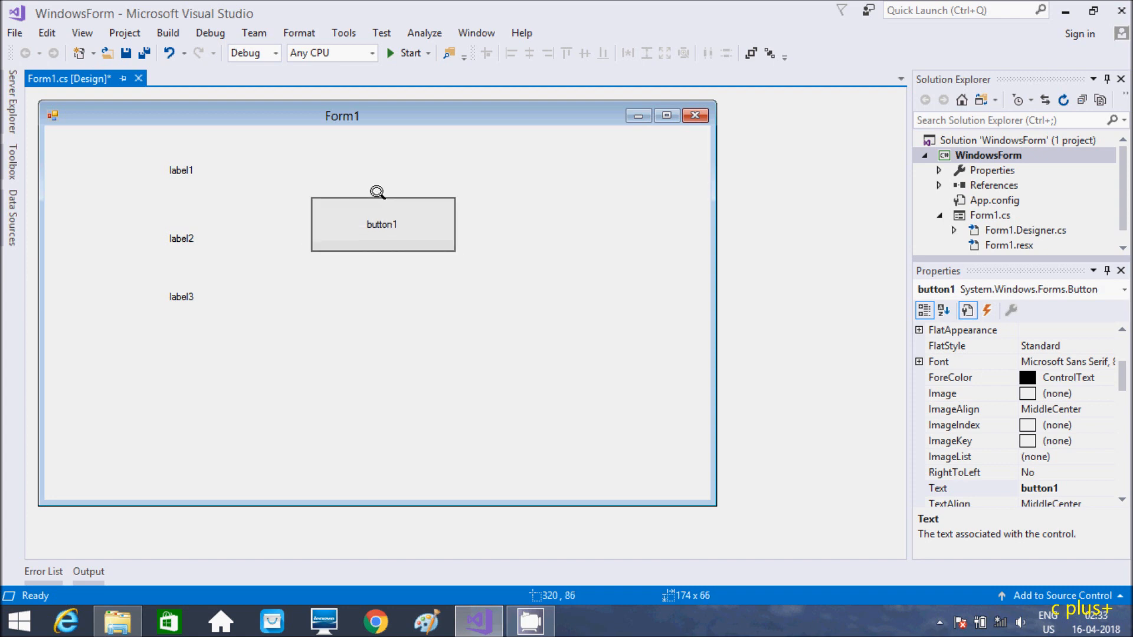
click(382, 224)
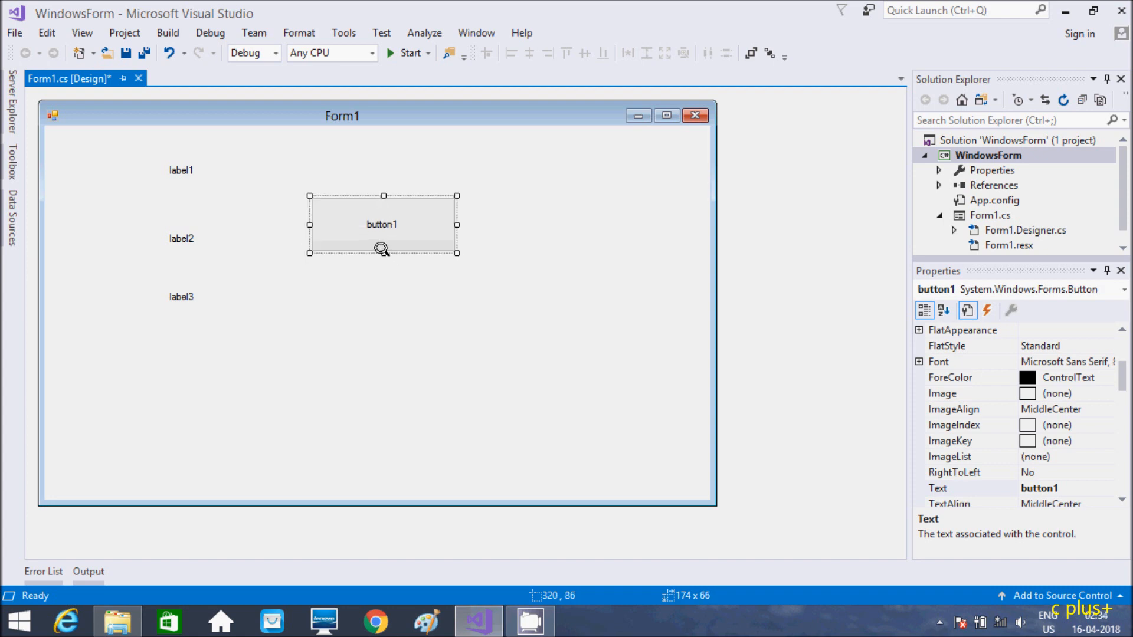
drag(383, 251, 383, 261)
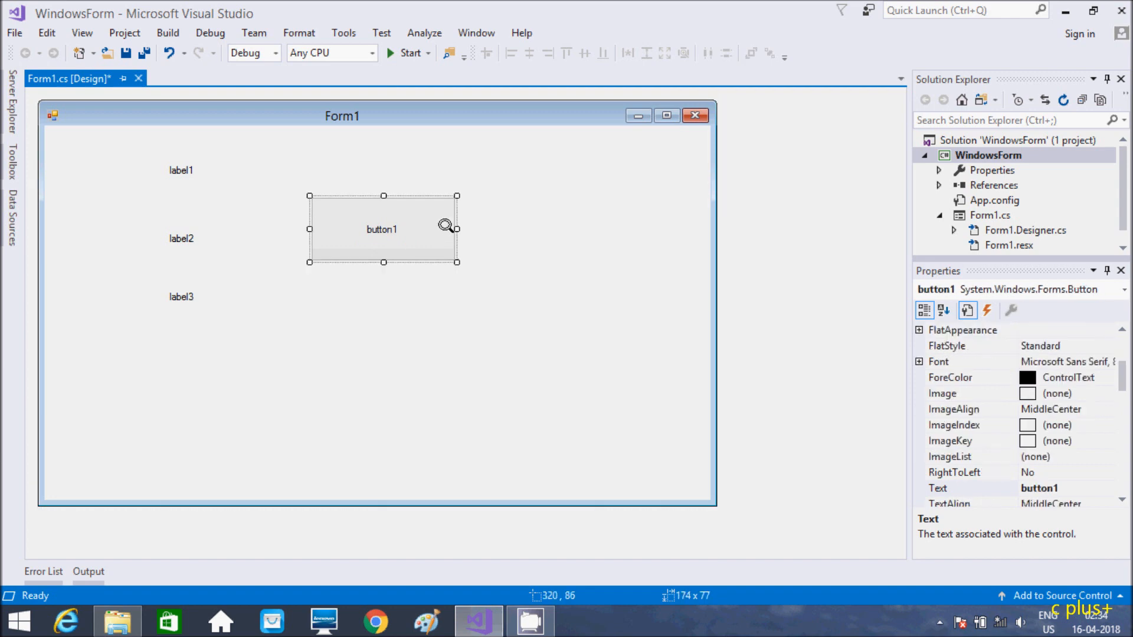
drag(457, 229, 467, 229)
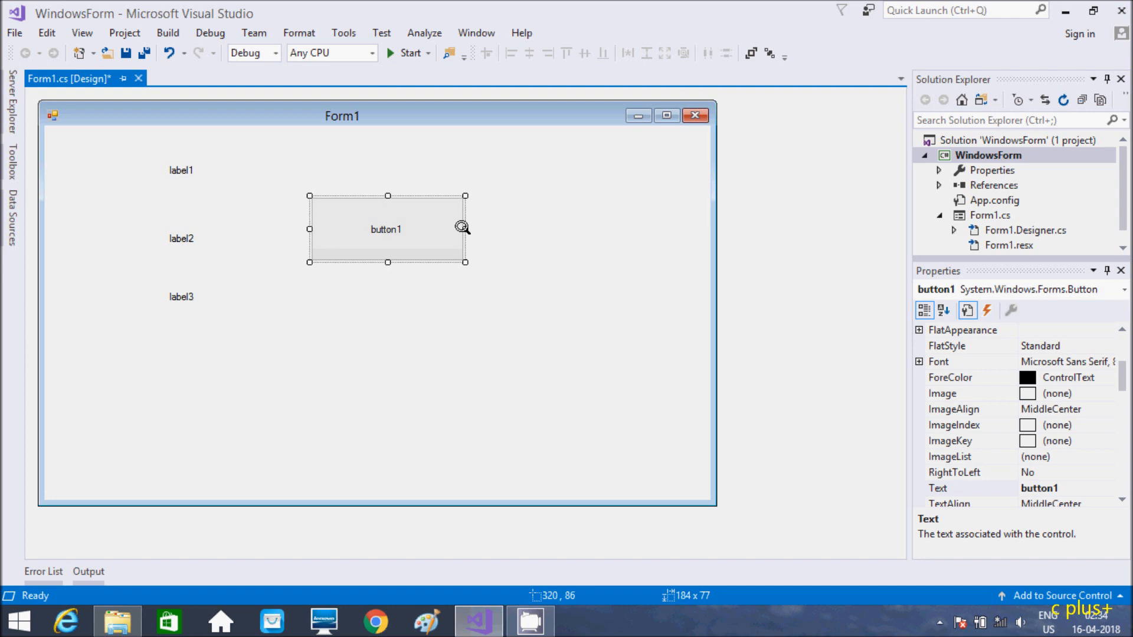
mouse_move(371, 218)
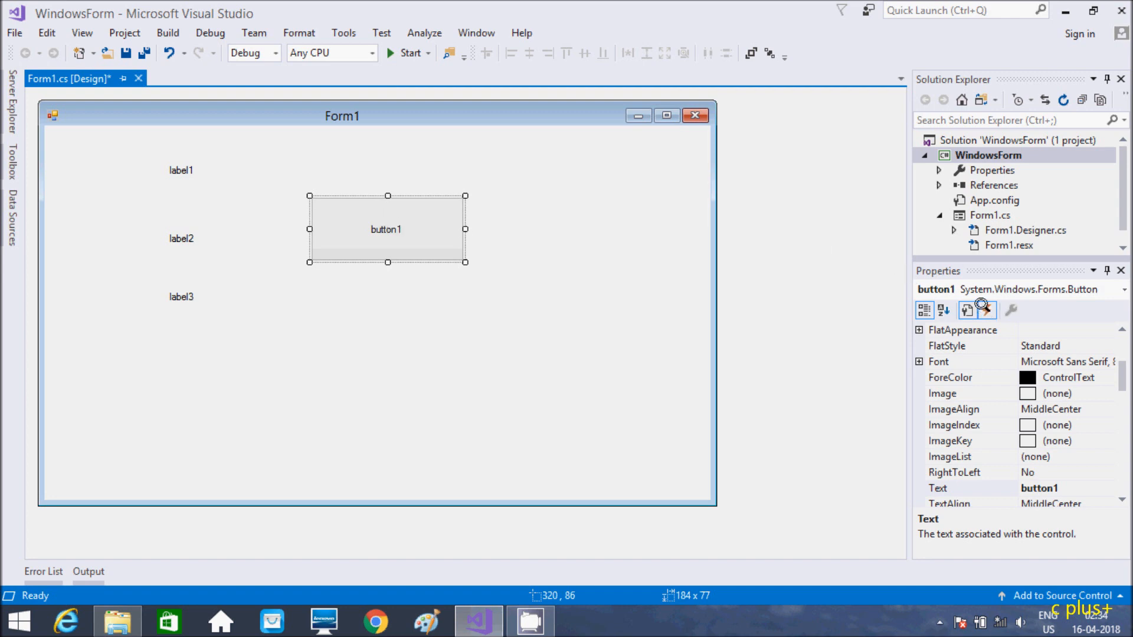
Step: Create button1_MouseMove from the MouseMove entry in button1's Properties events list
click(985, 310)
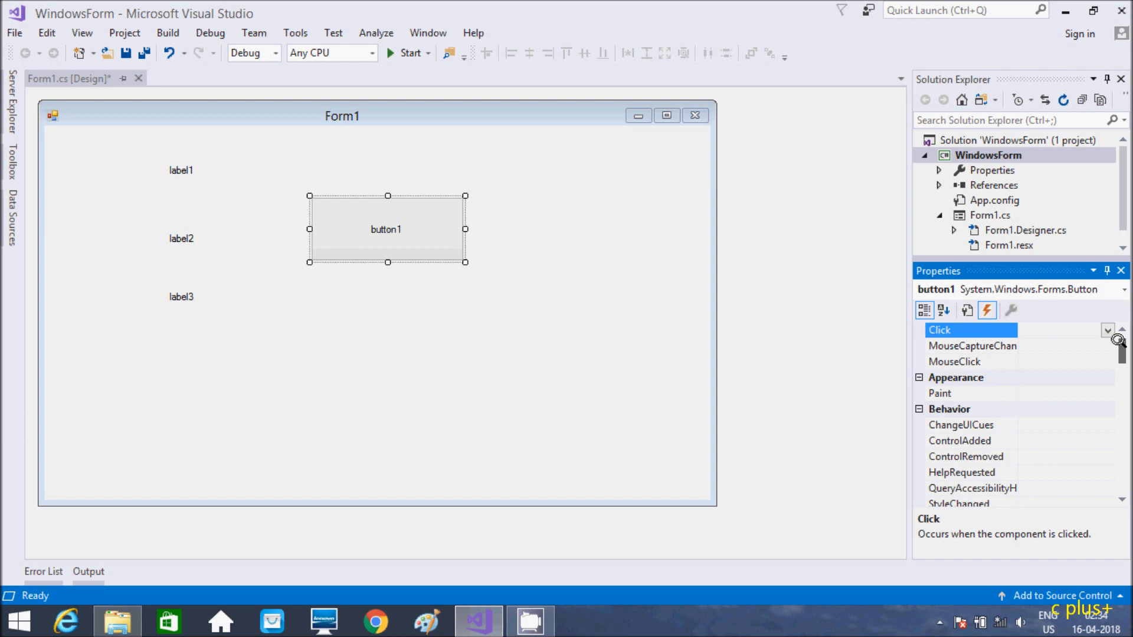
scroll(down, 3)
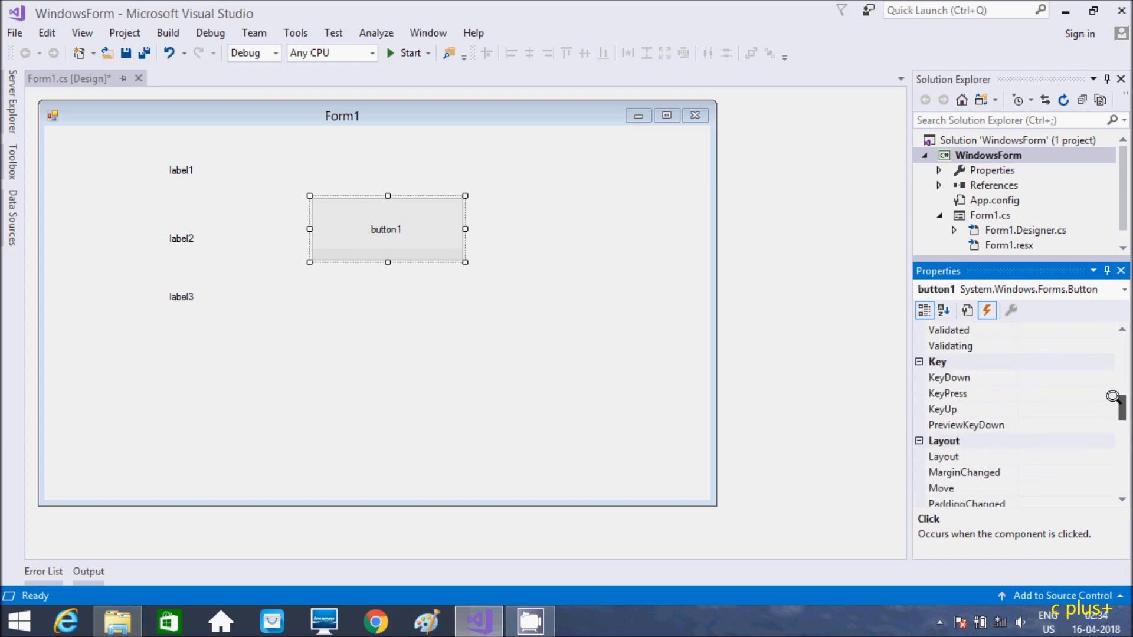
scroll(down, 3)
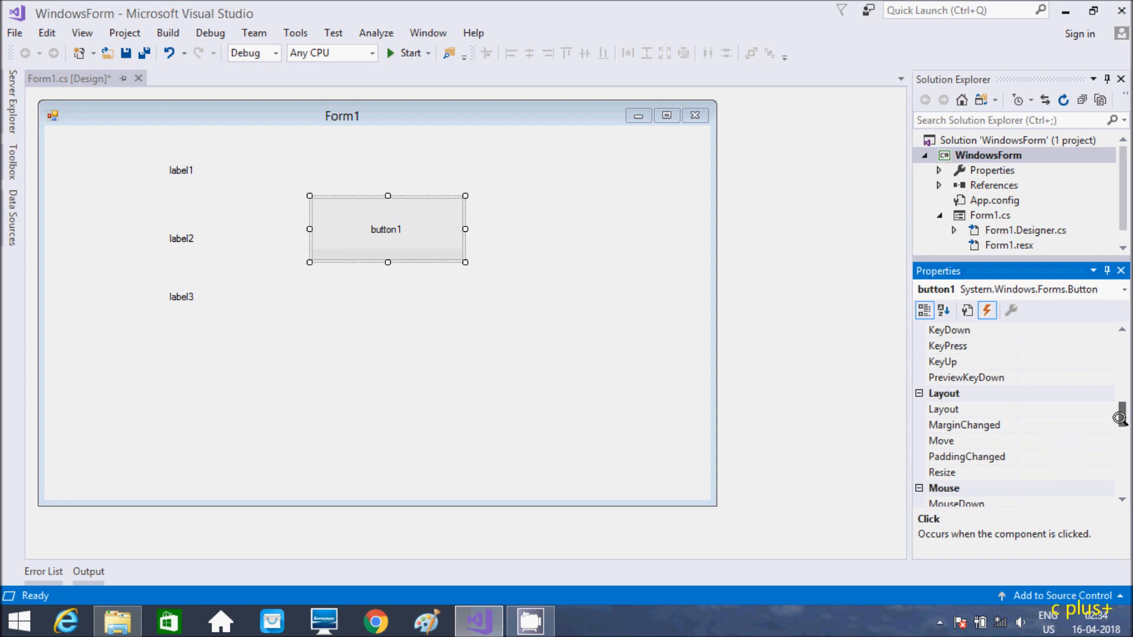
scroll(down, 3)
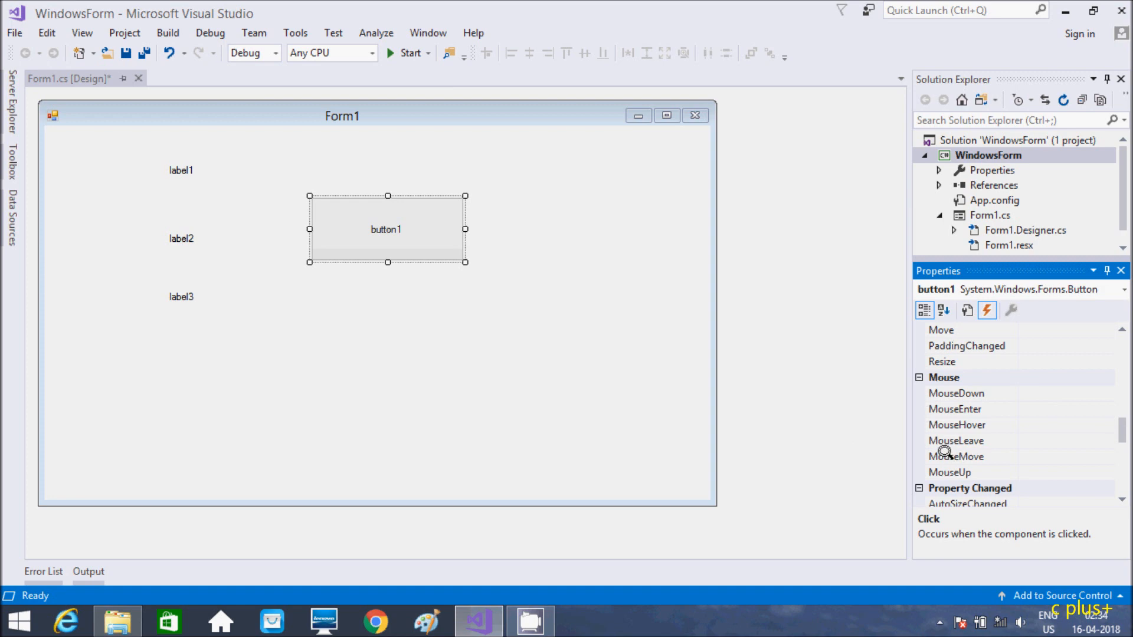
double_click(955, 456)
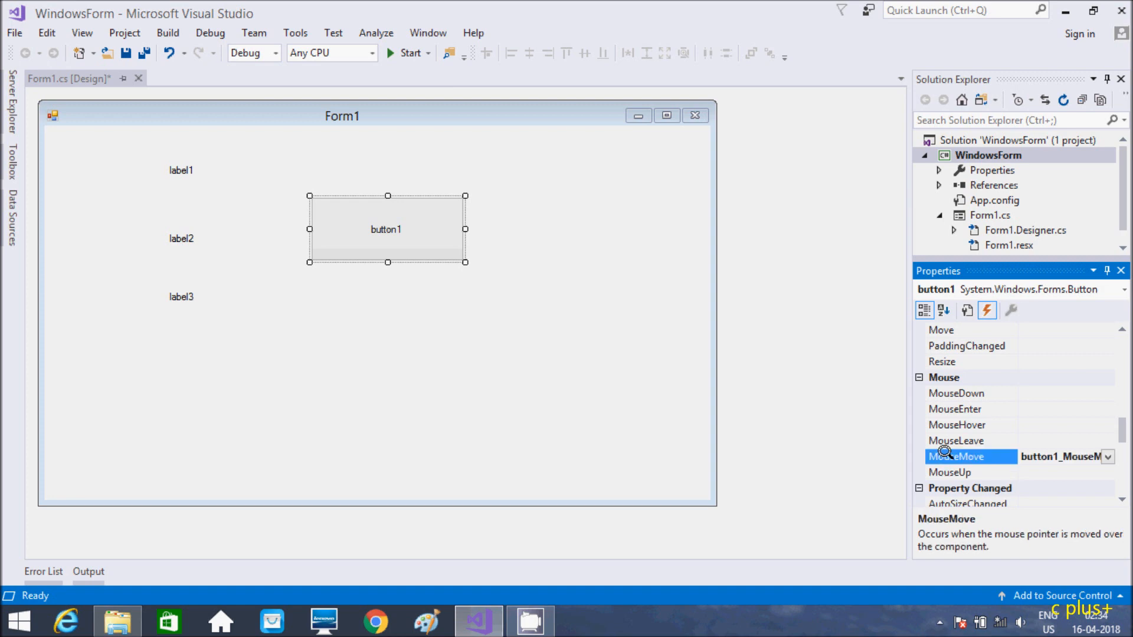
Step: Write int R = e.X % 255; as the first statement of button1_MouseMove
double_click(955, 456)
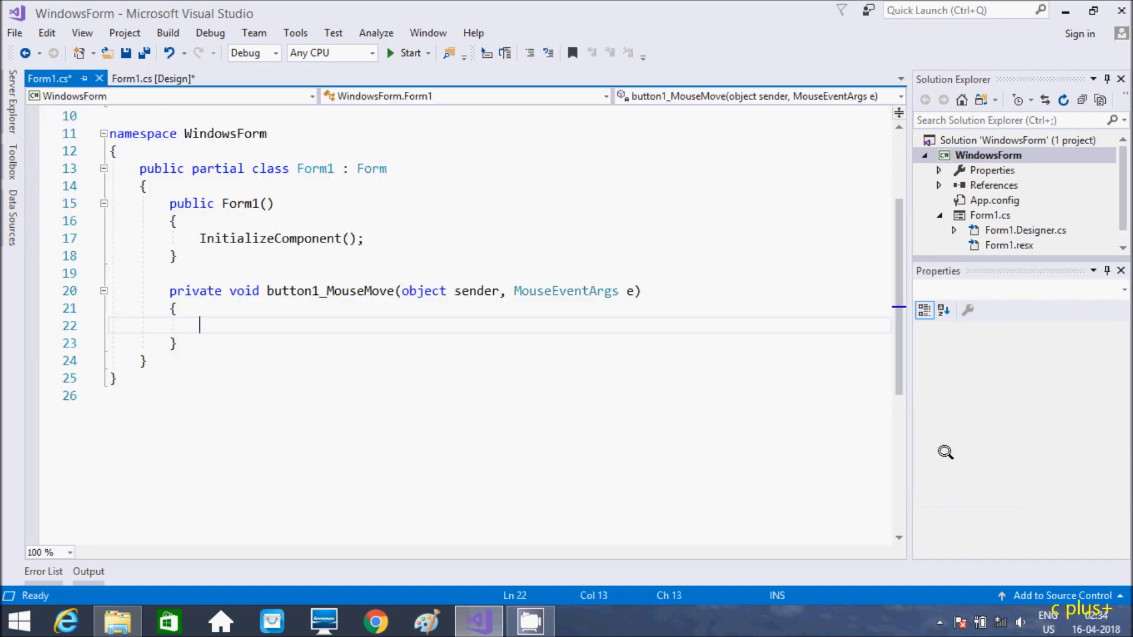
mouse_move(226, 325)
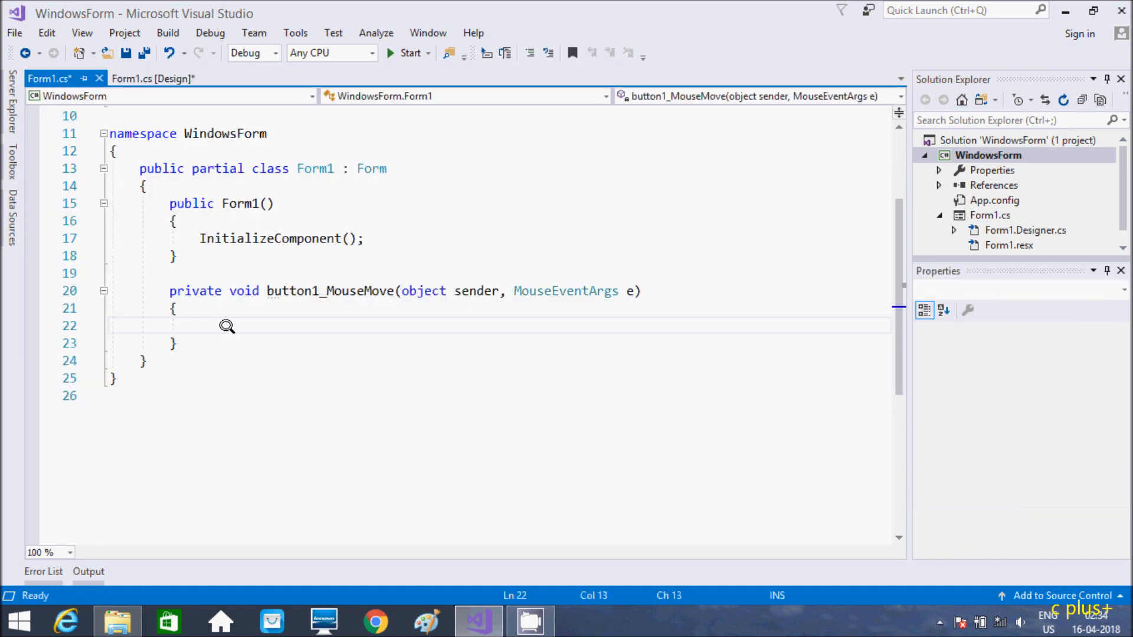
text(in)
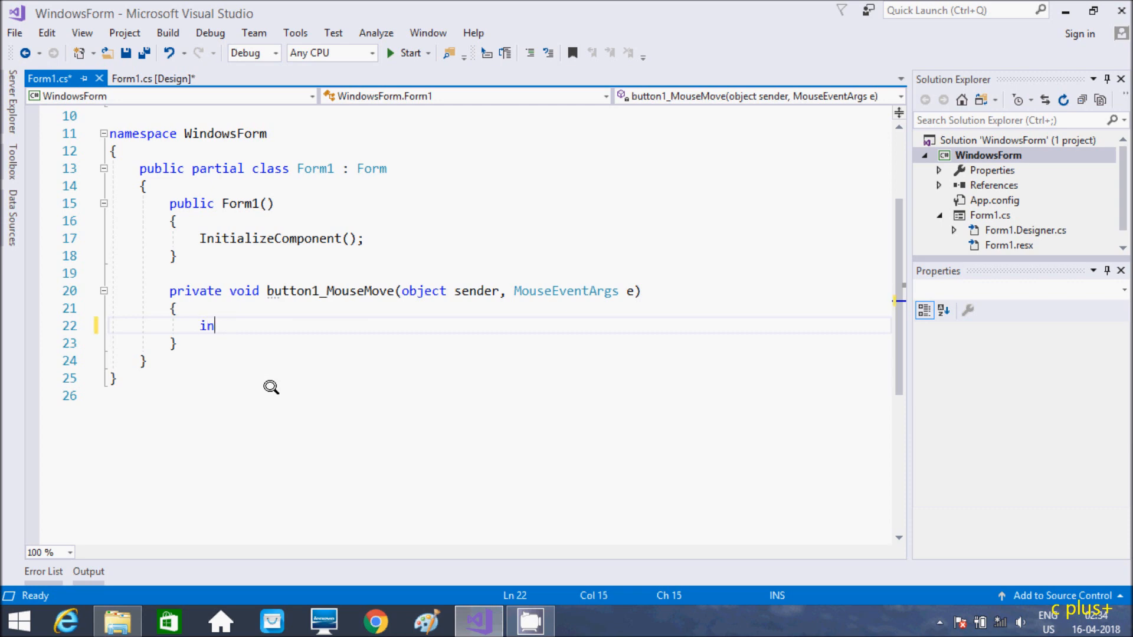
text(t R)
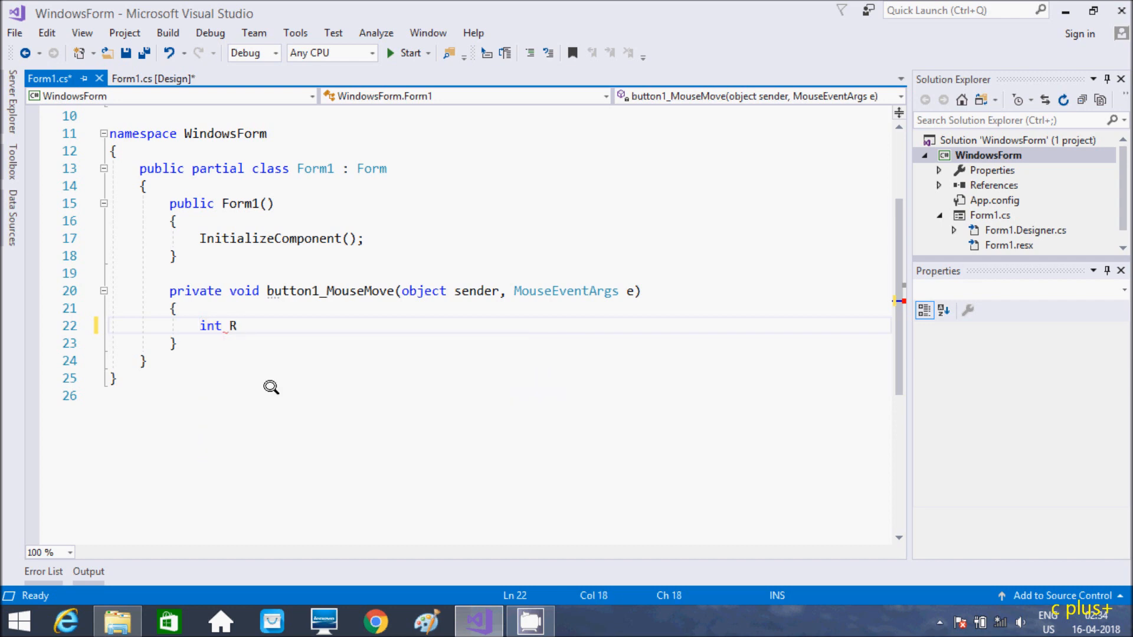
text(=e)
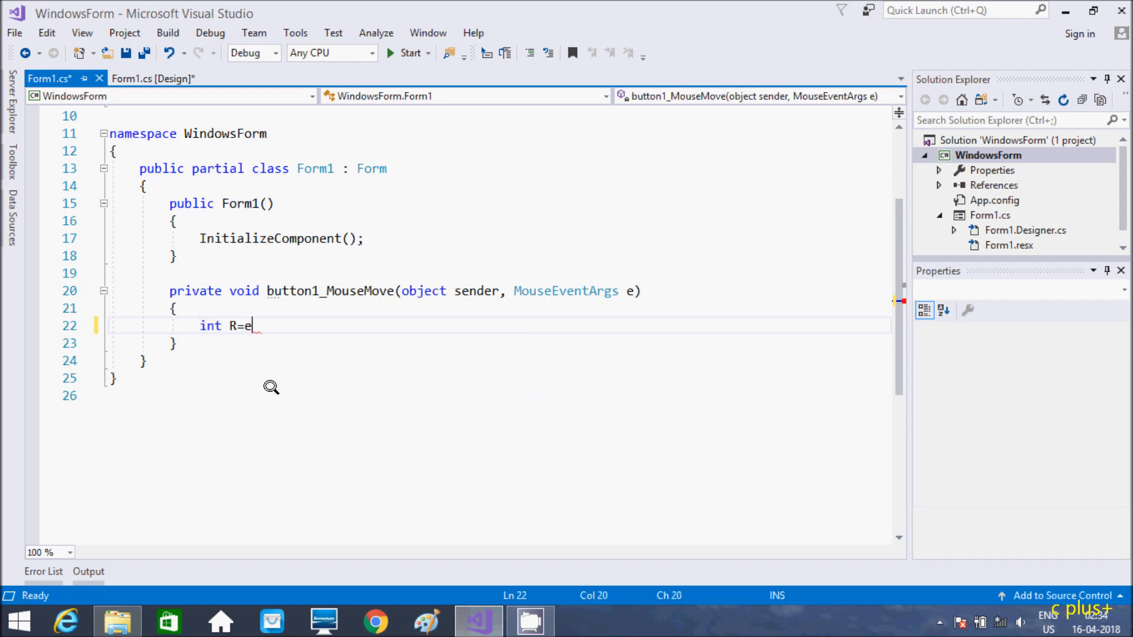
text(e)
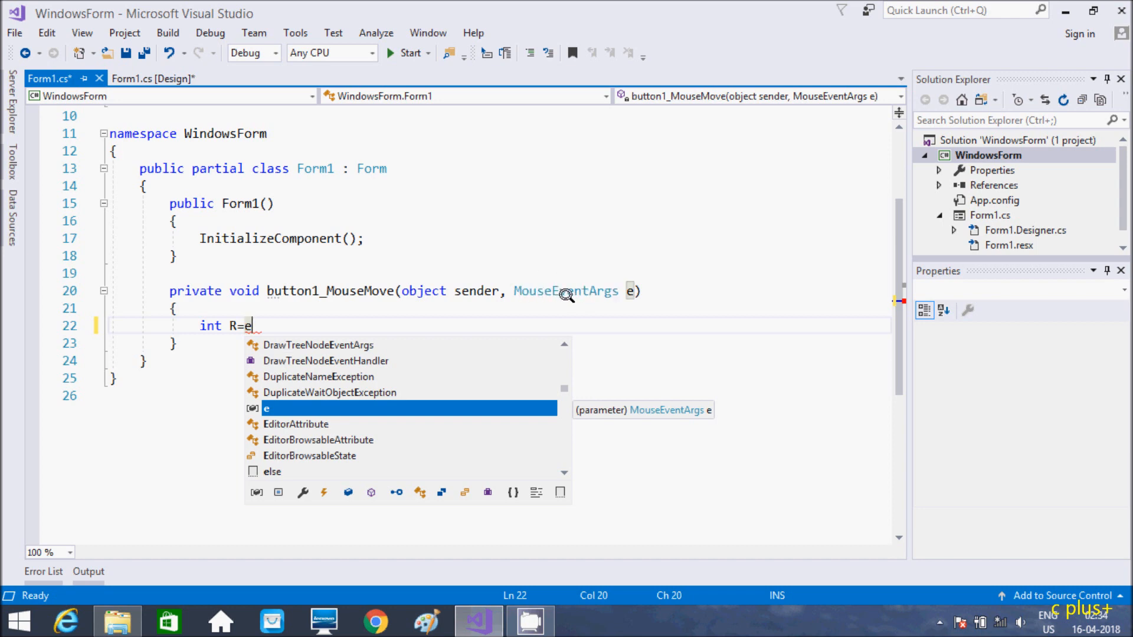
mouse_move(628, 295)
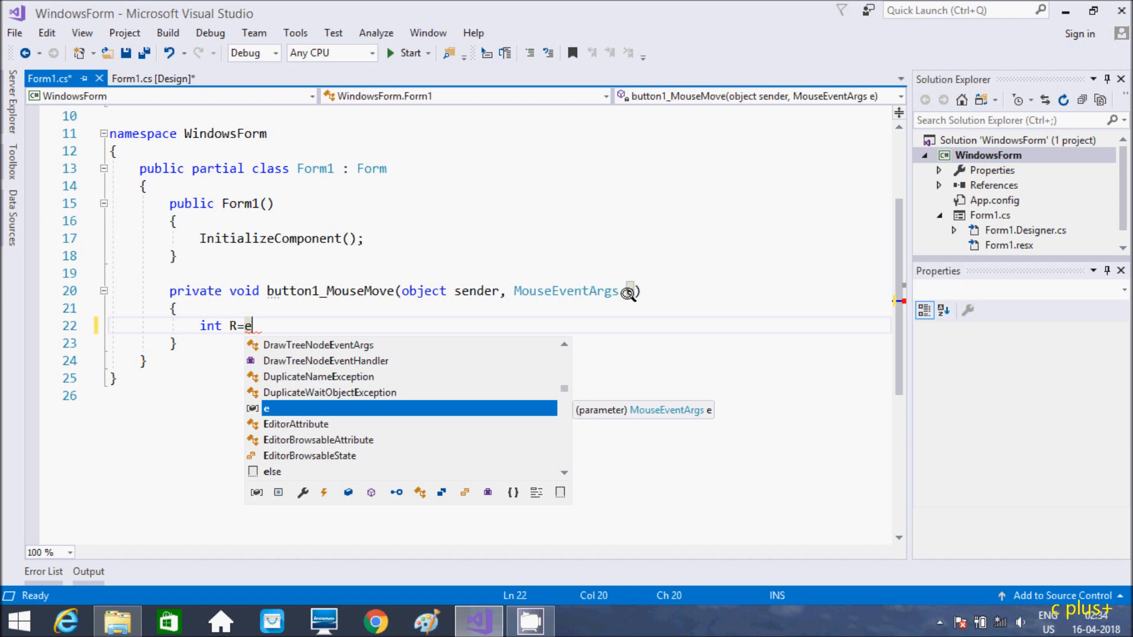
mouse_move(631, 290)
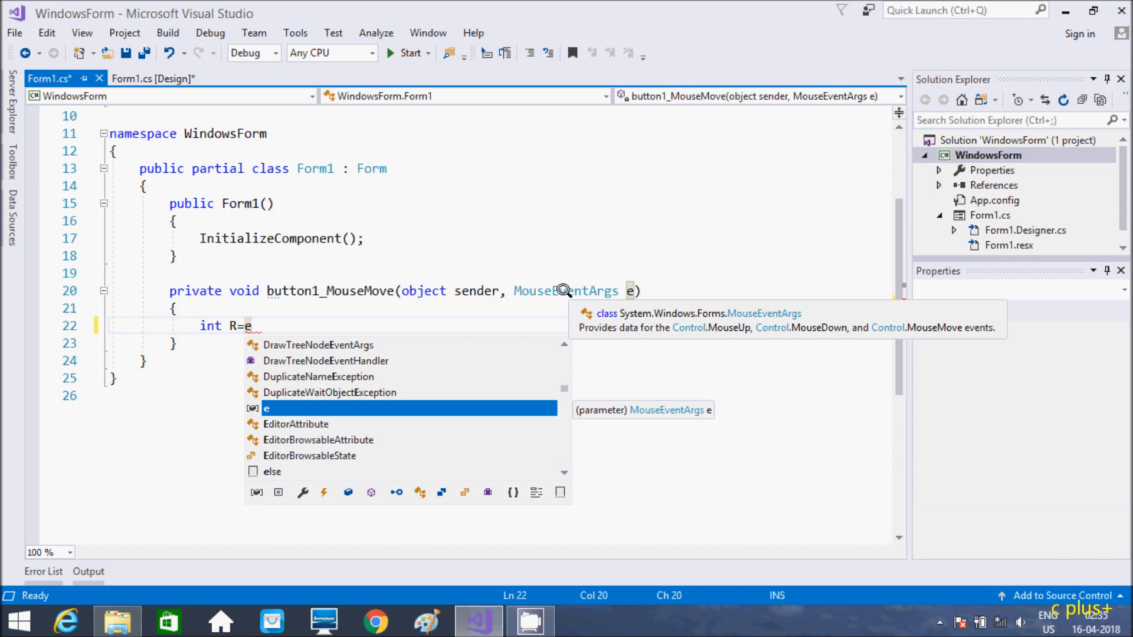
mouse_move(611, 279)
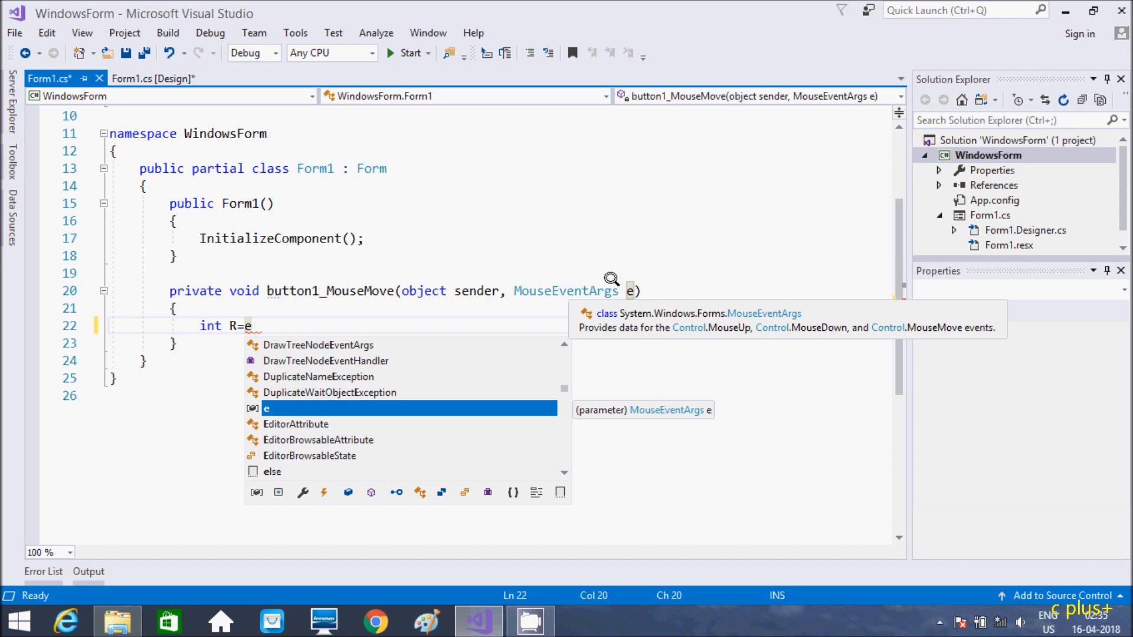
text(.)
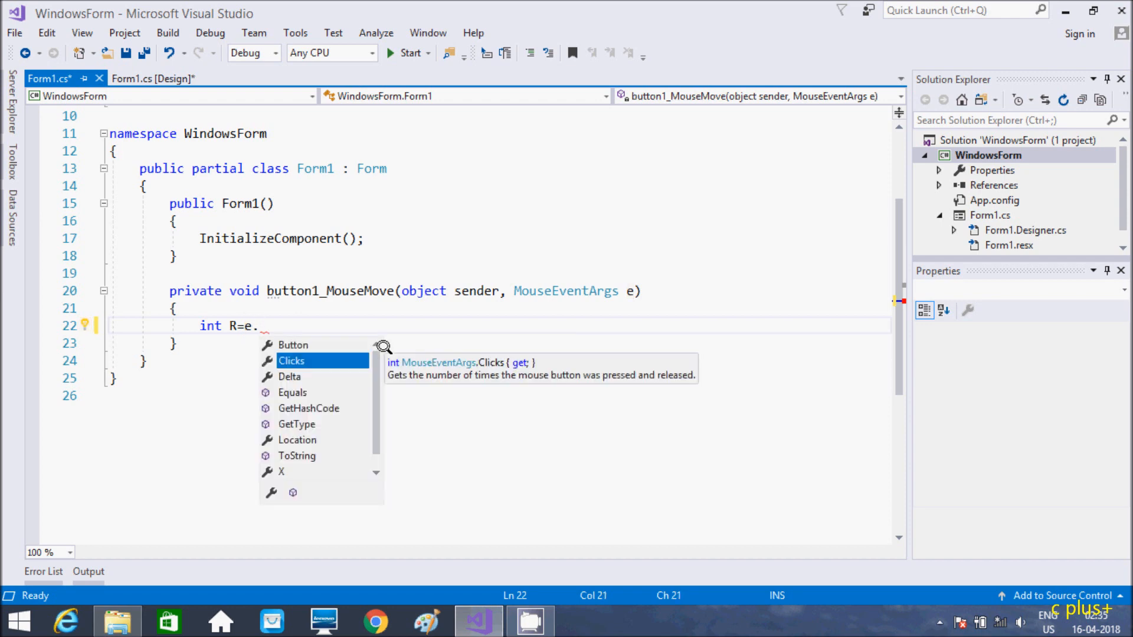
text(X)
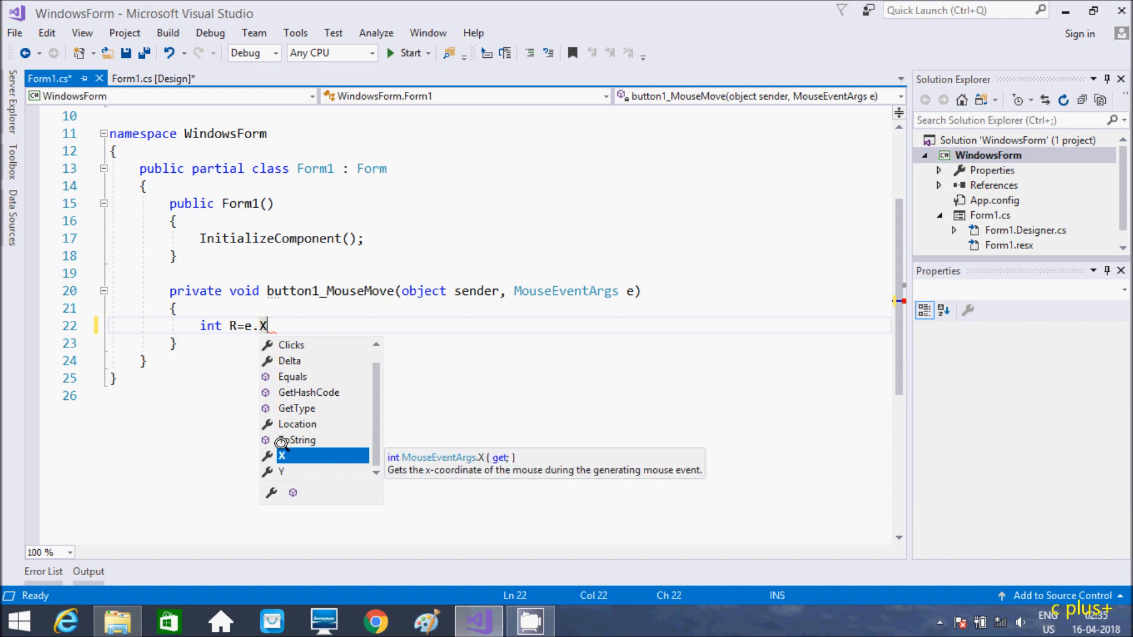
key(Escape)
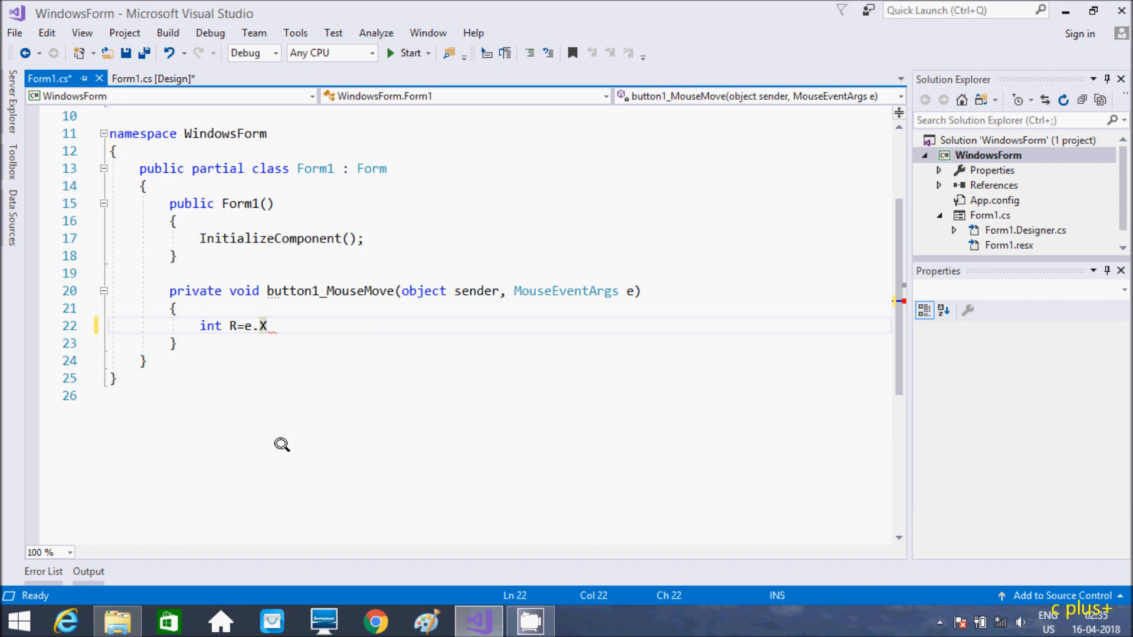
text(%)
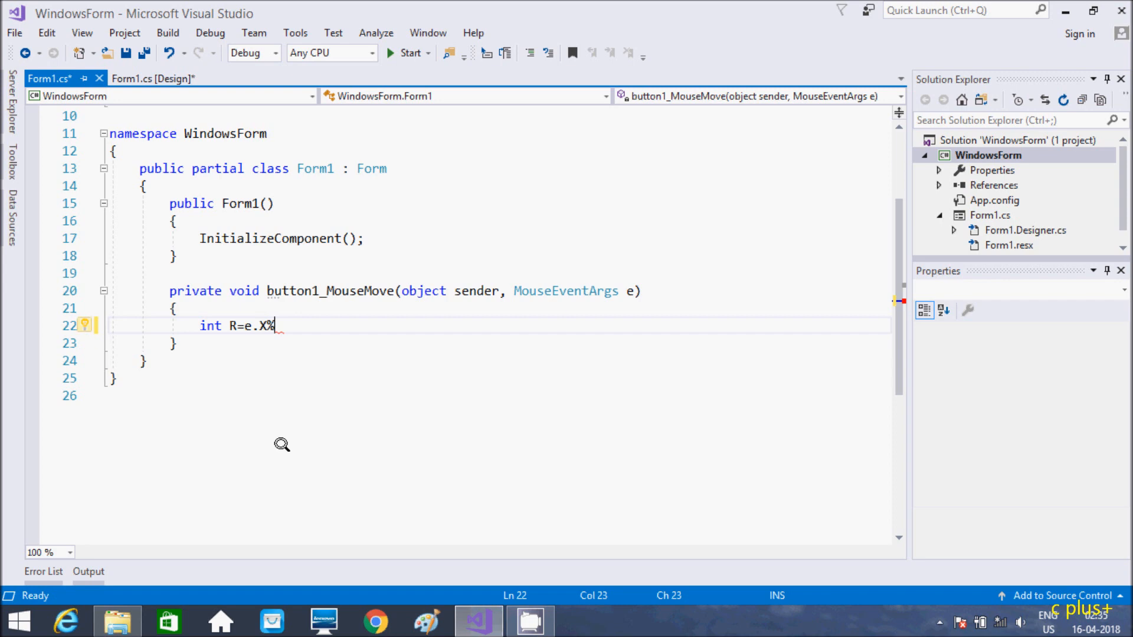
text(255)
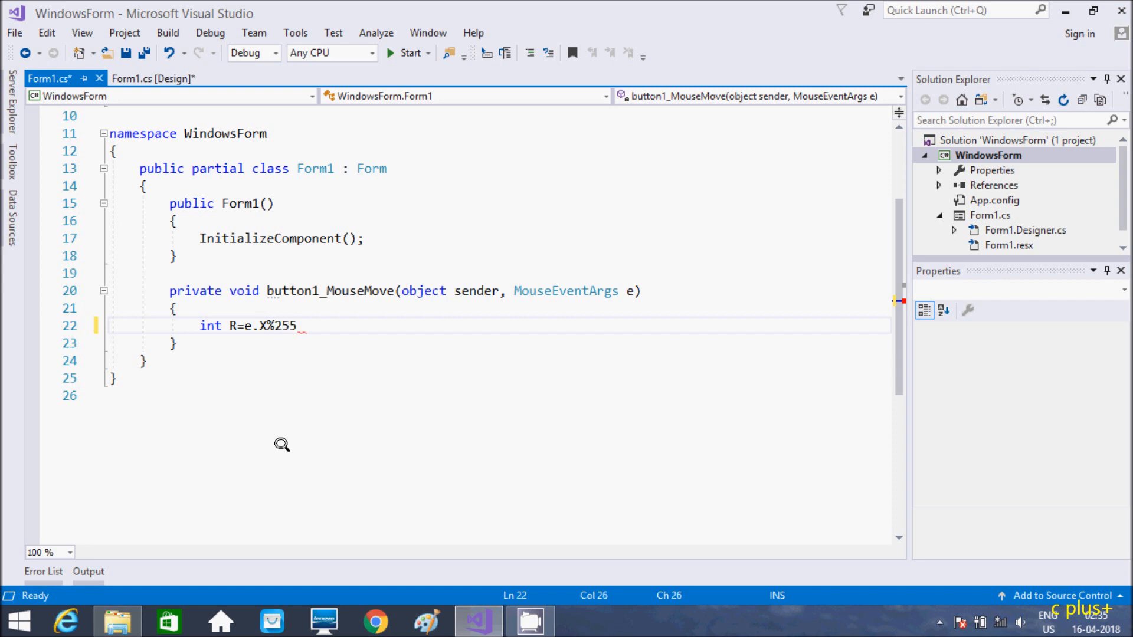
key(enter)
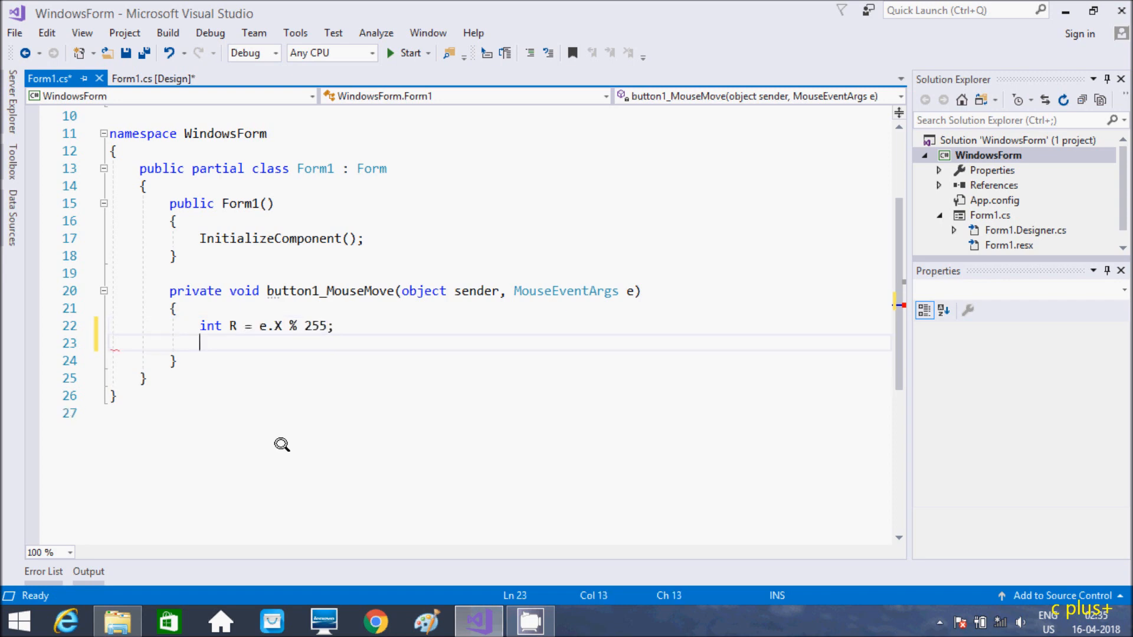
Step: Add the statement int G = e.Y % 255; below the R line
text(int)
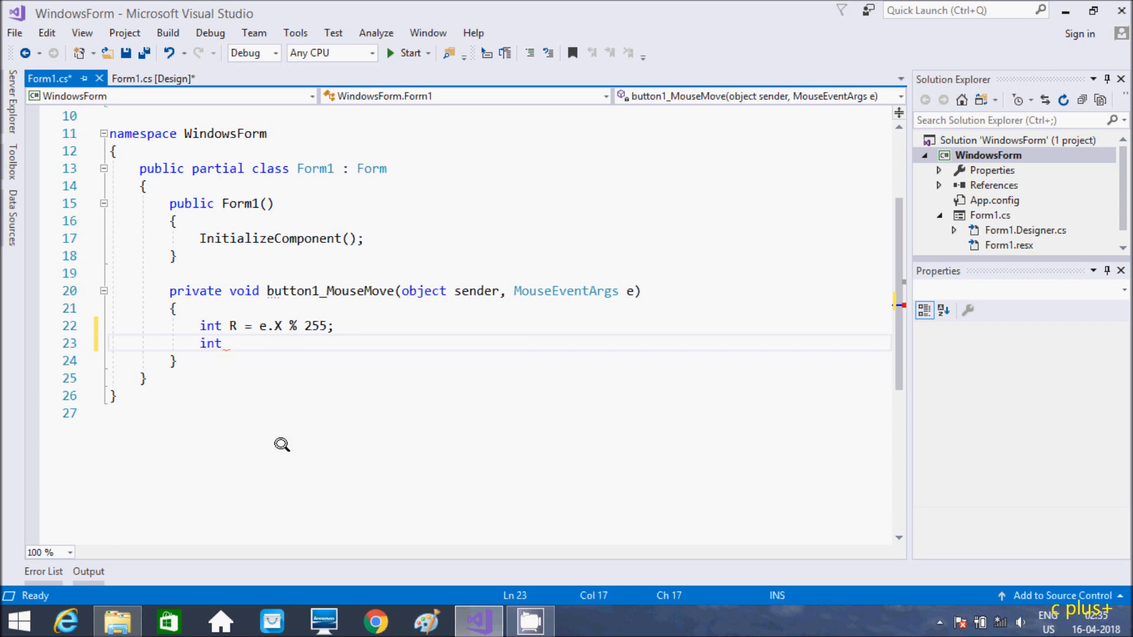
text(G=)
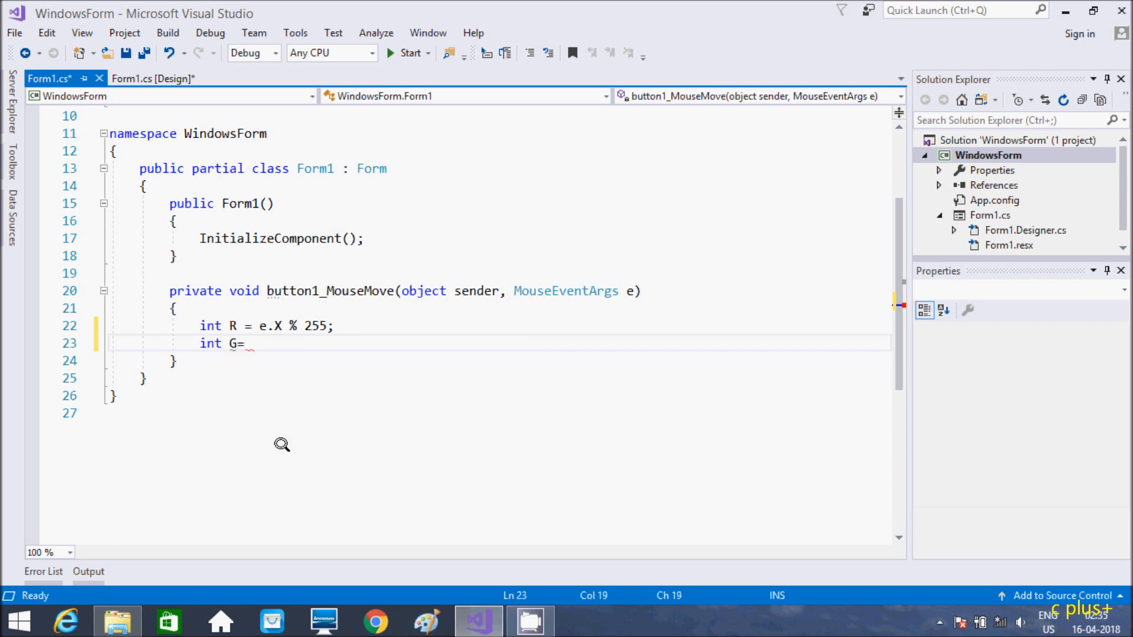
text(e.)
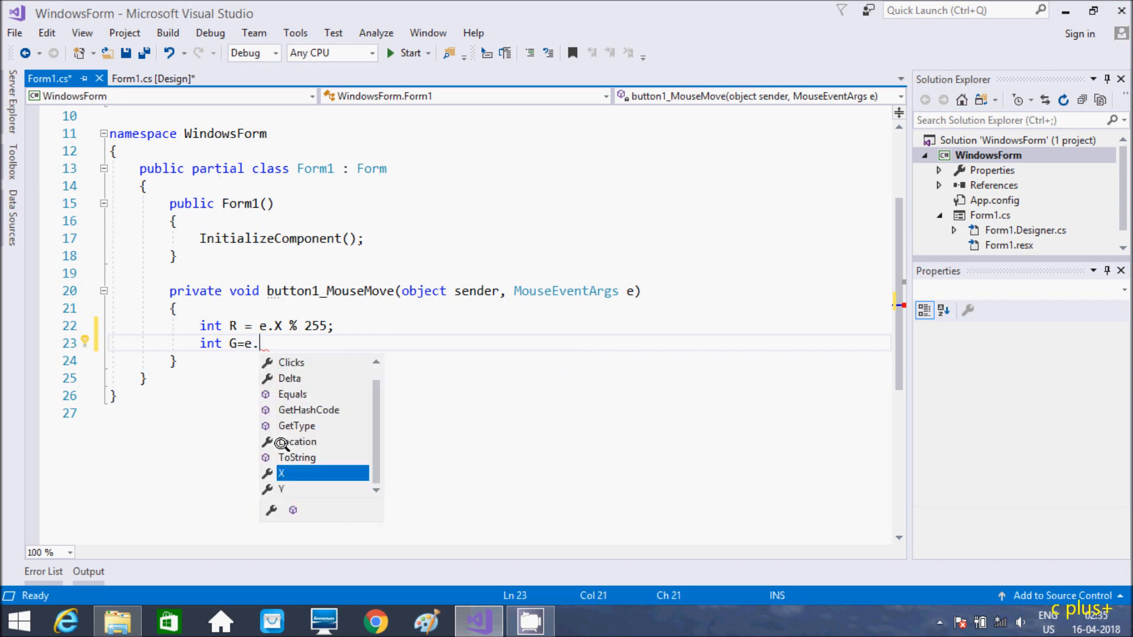
text(Y)
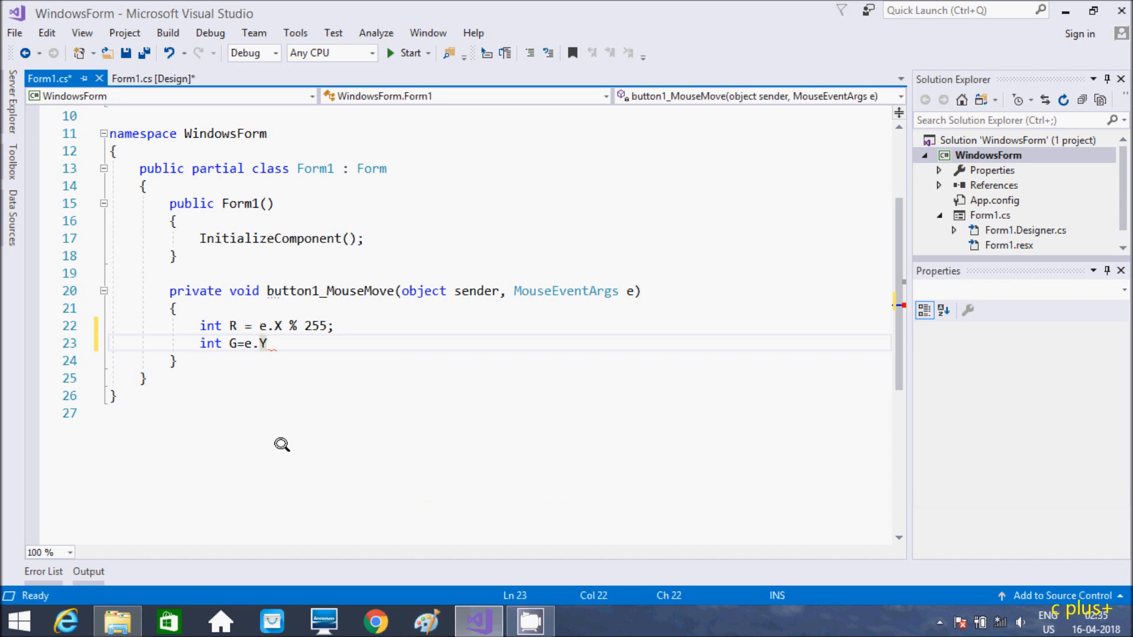
text(%2)
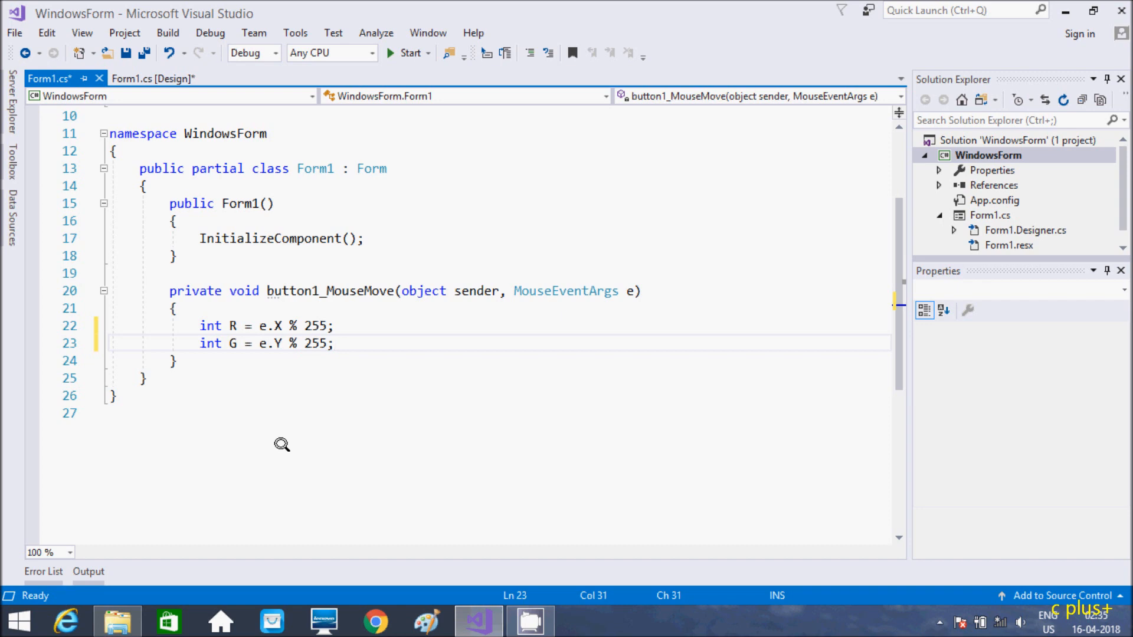
key(Enter)
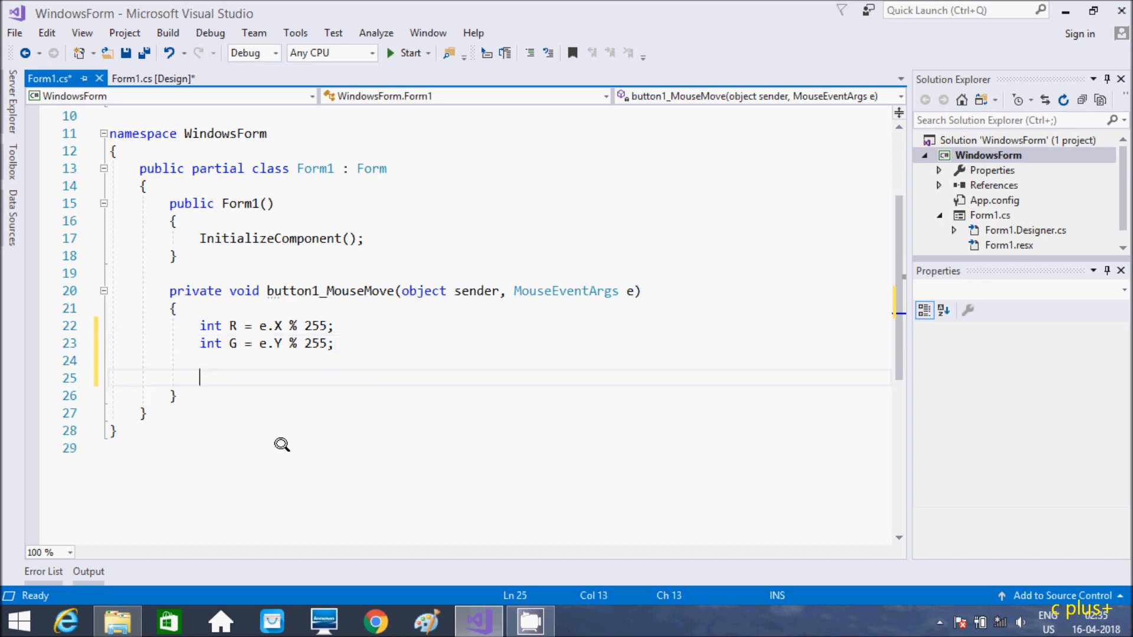
Step: Add the statement int B = (R + G) / 2; to the handler
text(int B)
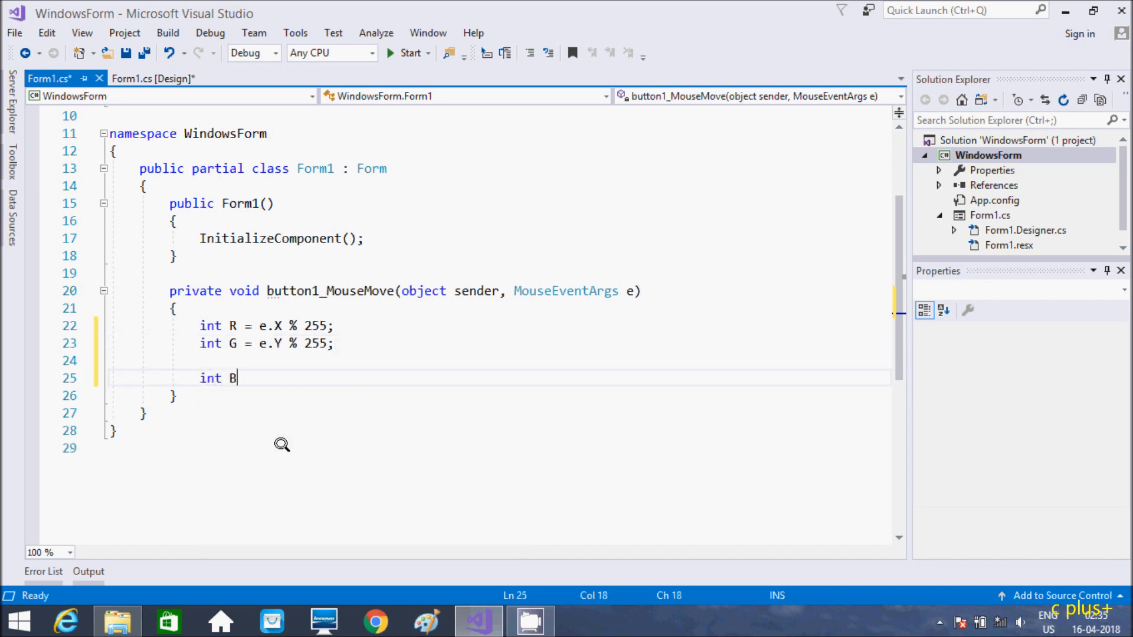
text(=)
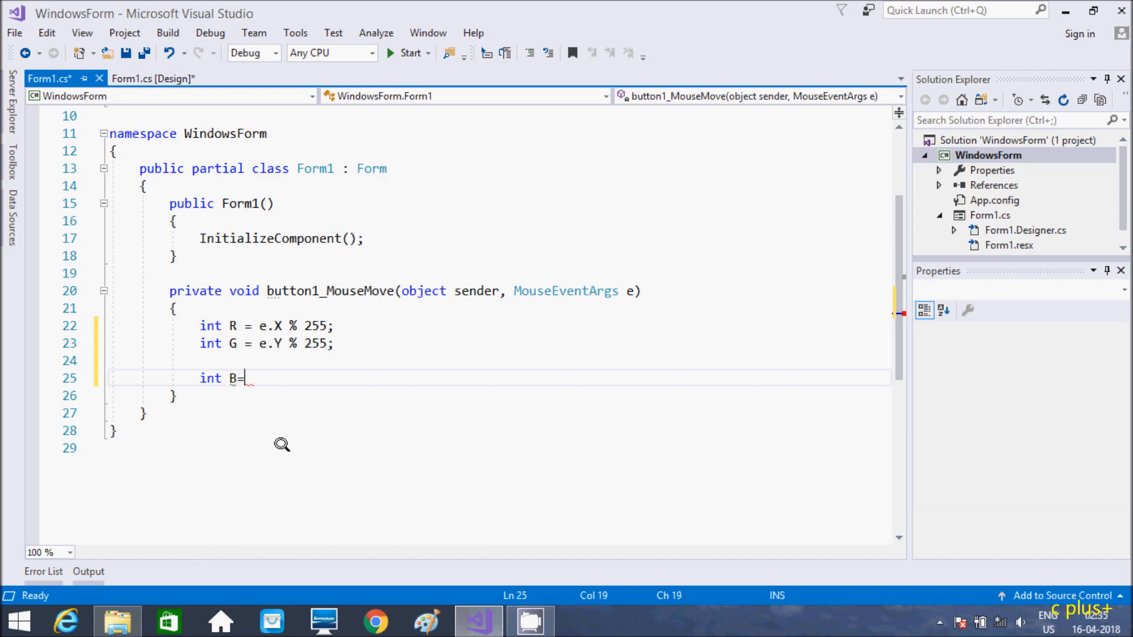
text(())
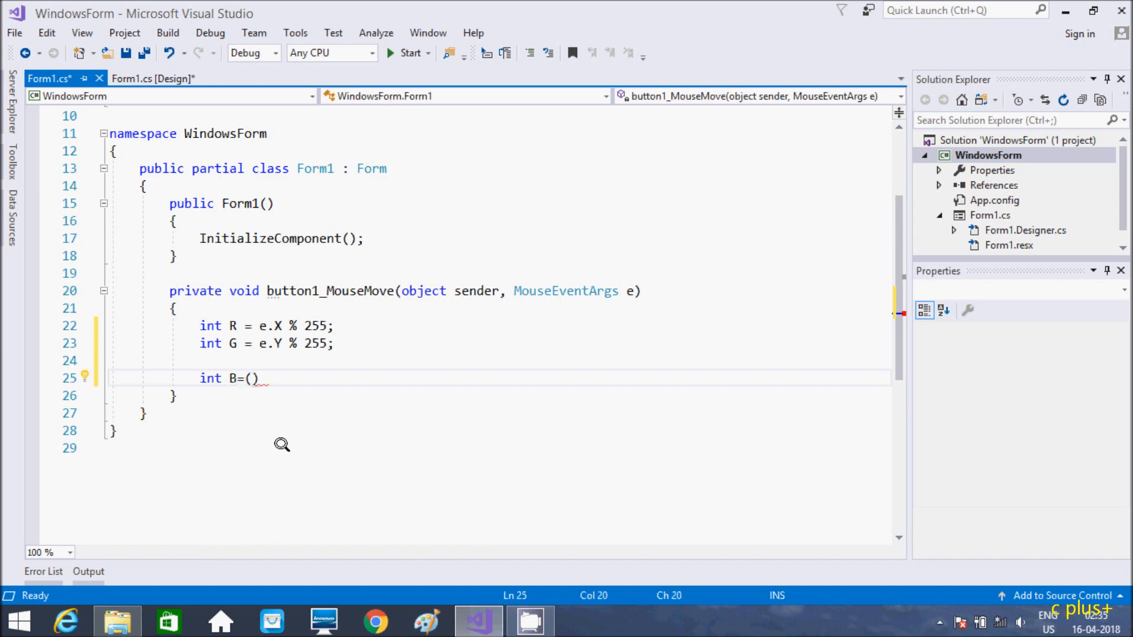
text(r)
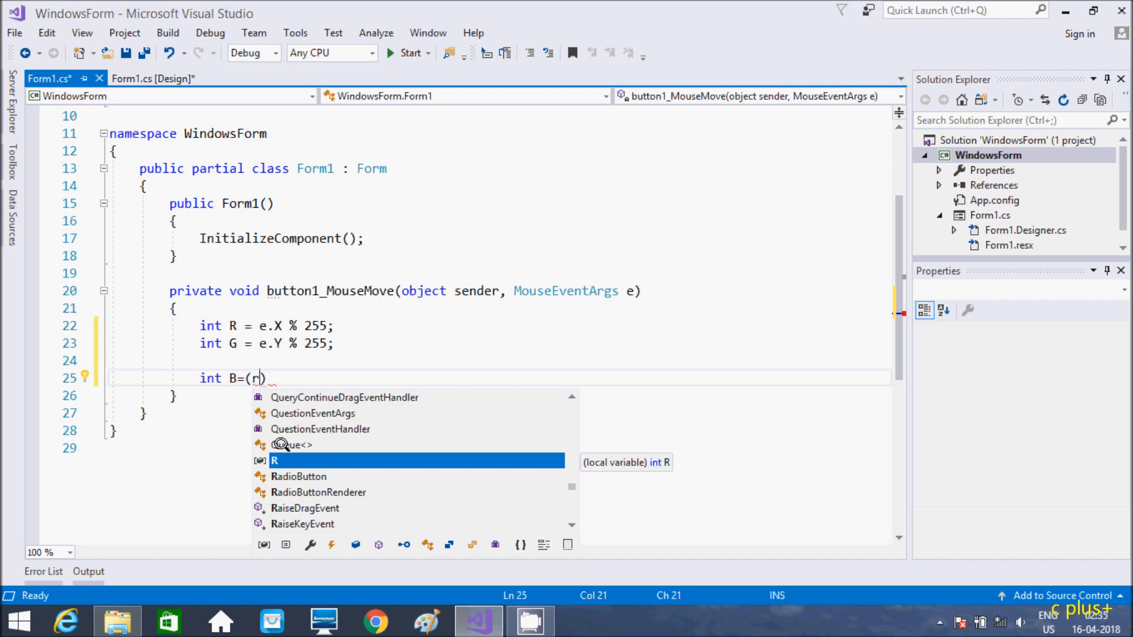
text(+)
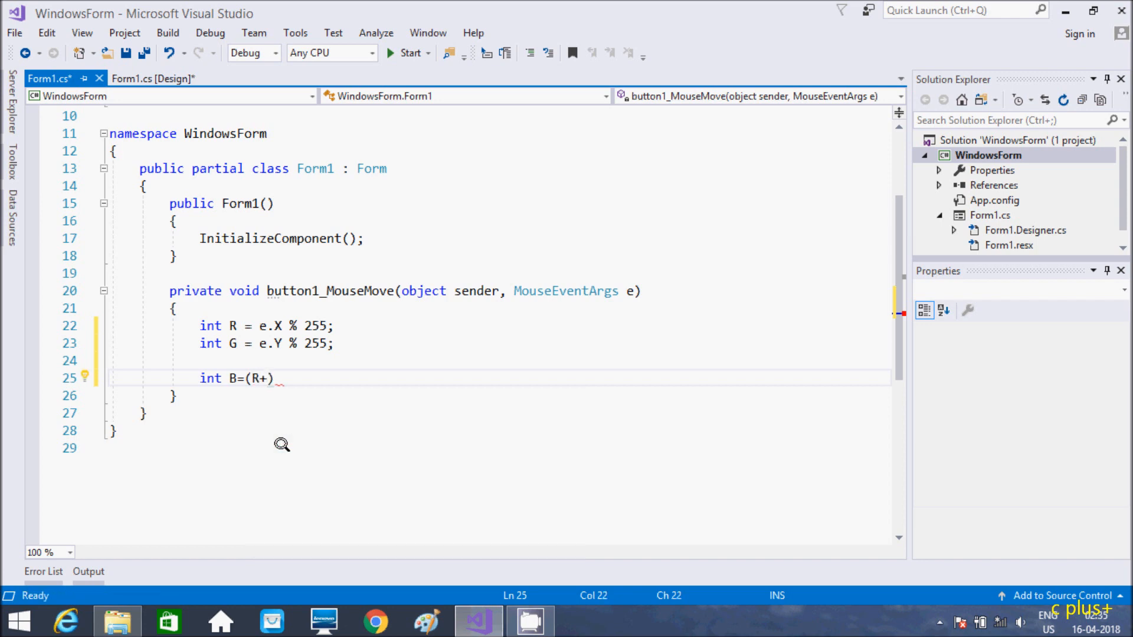
text(G))
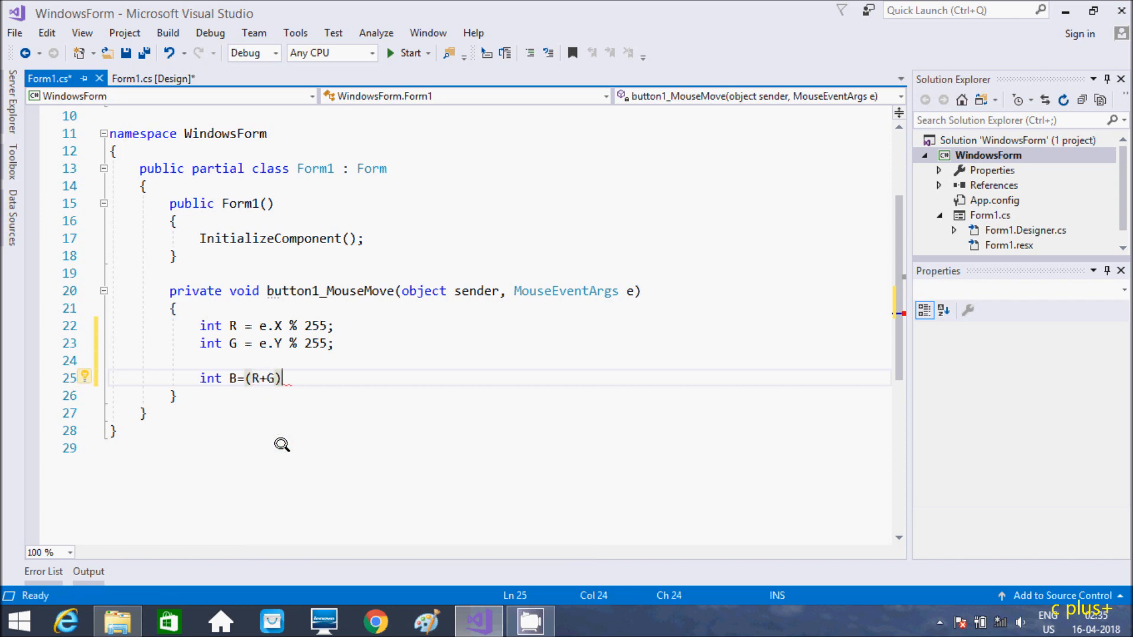
text(/2)
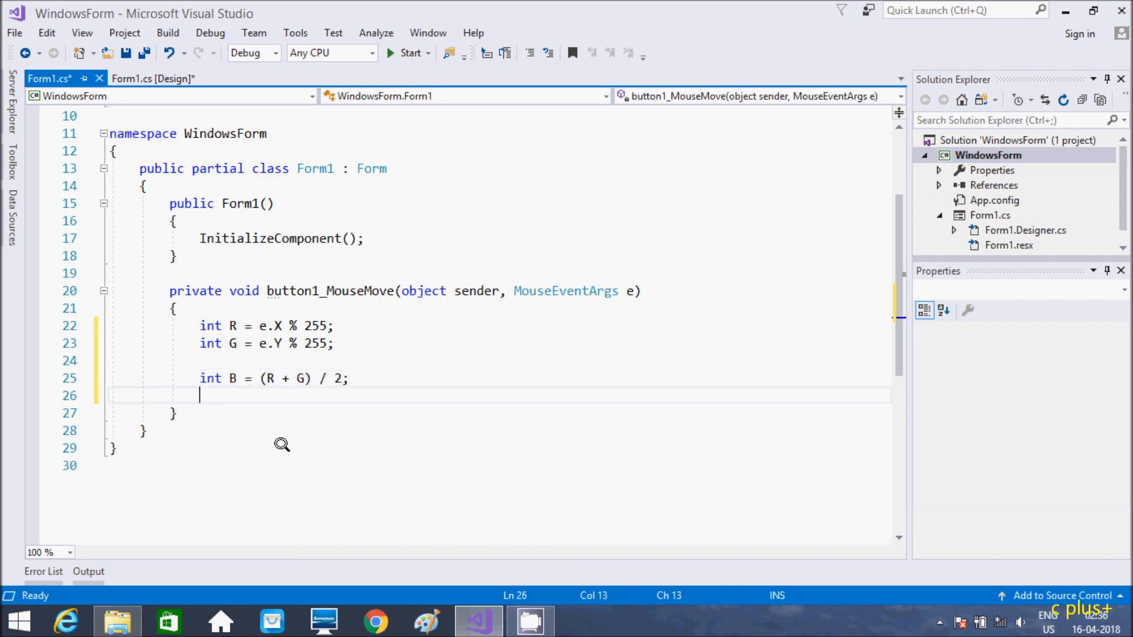
Step: Write label1.Text = "Red" + R; in the handler
text(la)
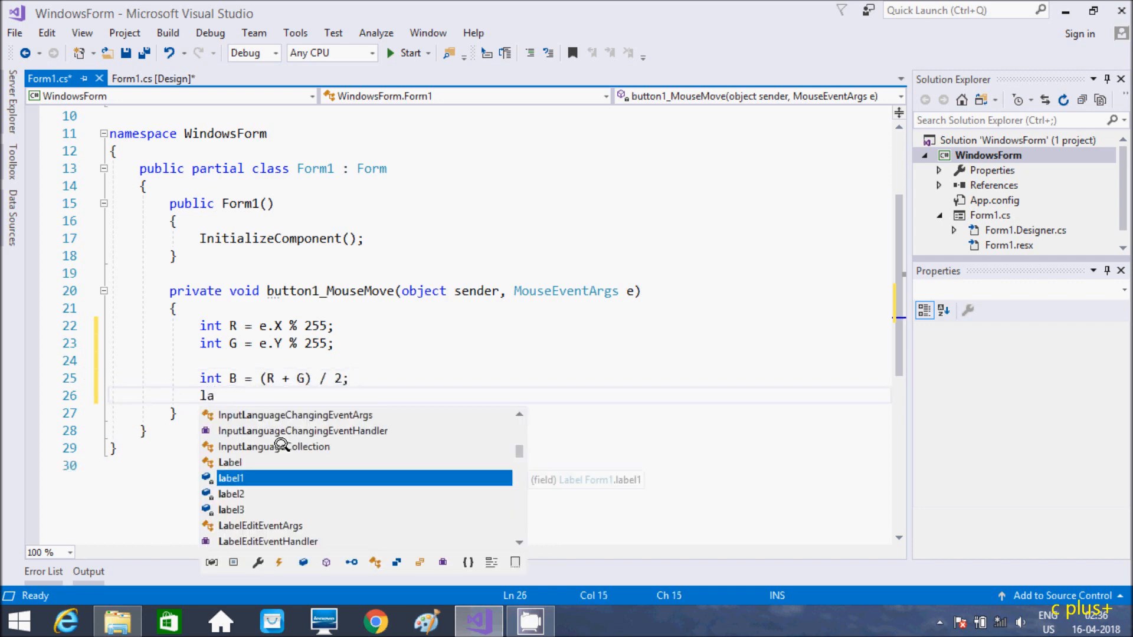
key(Tab)
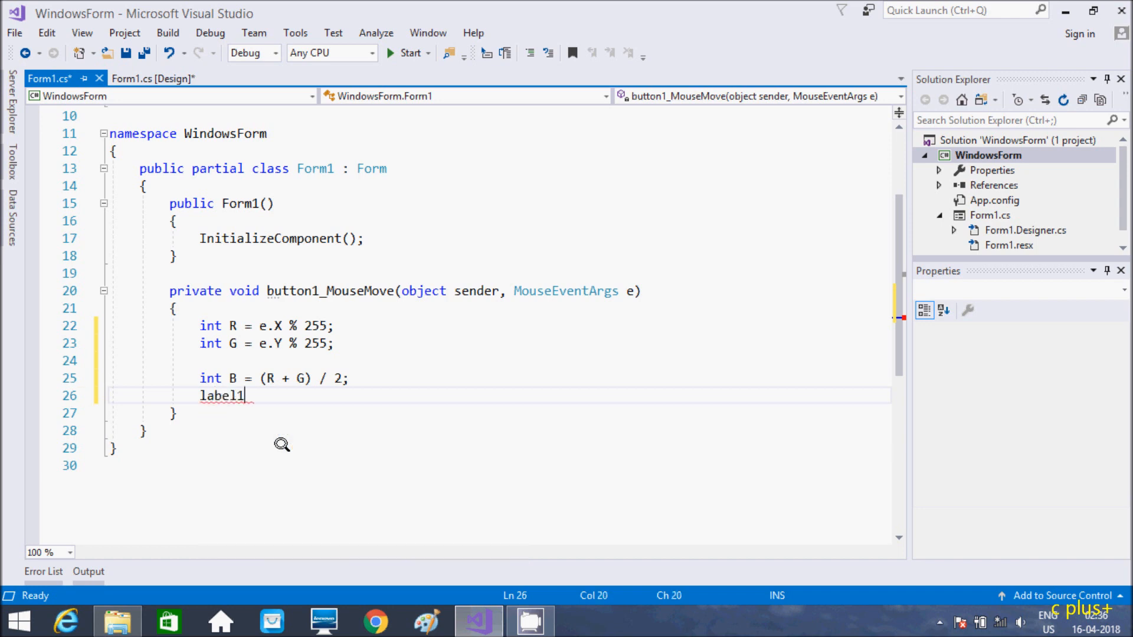
text(.Text)
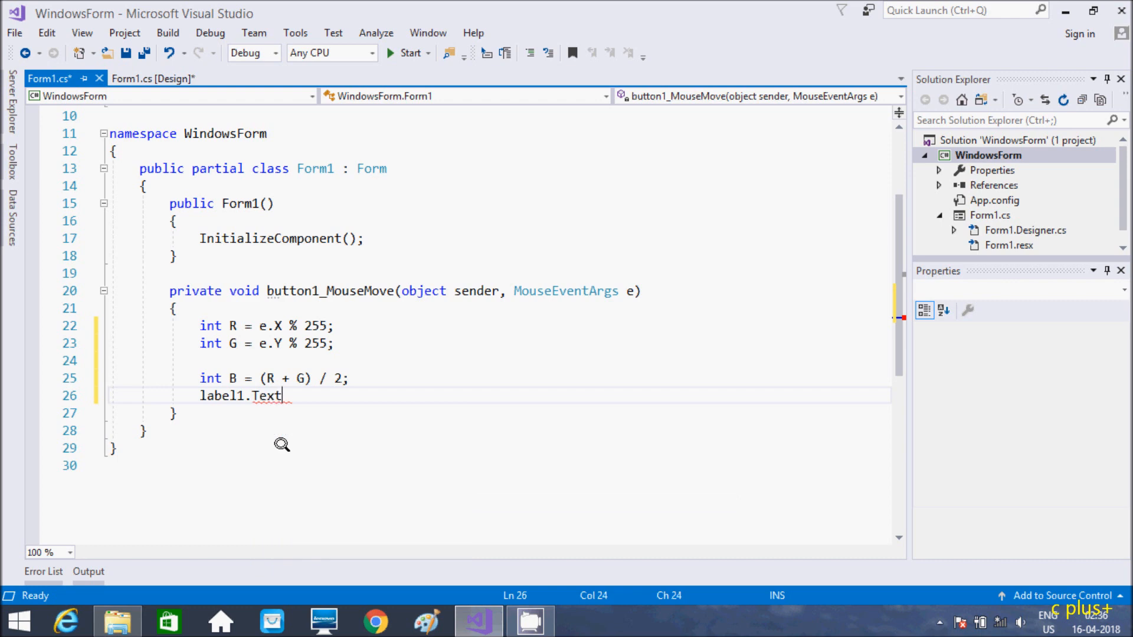
text(=)
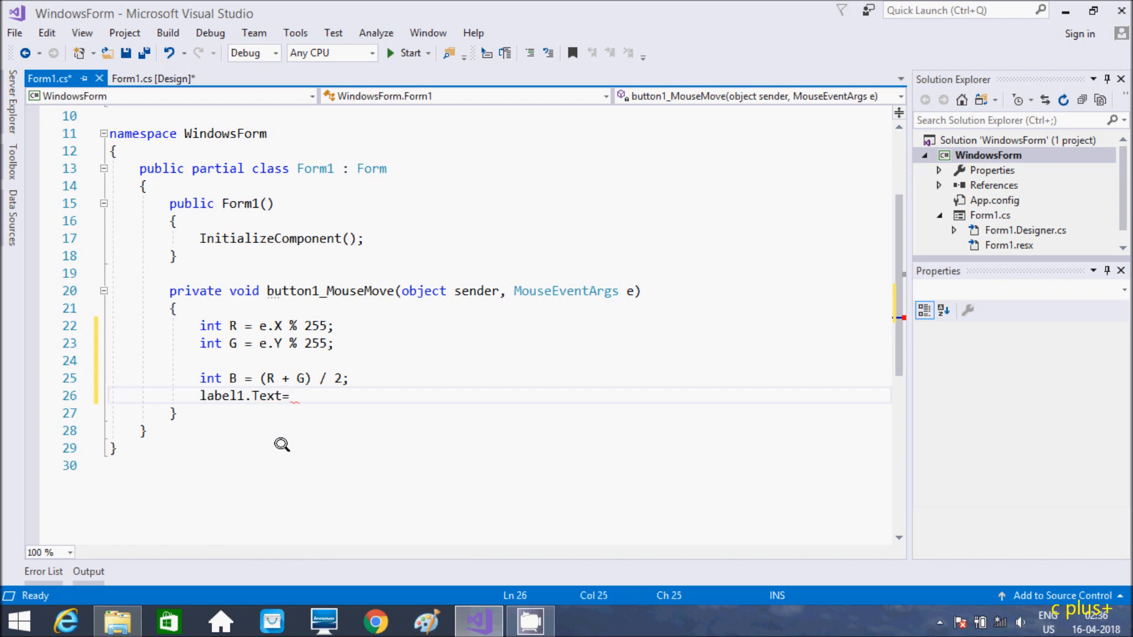
text("Red")
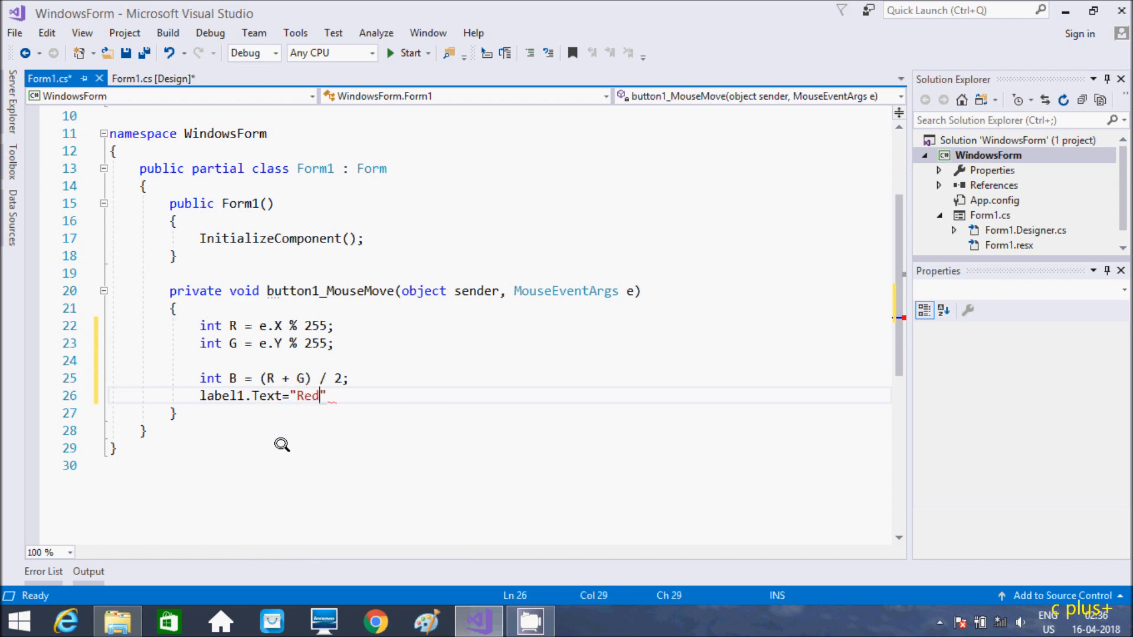
text(")
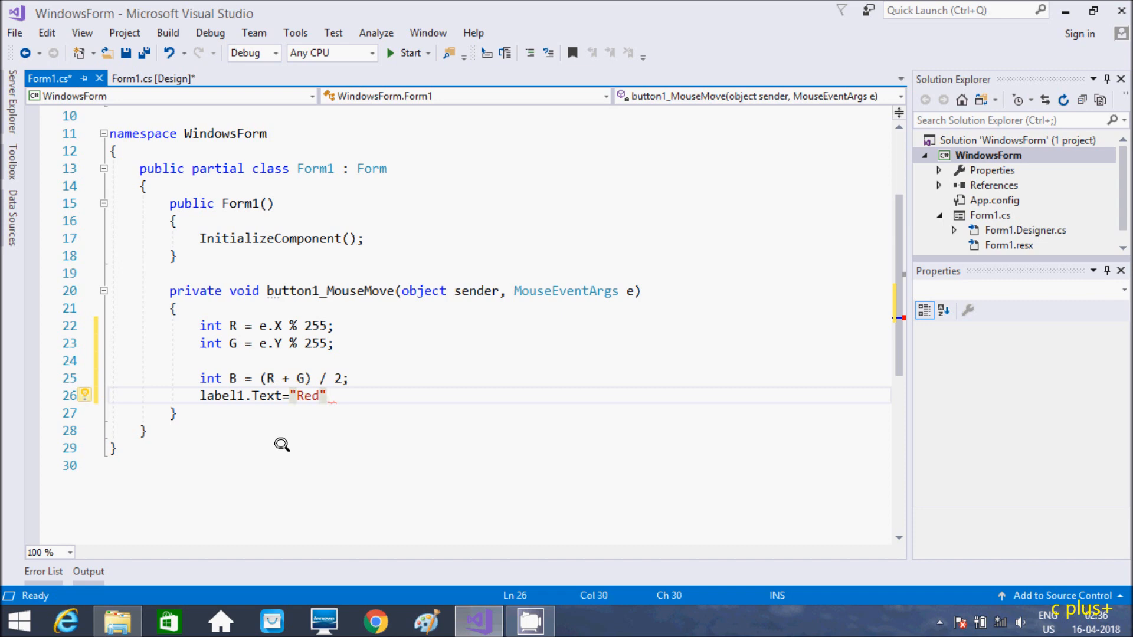
text(+ R;)
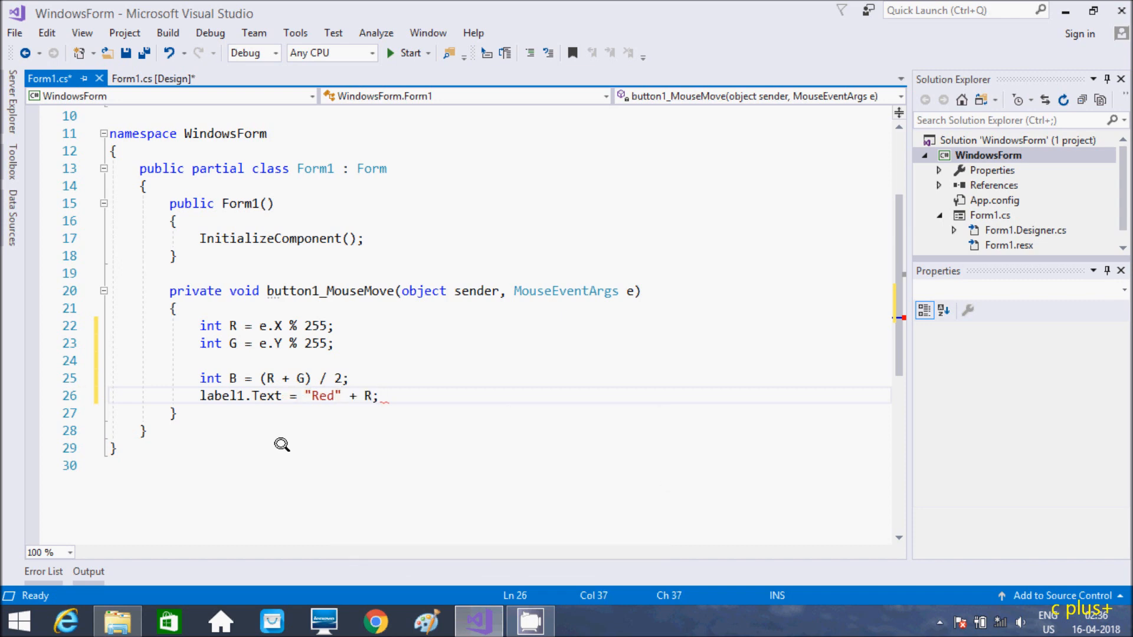
Step: Write label2.Text = "Green" + G; in the handler
text(l)
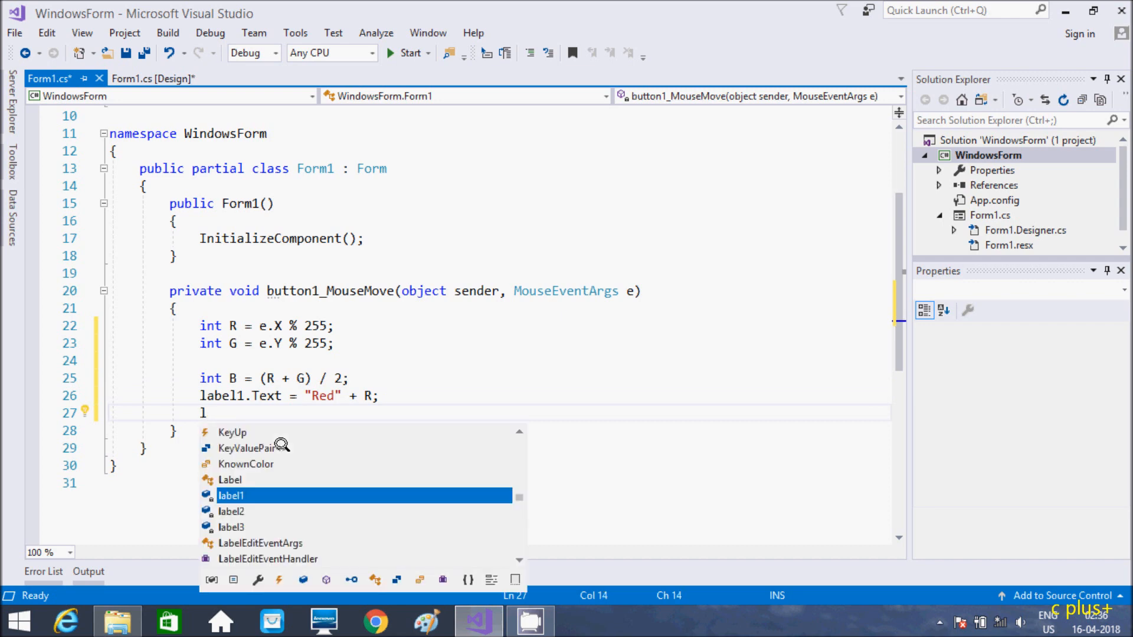
text(abel2.)
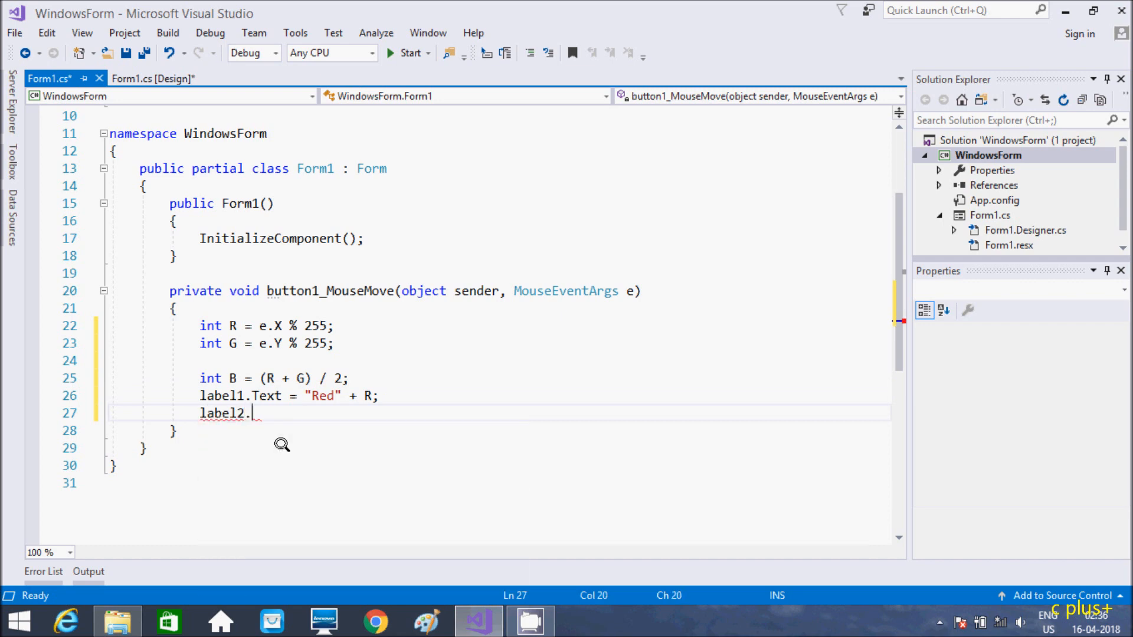
text(Text)
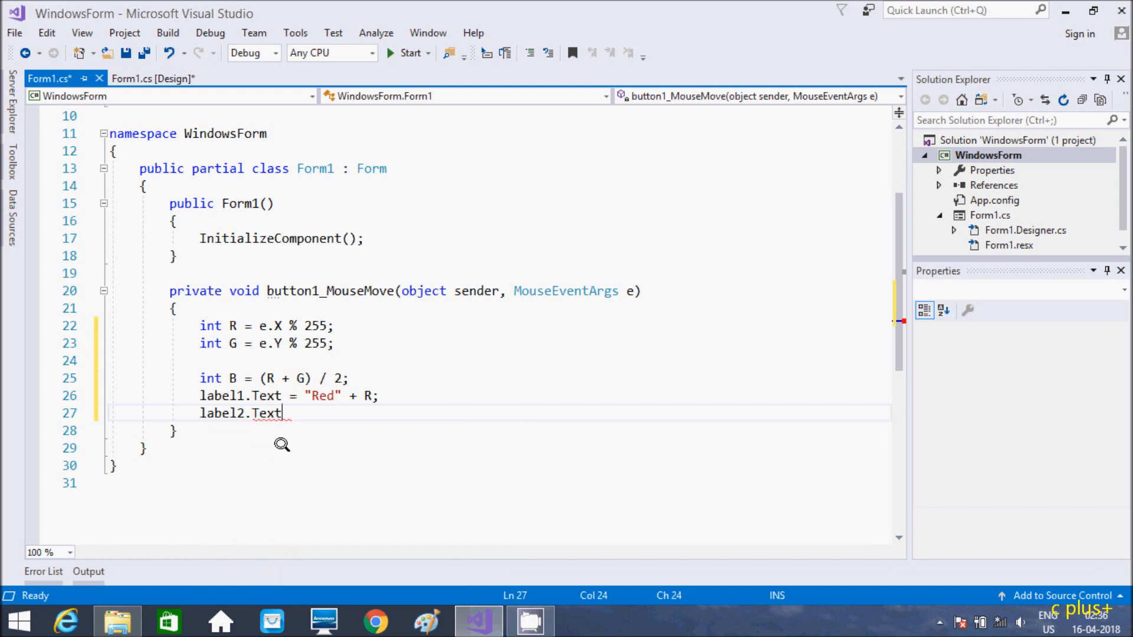
key(backspace)
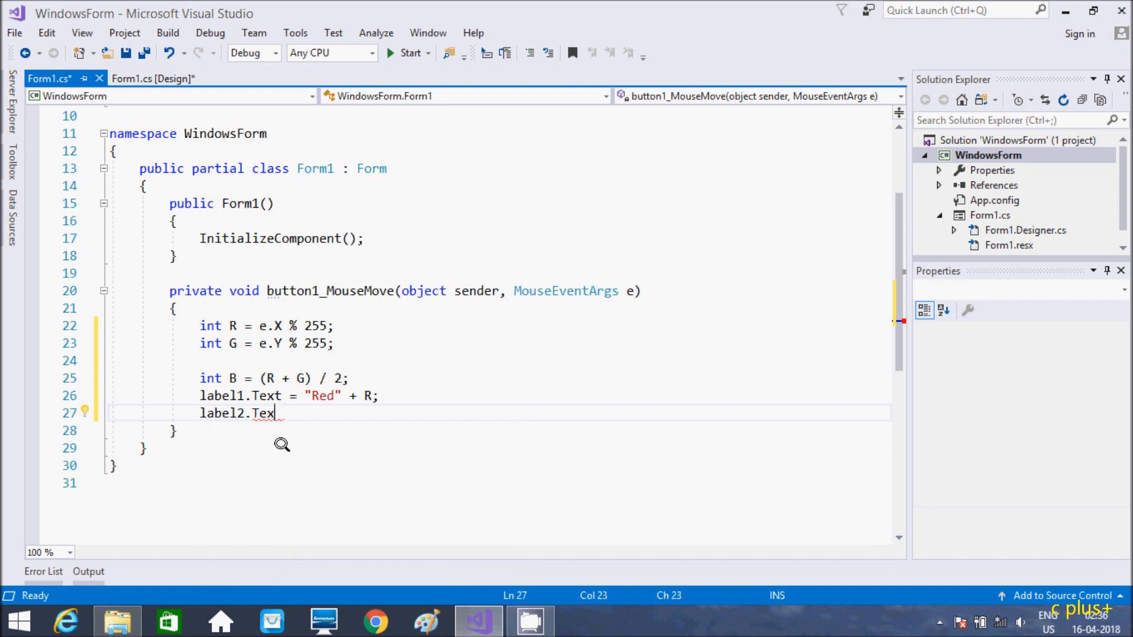
text(t)
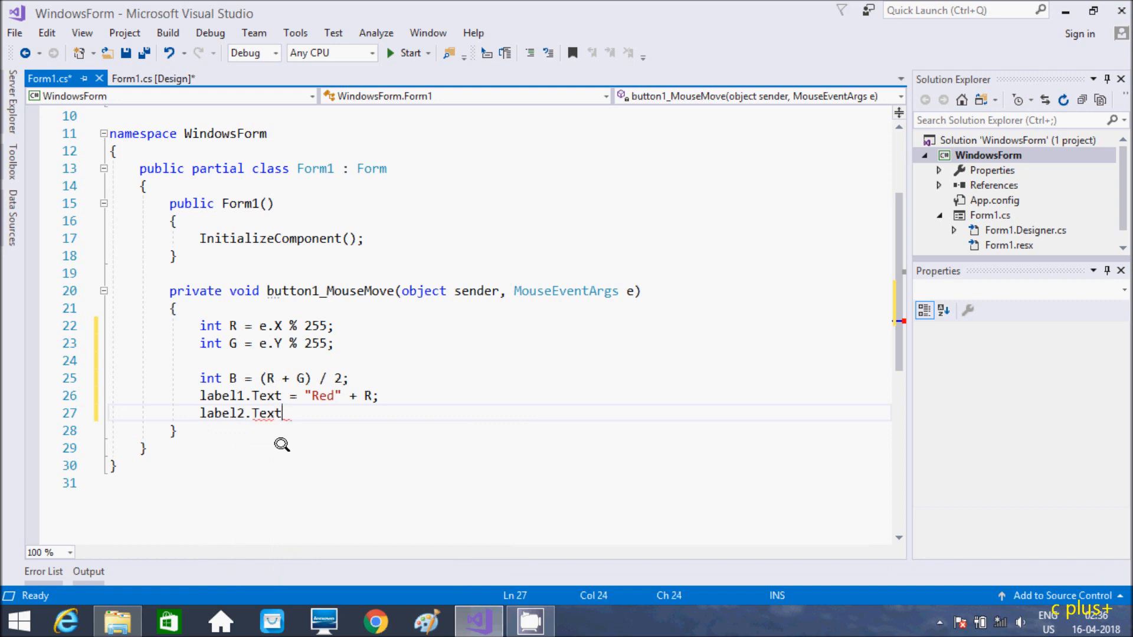
text(="")
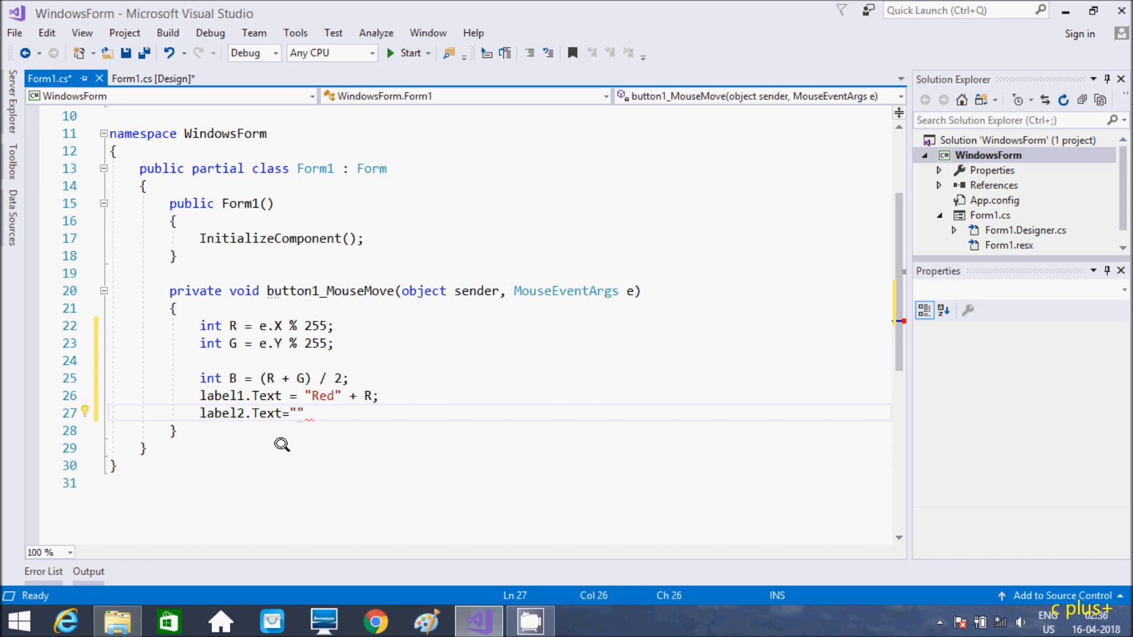
text(Gree)
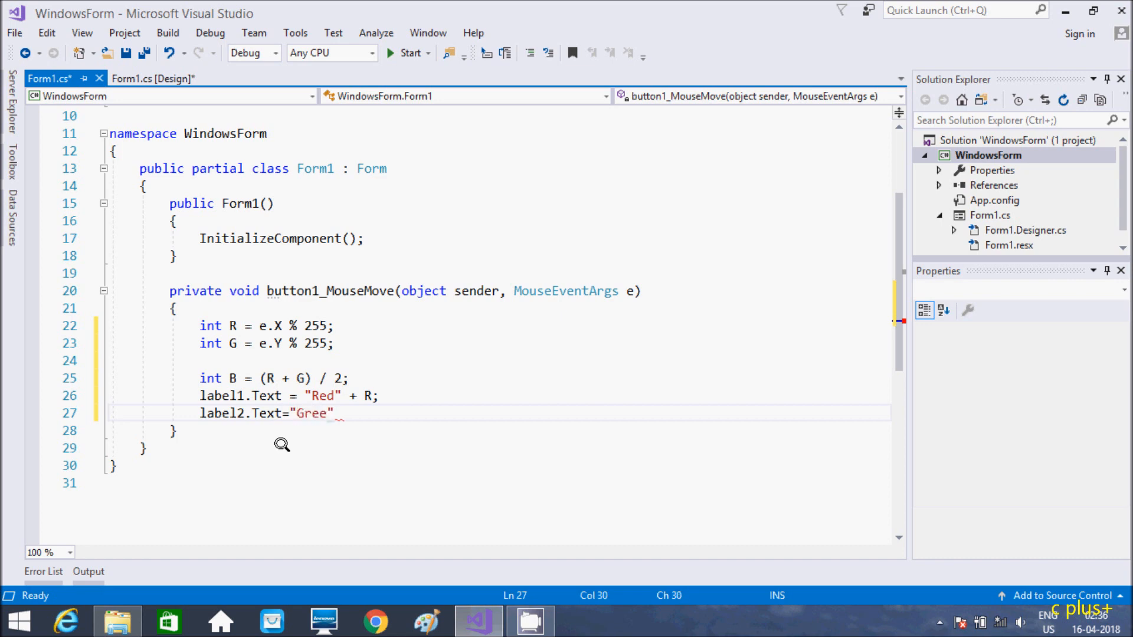
text(n)
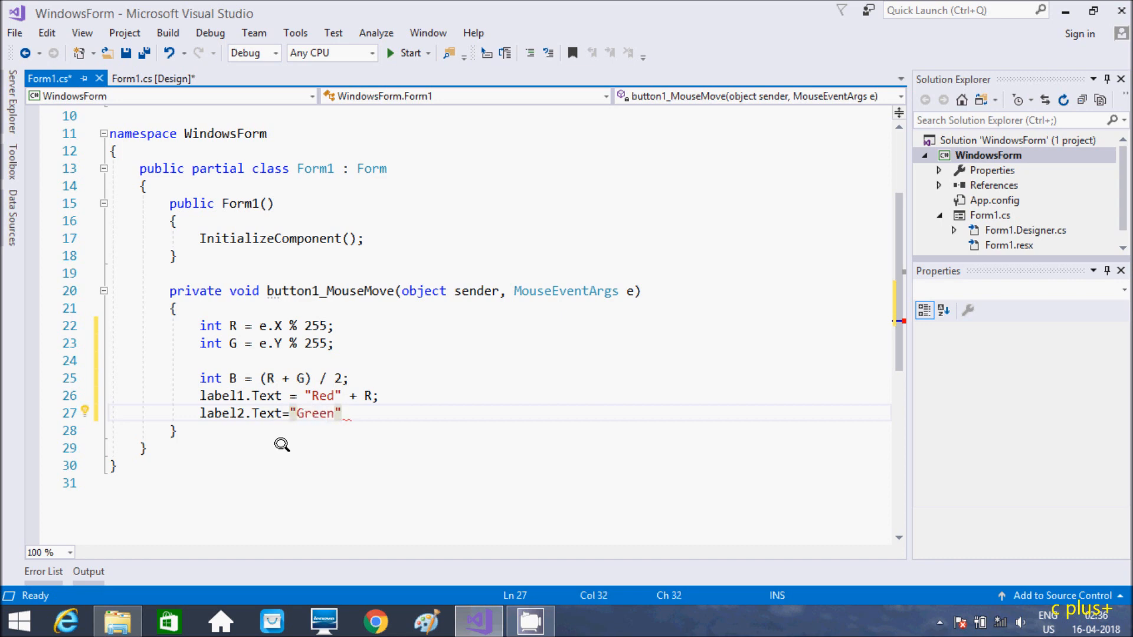
text(+)
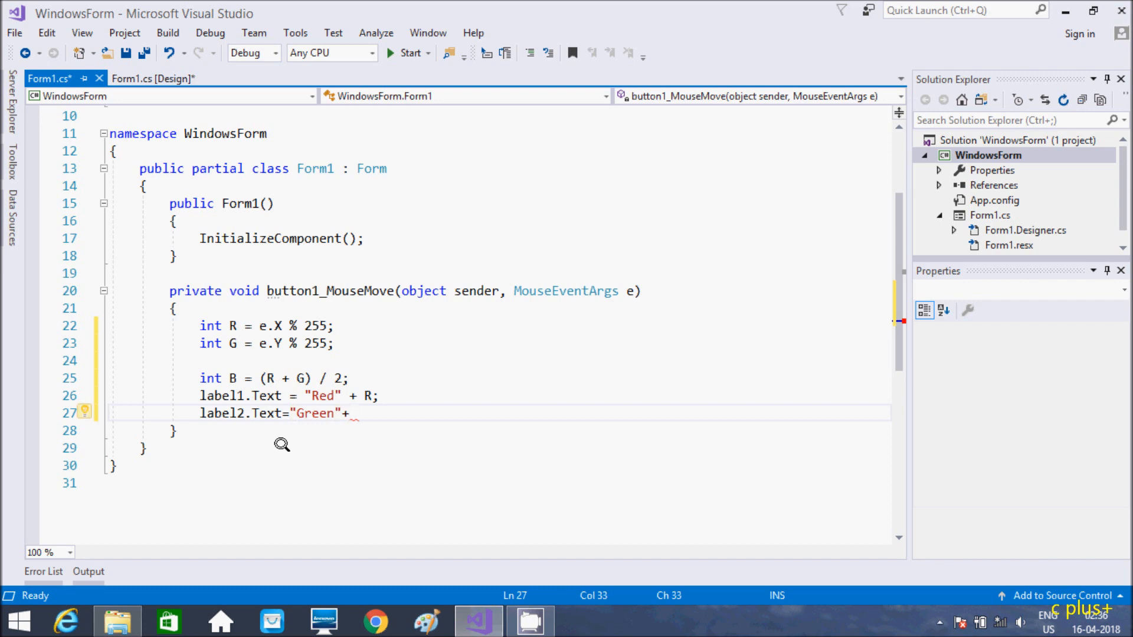
text(G)
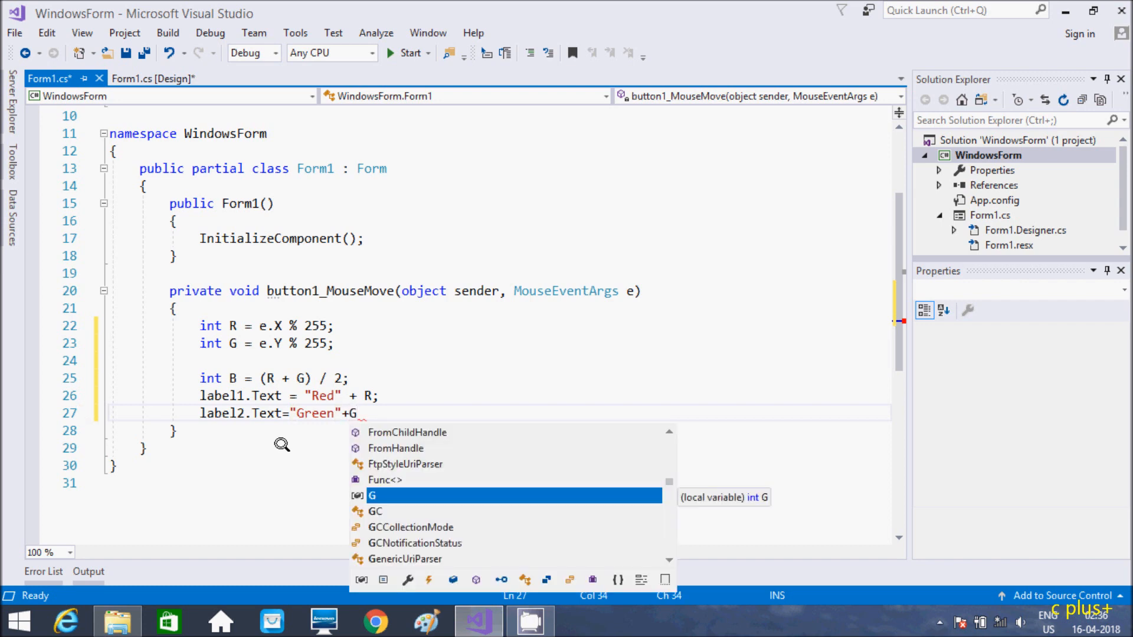
mouse_move(277, 358)
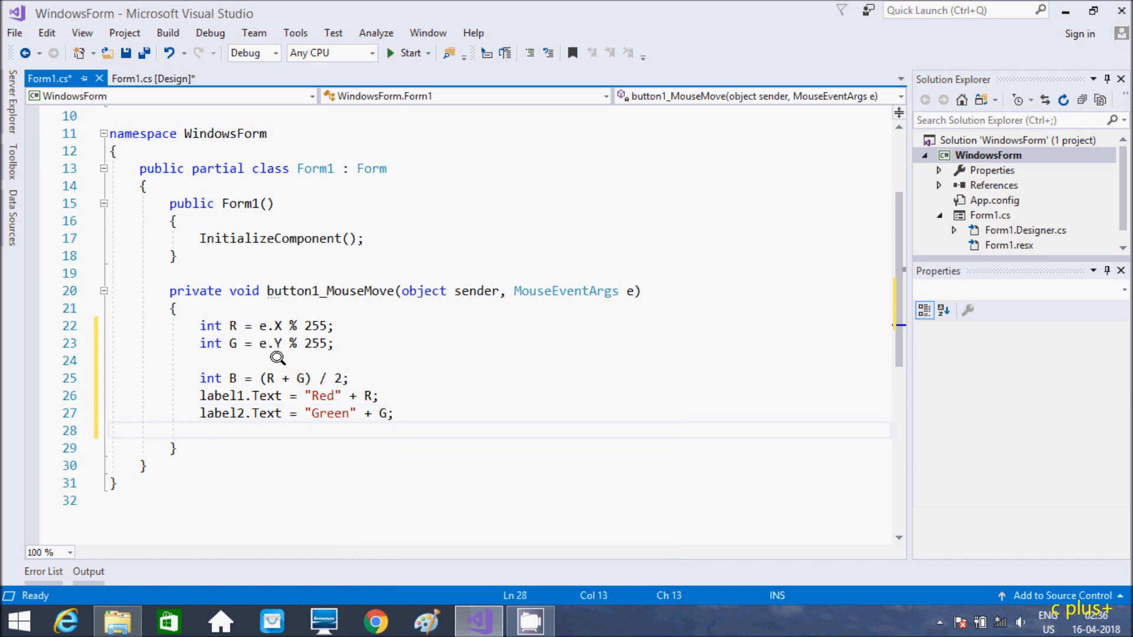
Step: Write label3.Text = "Blue" + B; correcting the misspelt Blue
text(label3)
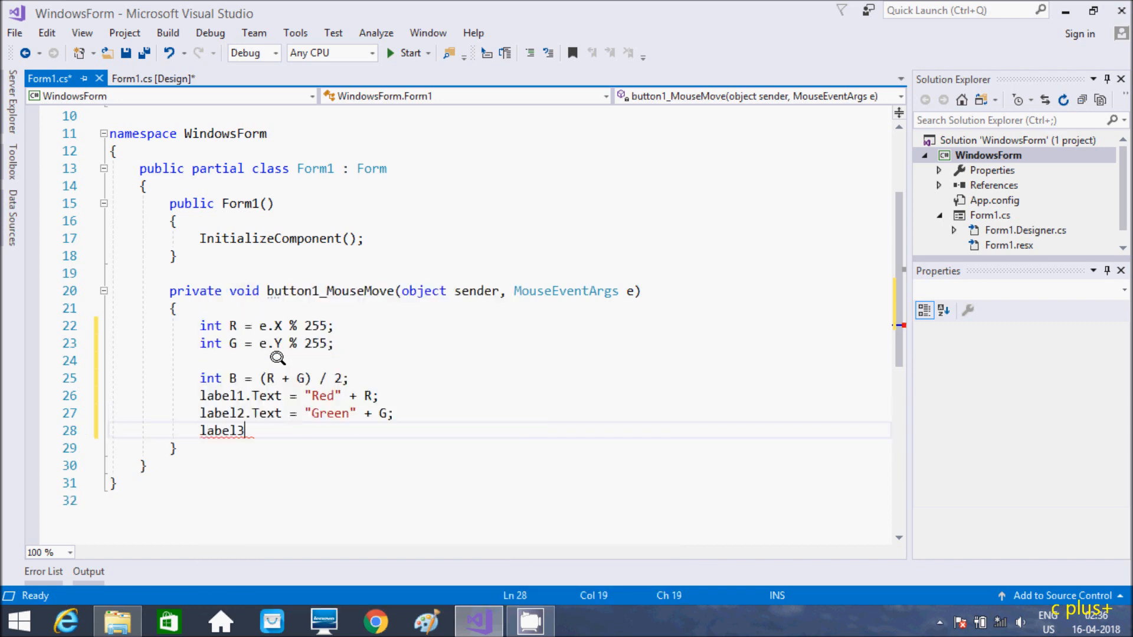
text(.Text)
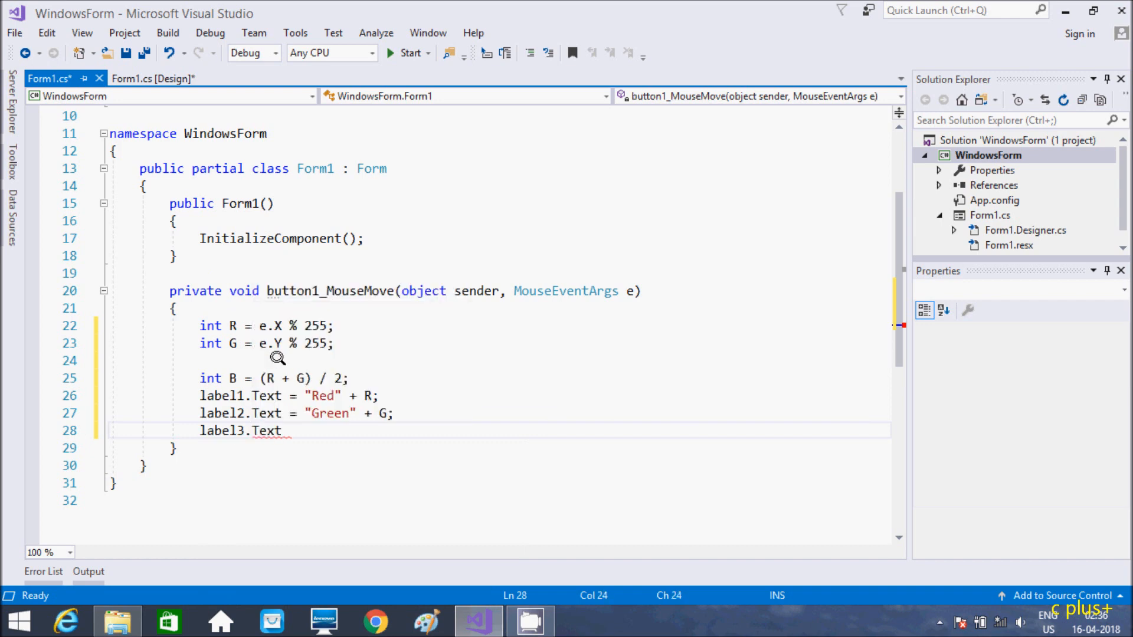
text(=")
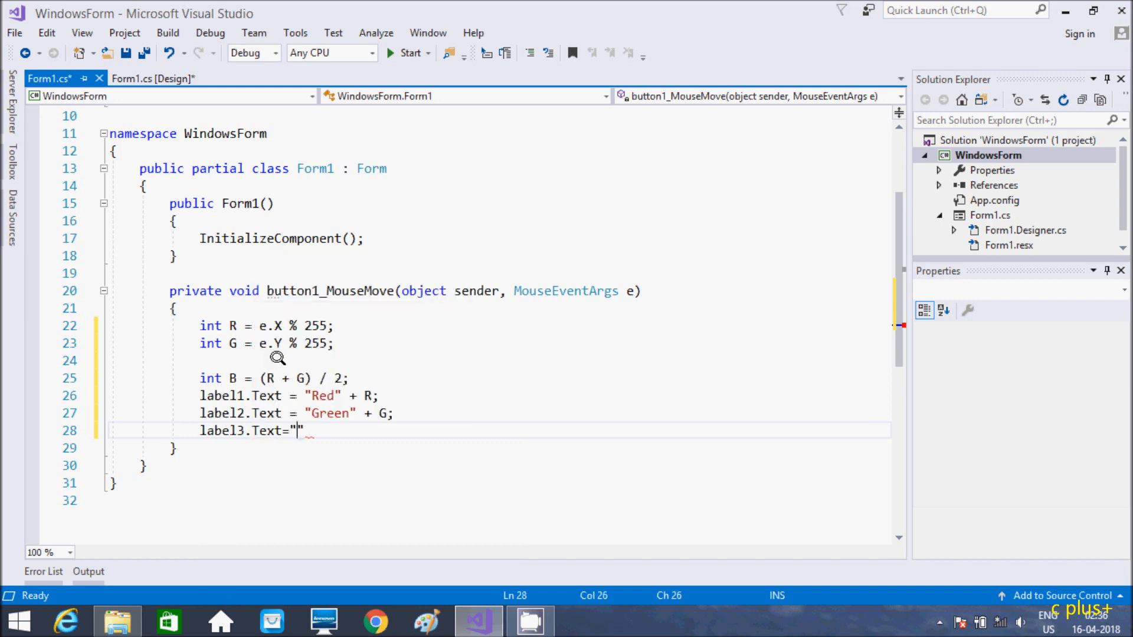
text(Bue)
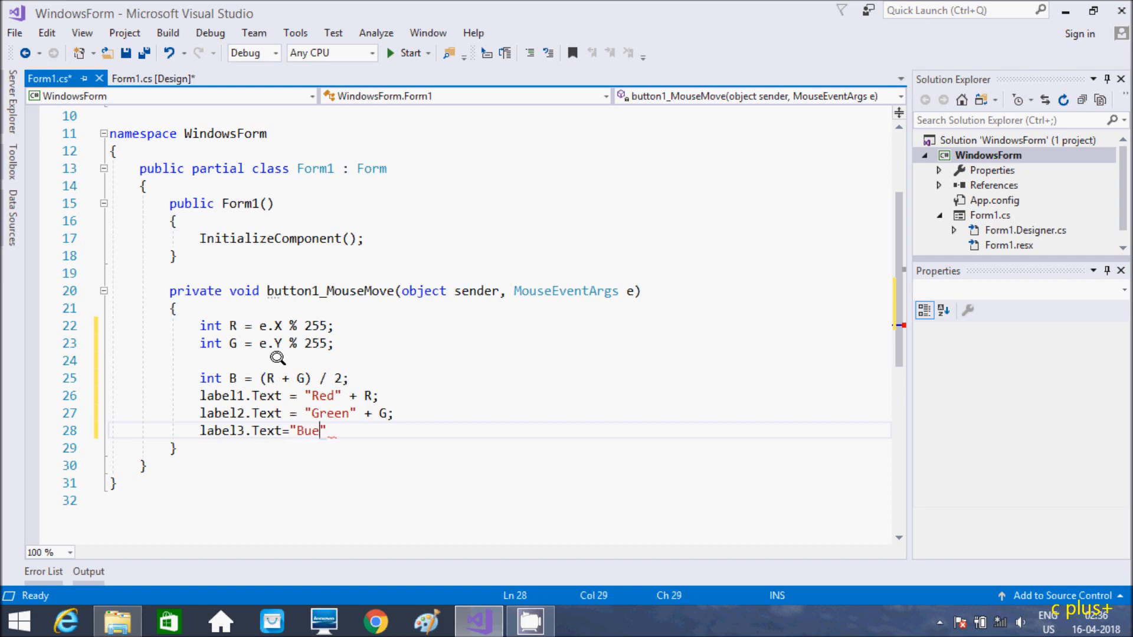
key(BackSpace)
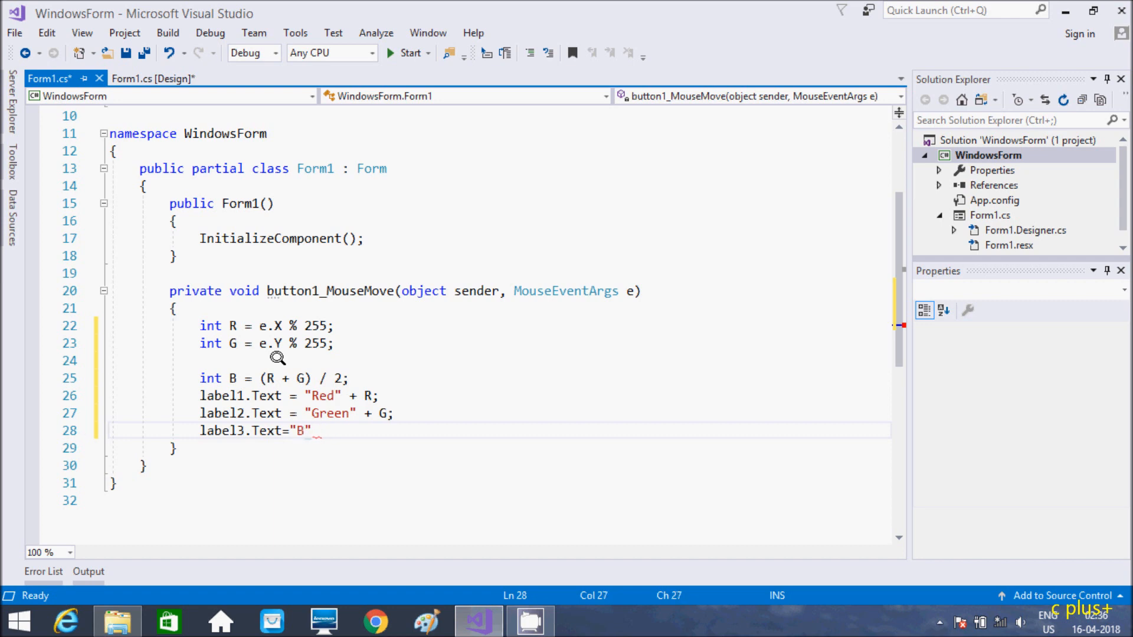
text(lue)
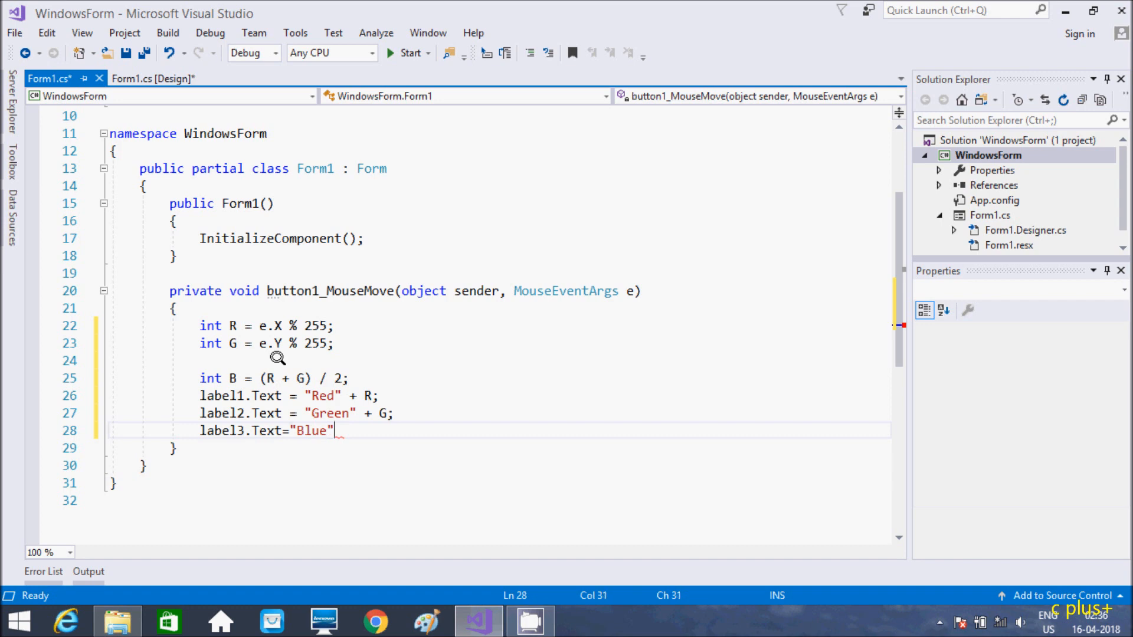
text(+)
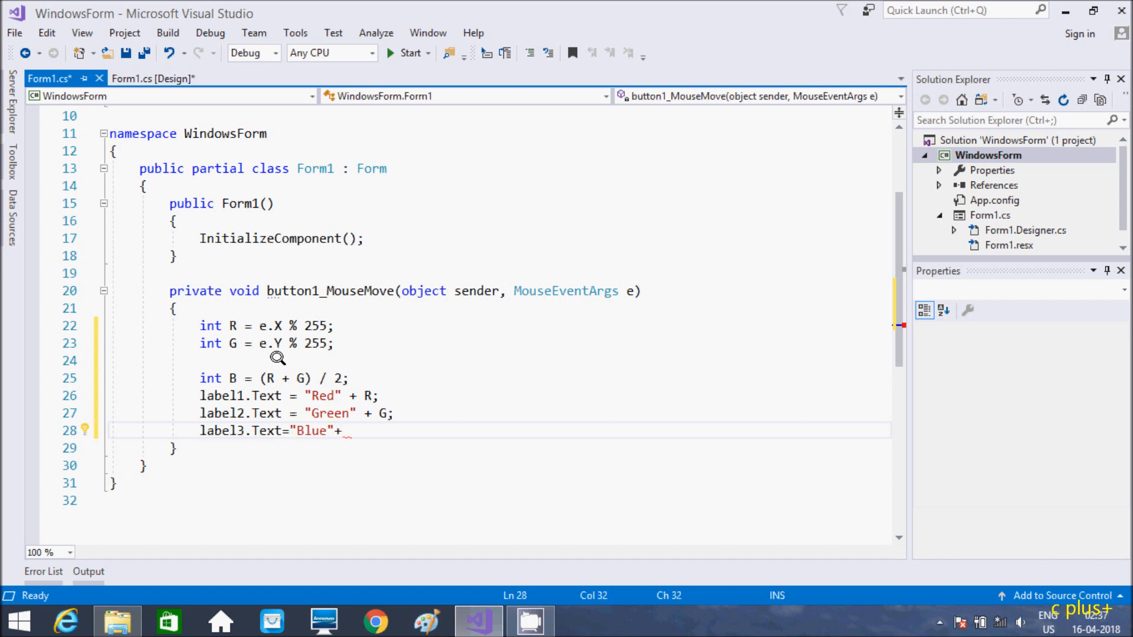
text(B;)
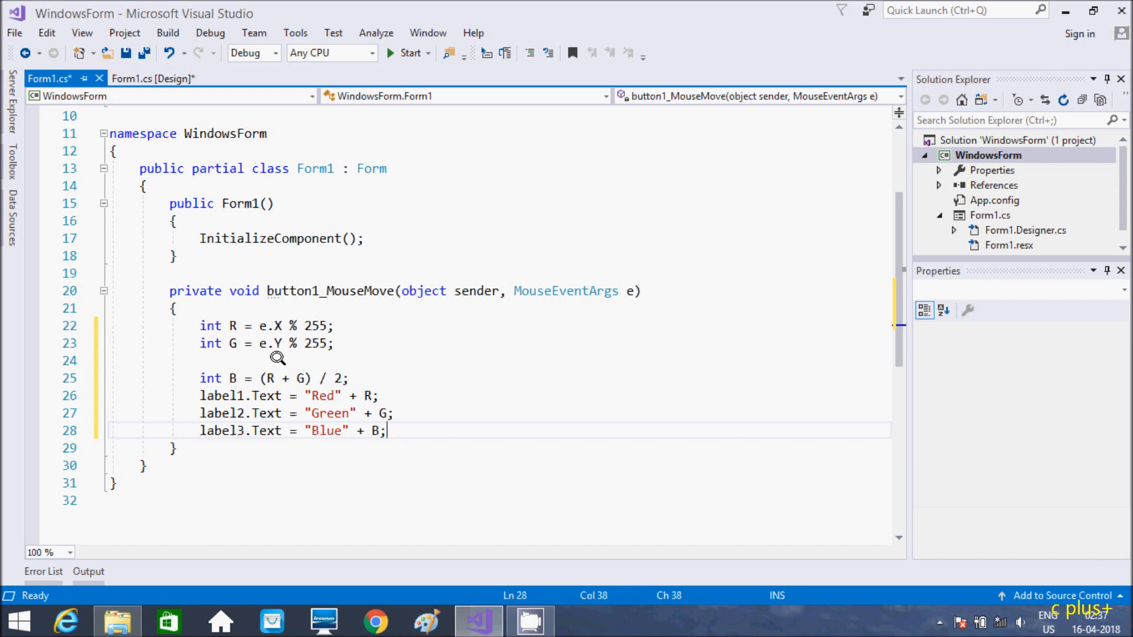
key(Enter)
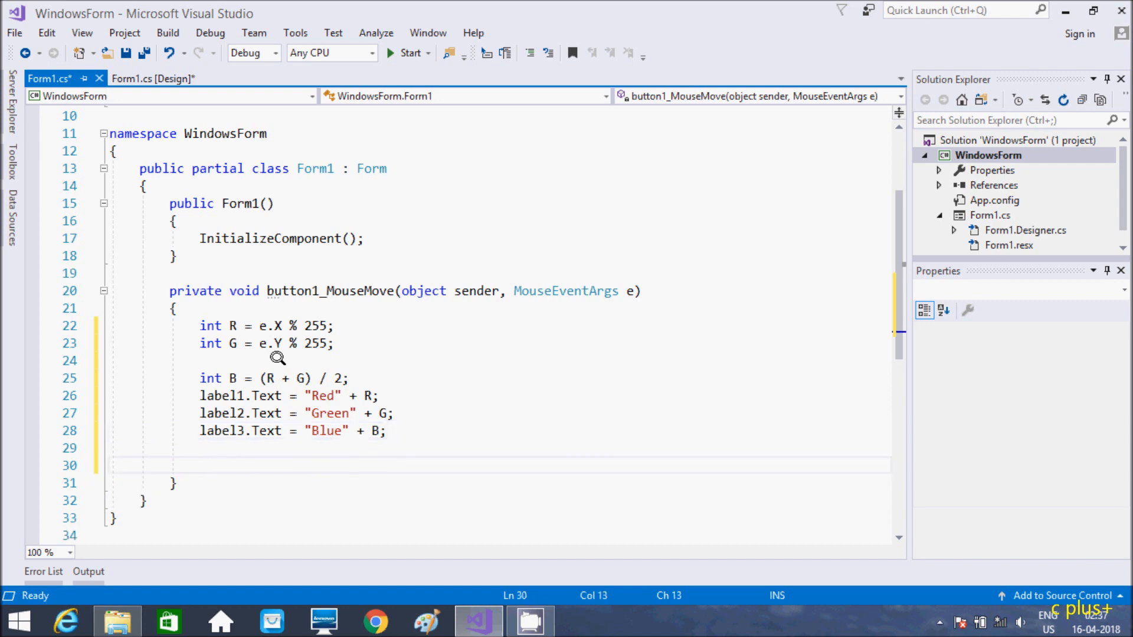
Step: Add BackColor = Color.FromArgb(R, G, B); as the handler's final statement
text(BackColor =)
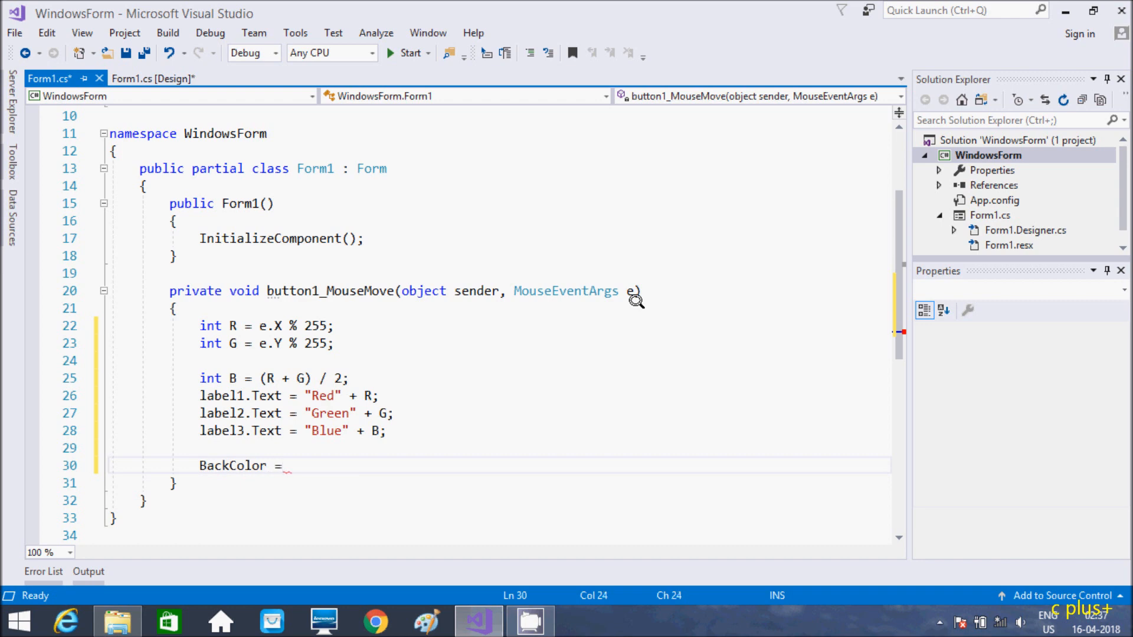
text(C)
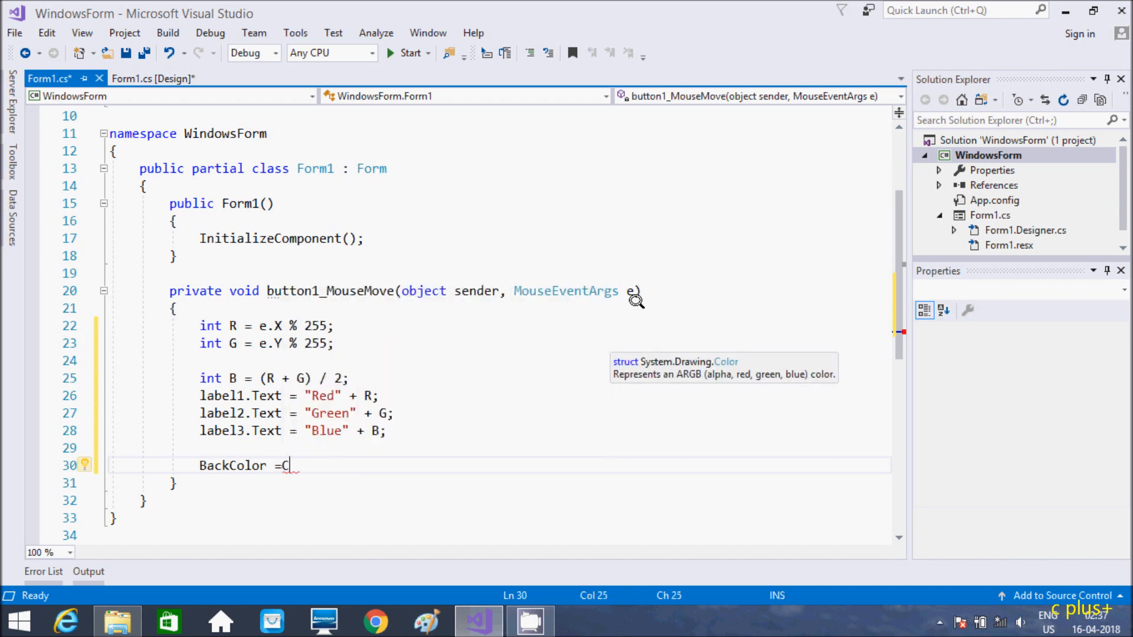
text(olor.)
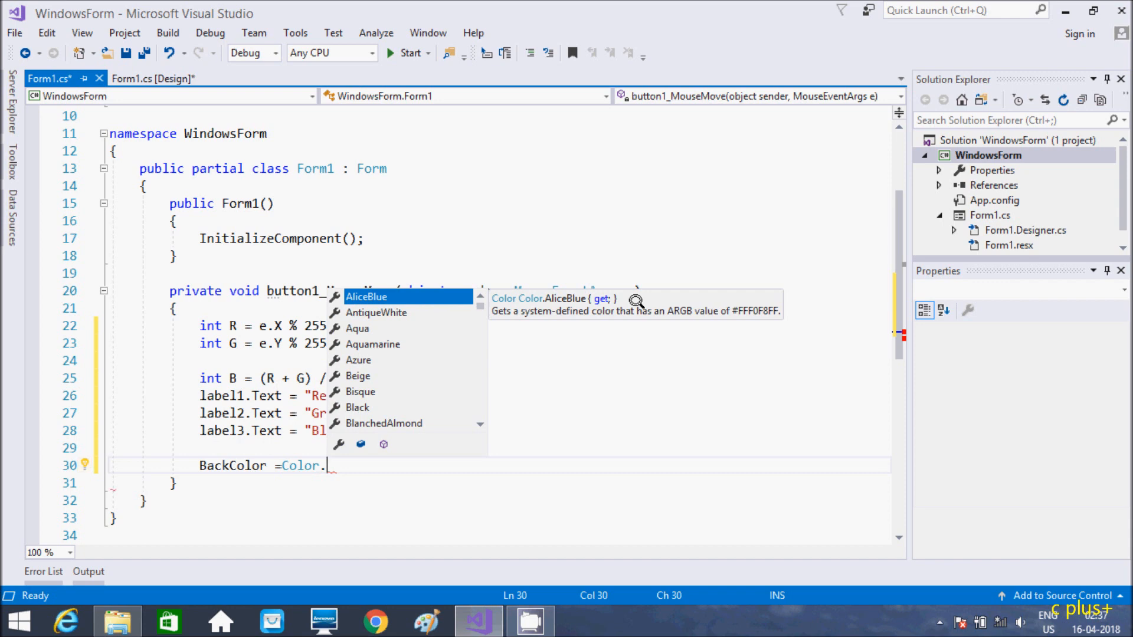
text(F)
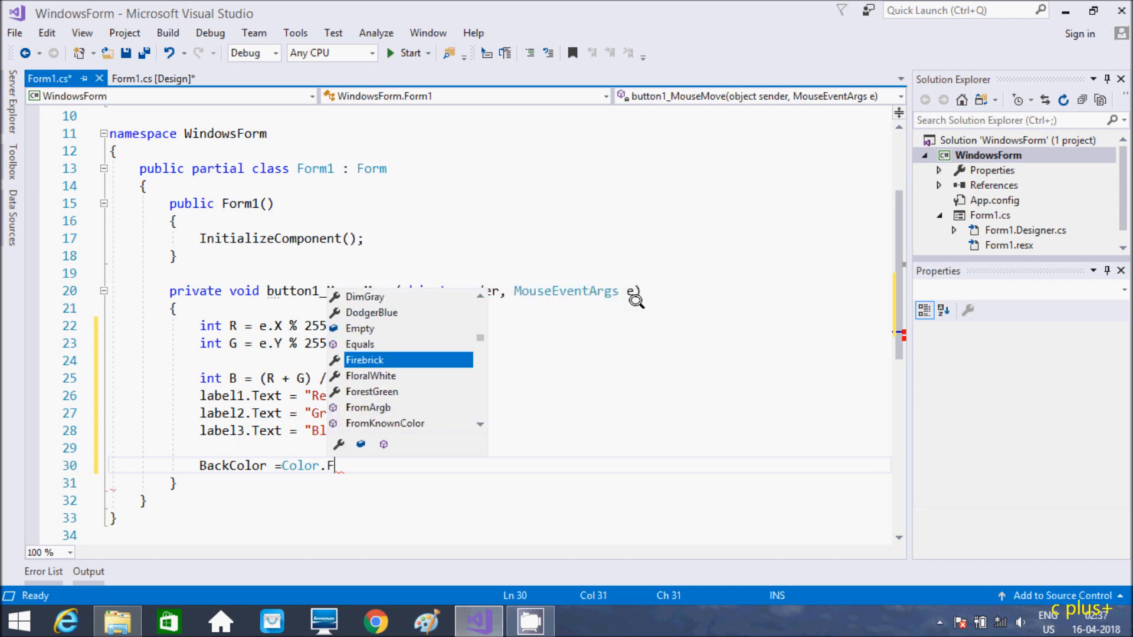
text(rom)
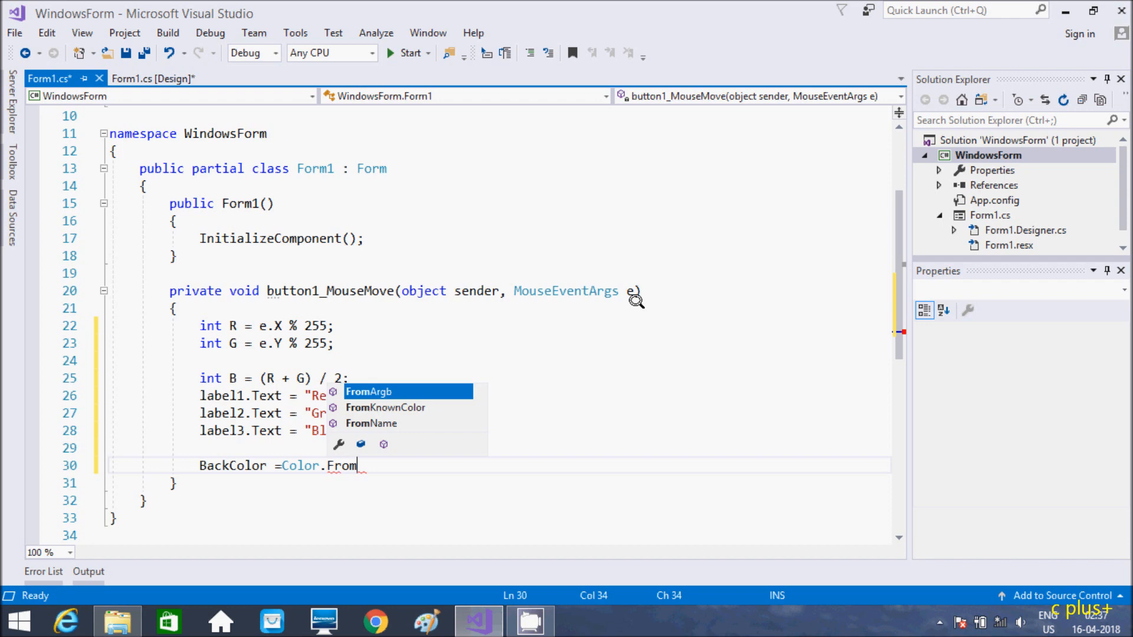
mouse_move(369, 390)
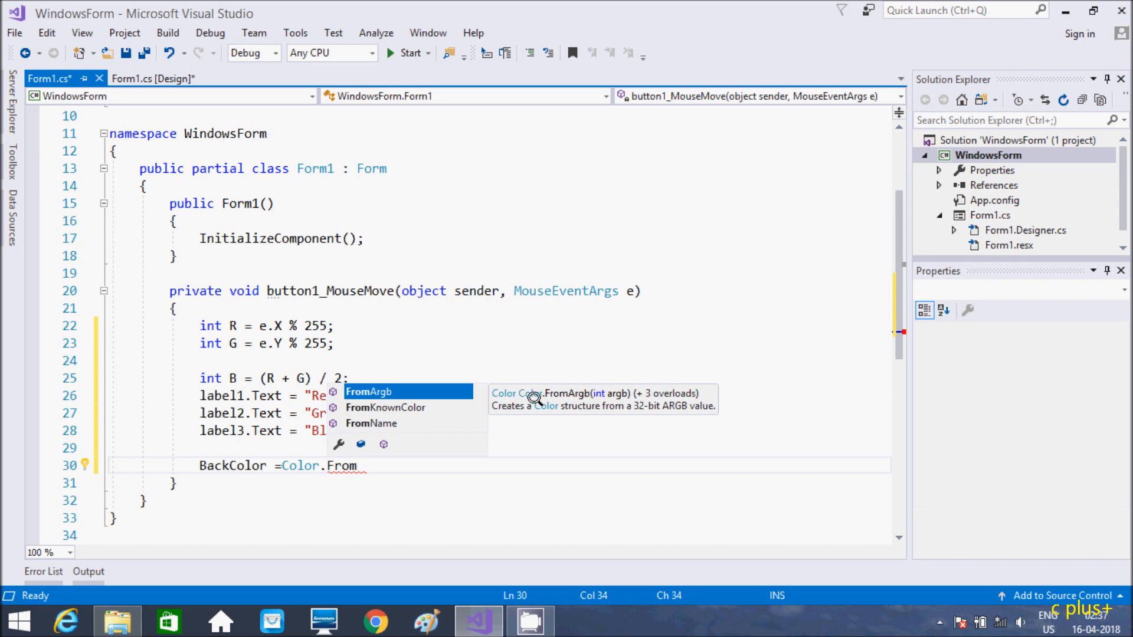
mouse_move(532, 406)
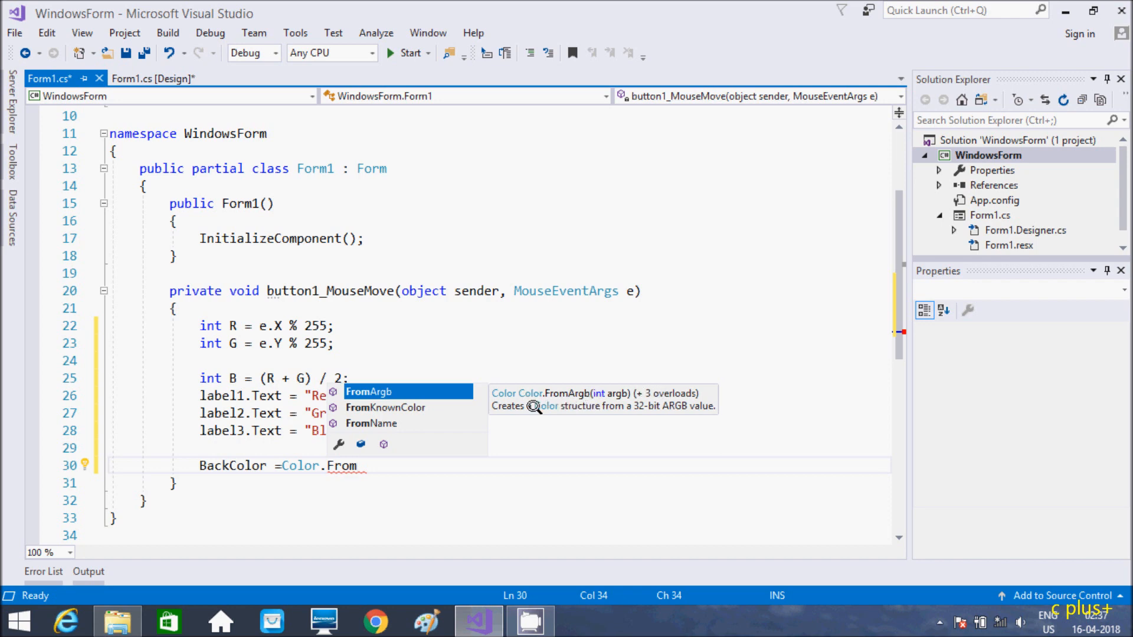
mouse_move(372, 486)
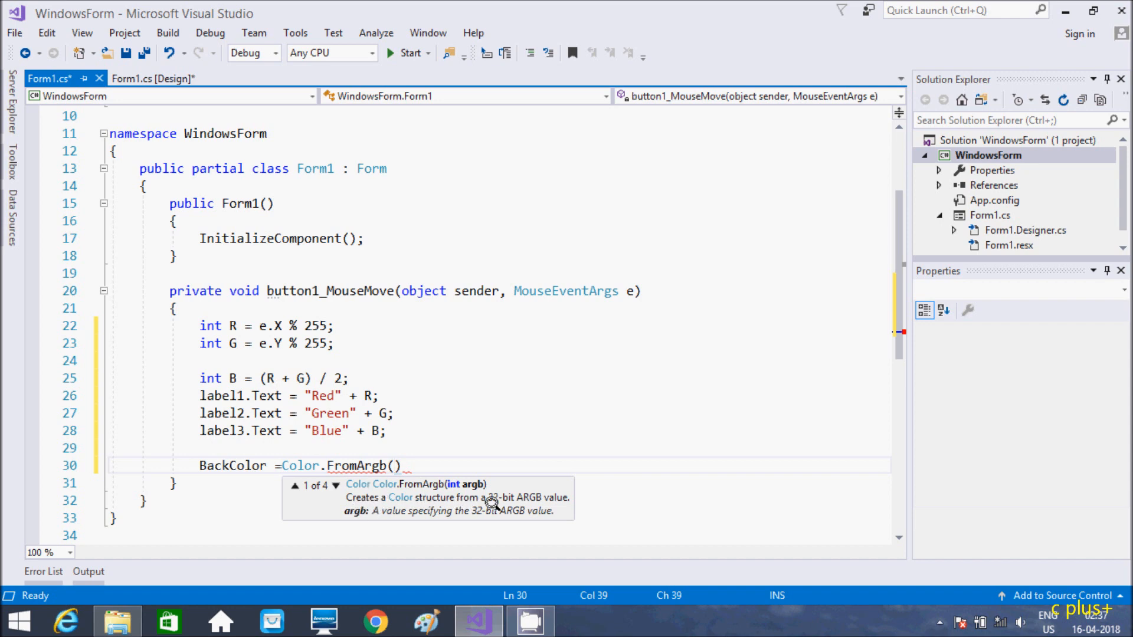
mouse_move(447, 420)
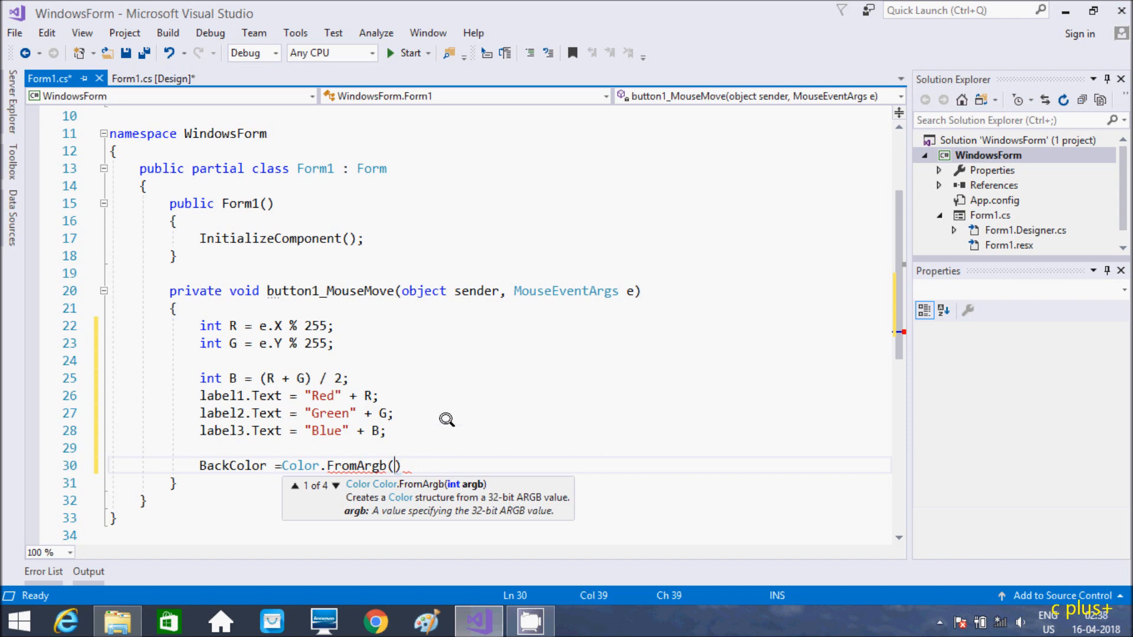
text(R,)
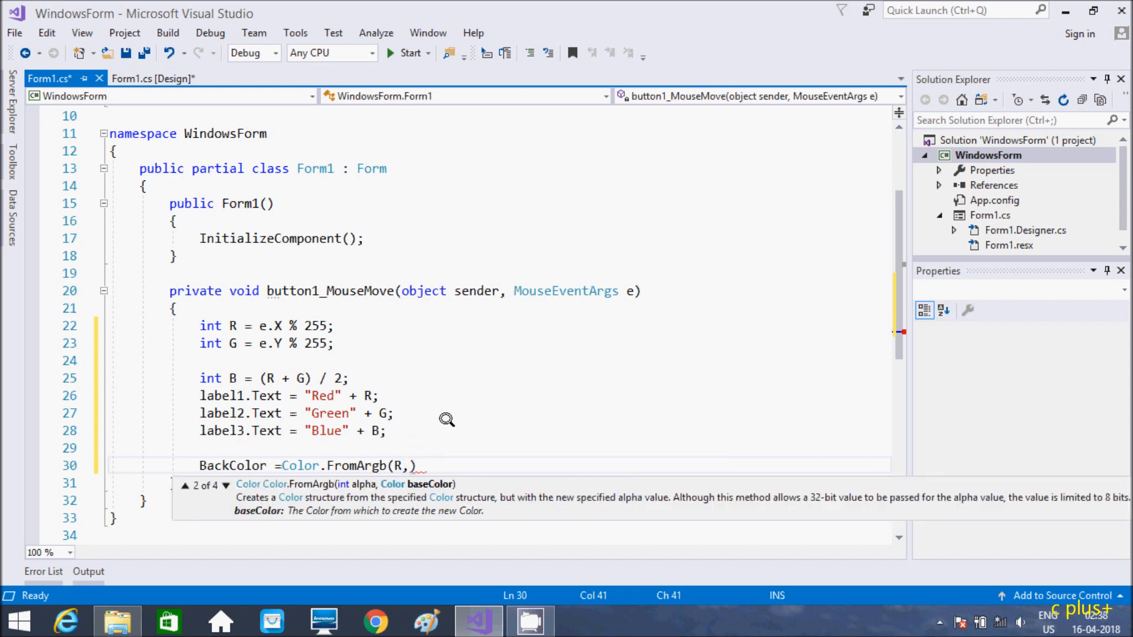
text(G, B)
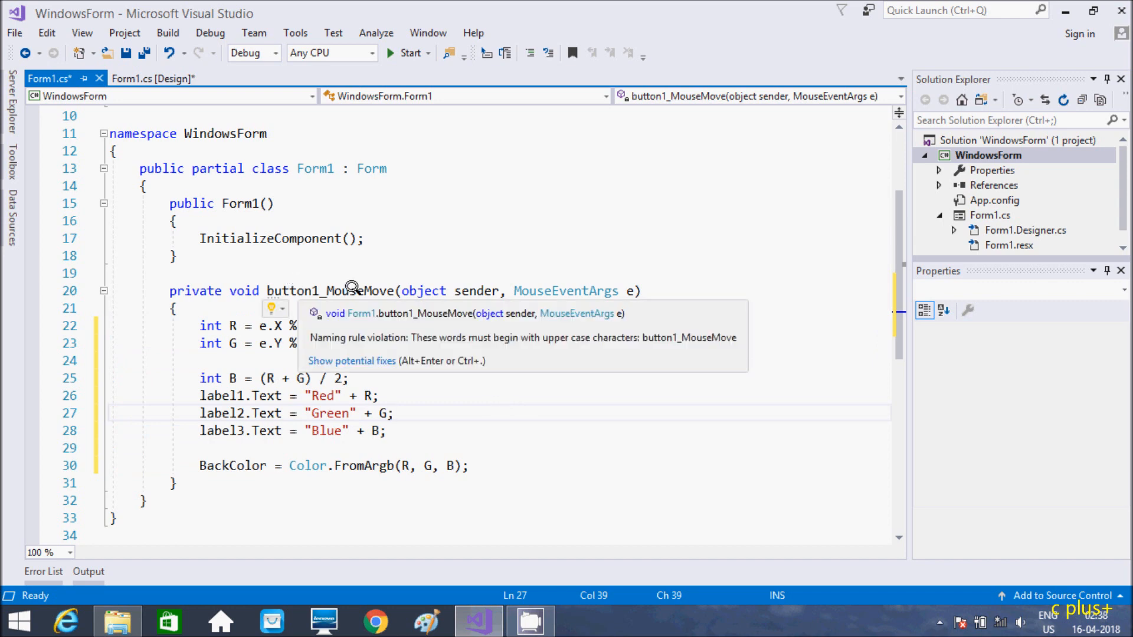
mouse_move(289, 272)
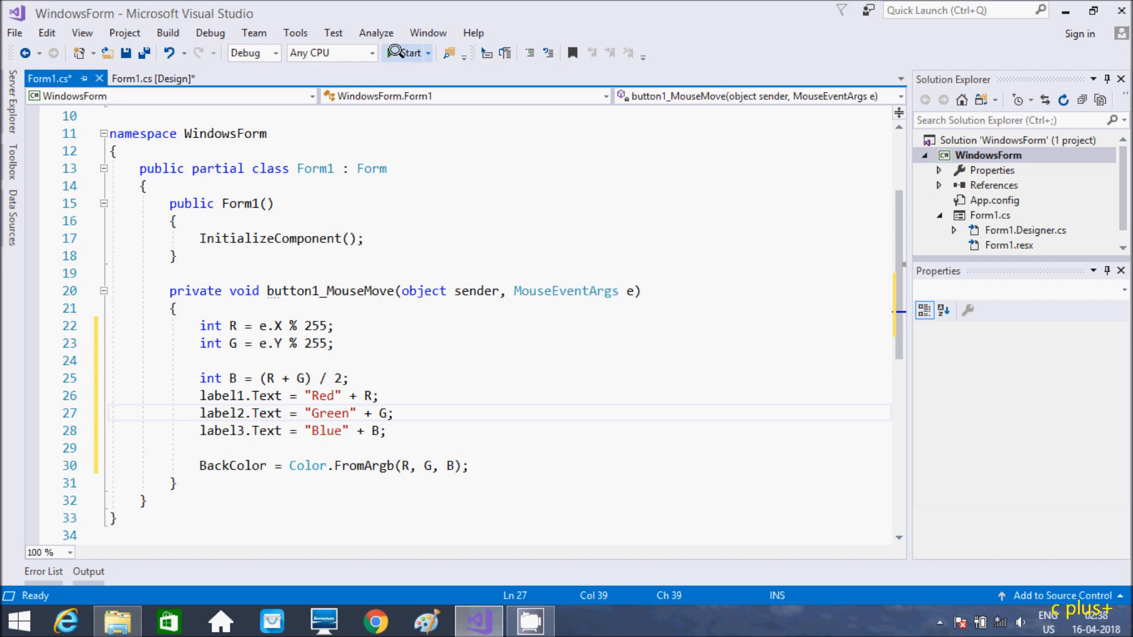
Step: Start the WindowsForm project so Form1 builds and runs
click(406, 53)
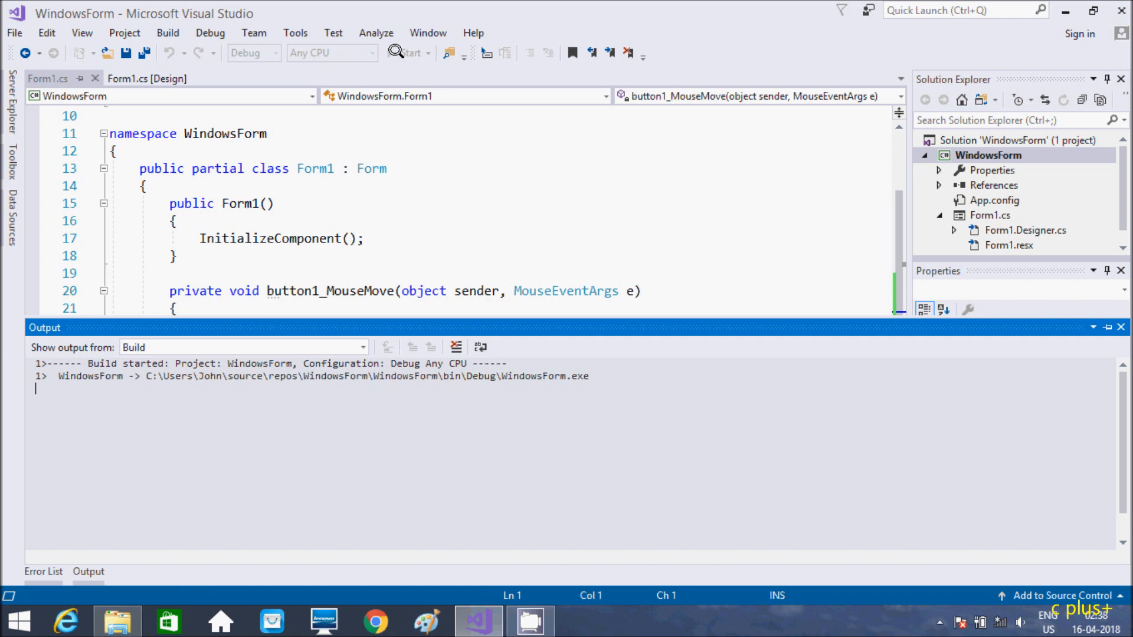
click(408, 52)
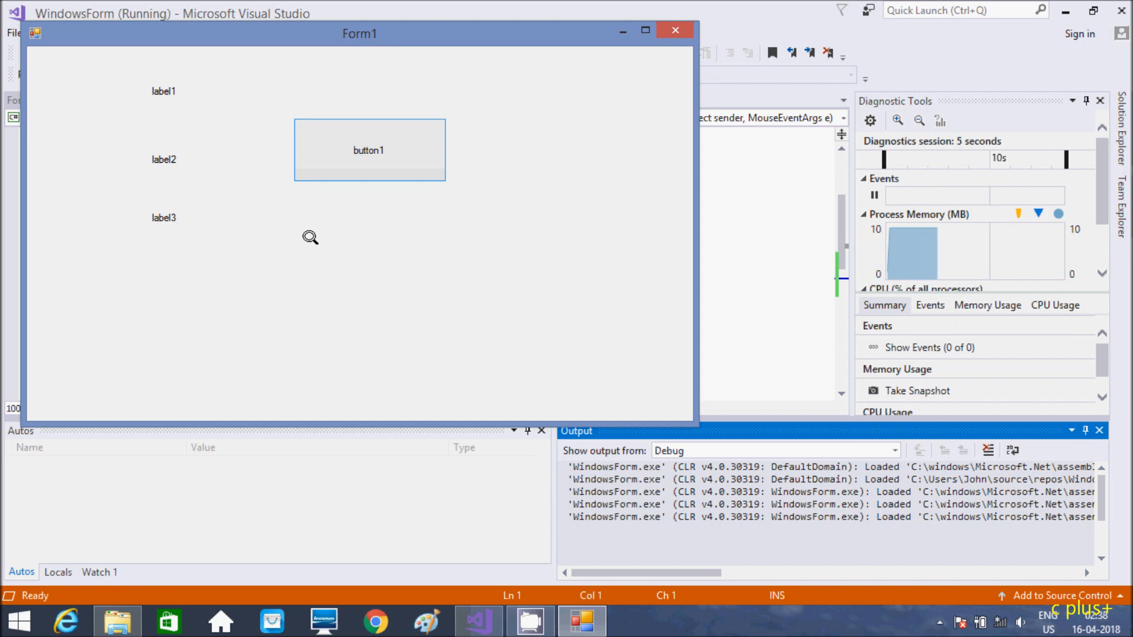
mouse_move(225, 229)
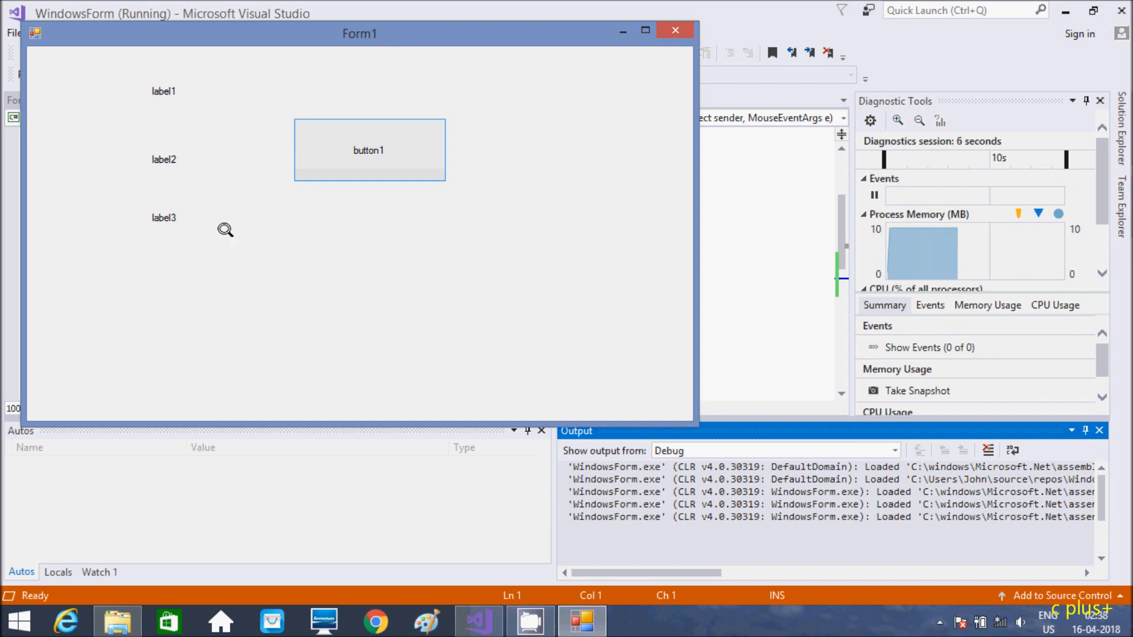
Step: Hover over button1 in the running Form1 to watch colours and RGB labels change, then close it
click(368, 149)
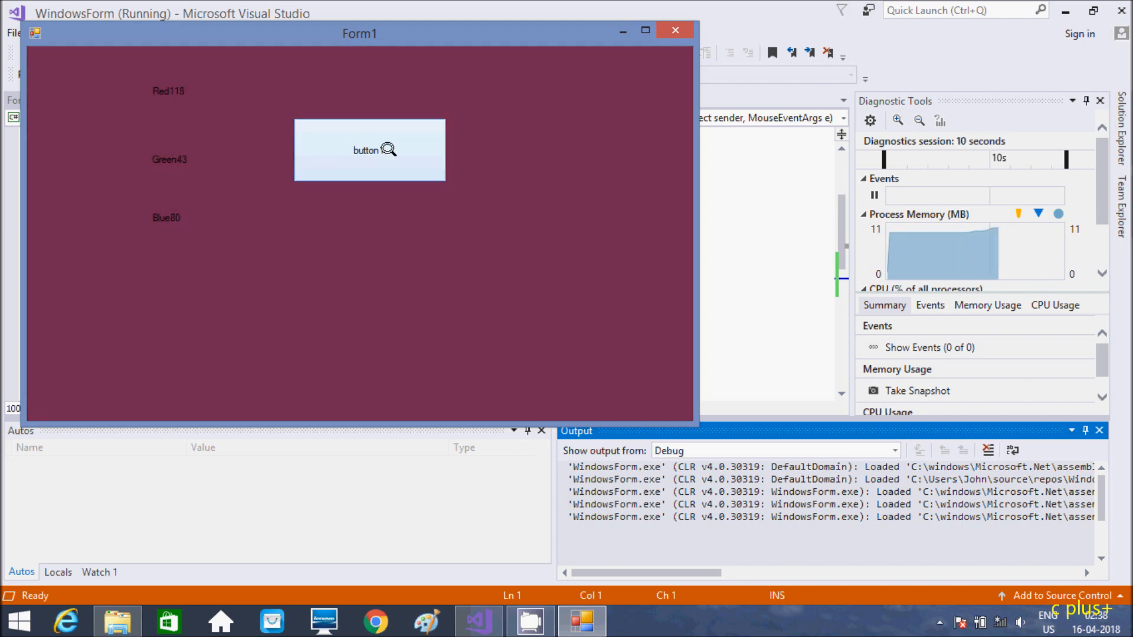
click(369, 149)
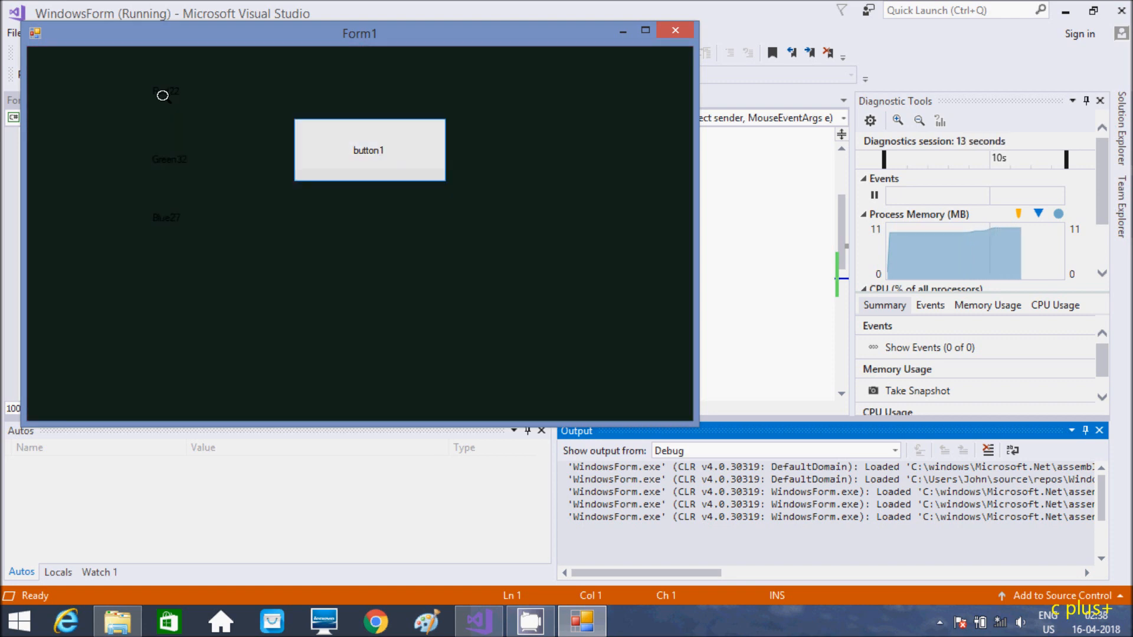
click(368, 150)
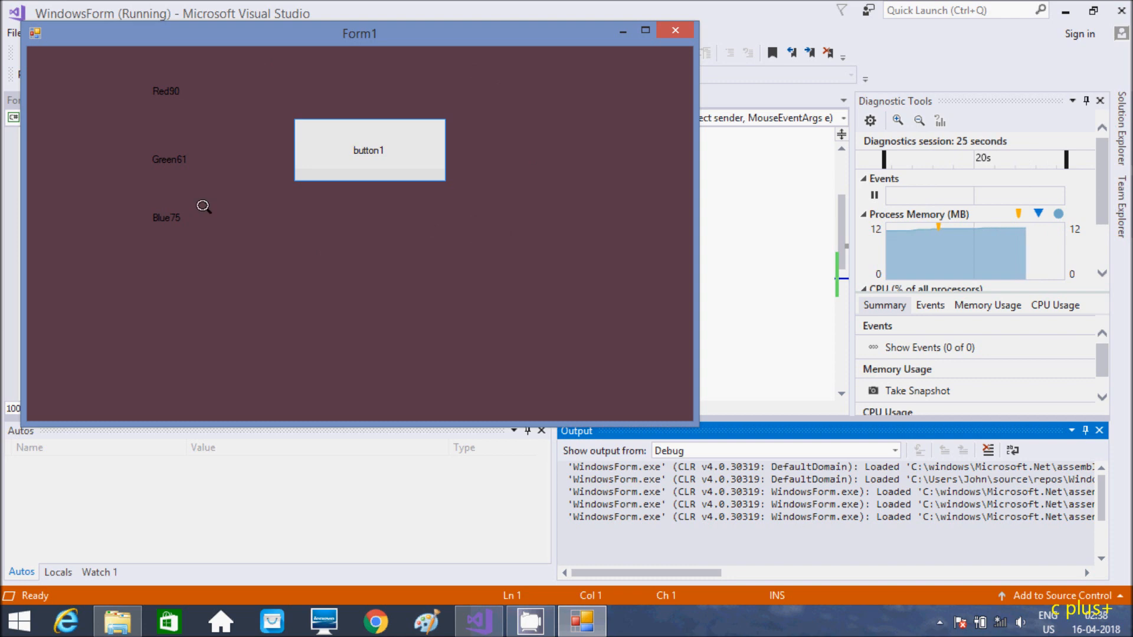
mouse_move(159, 97)
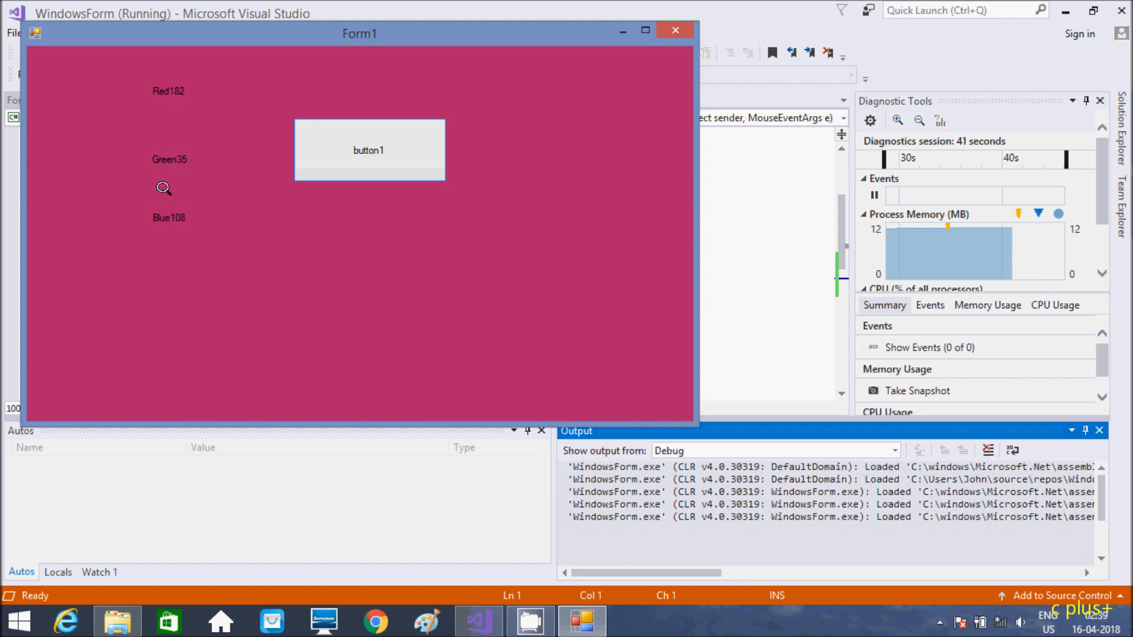
mouse_move(176, 273)
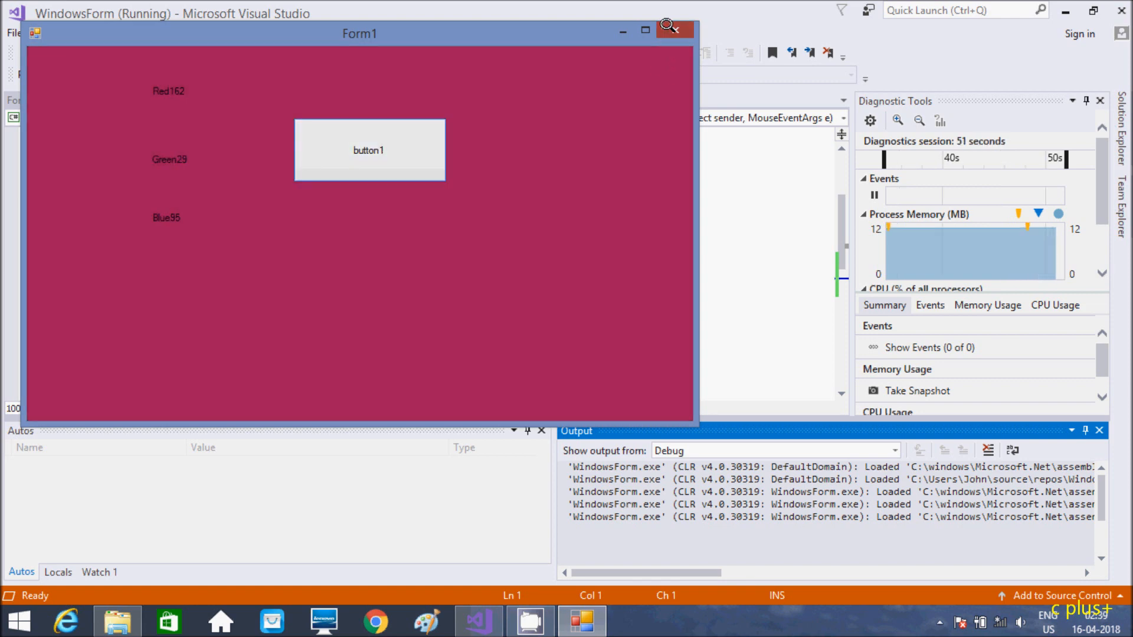
click(671, 29)
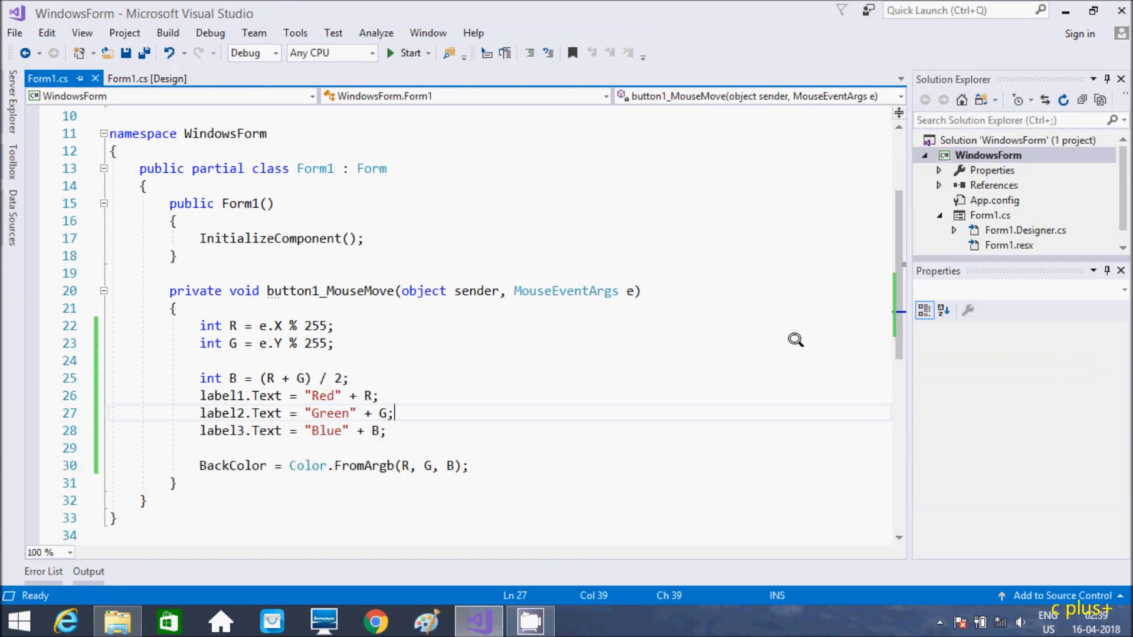
mouse_move(191, 316)
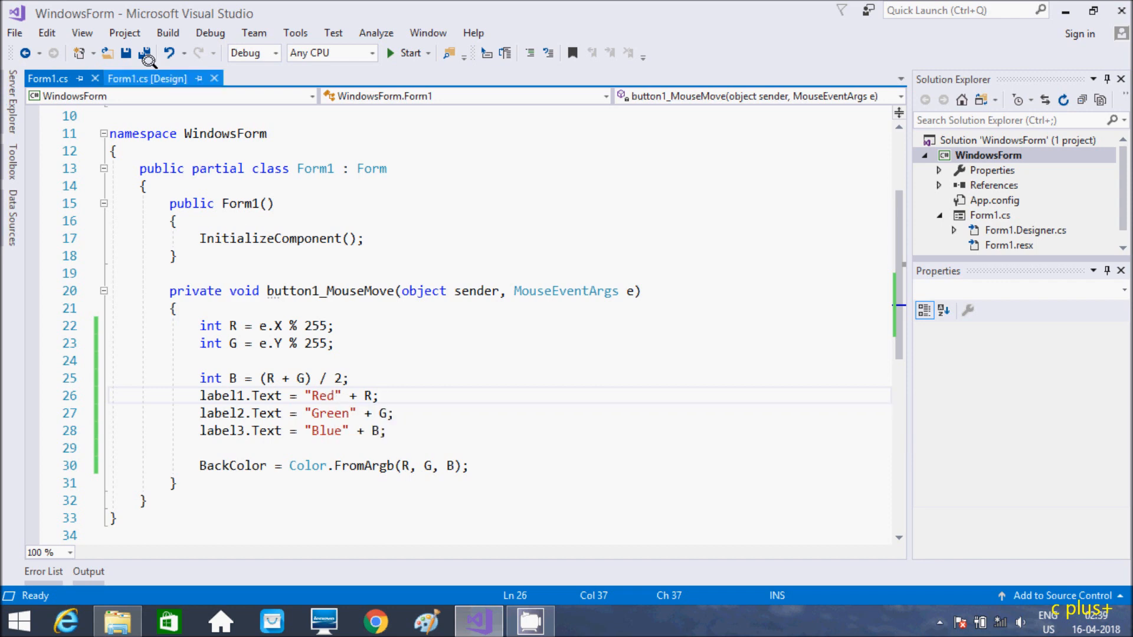
Step: In Form1's design view, open the form's Properties events list and scroll to MouseMove
click(148, 78)
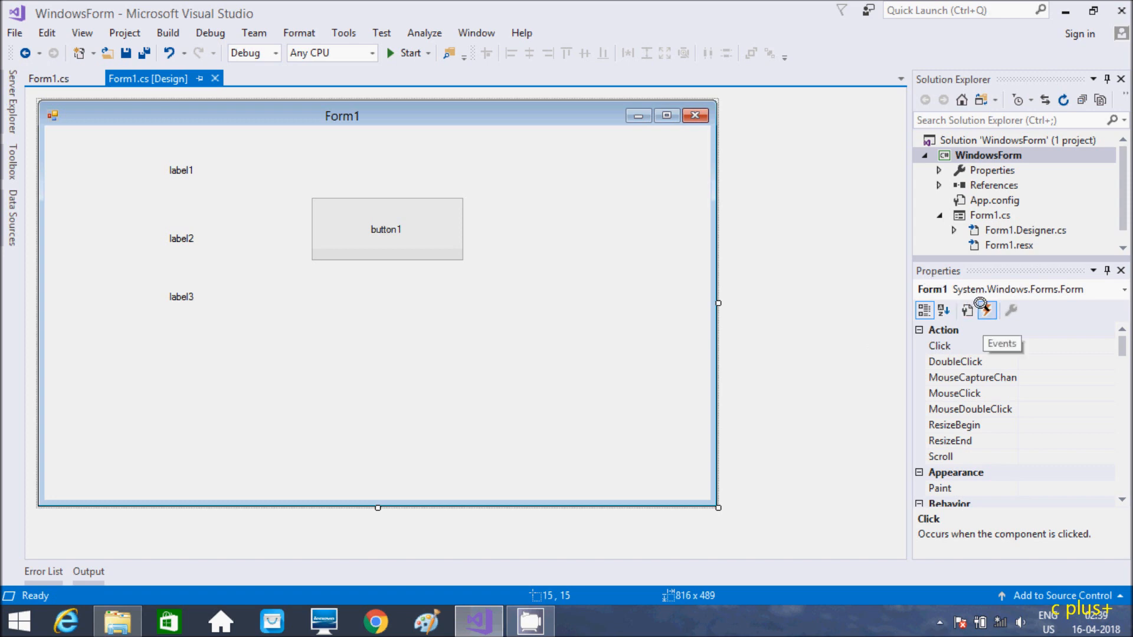
click(940, 345)
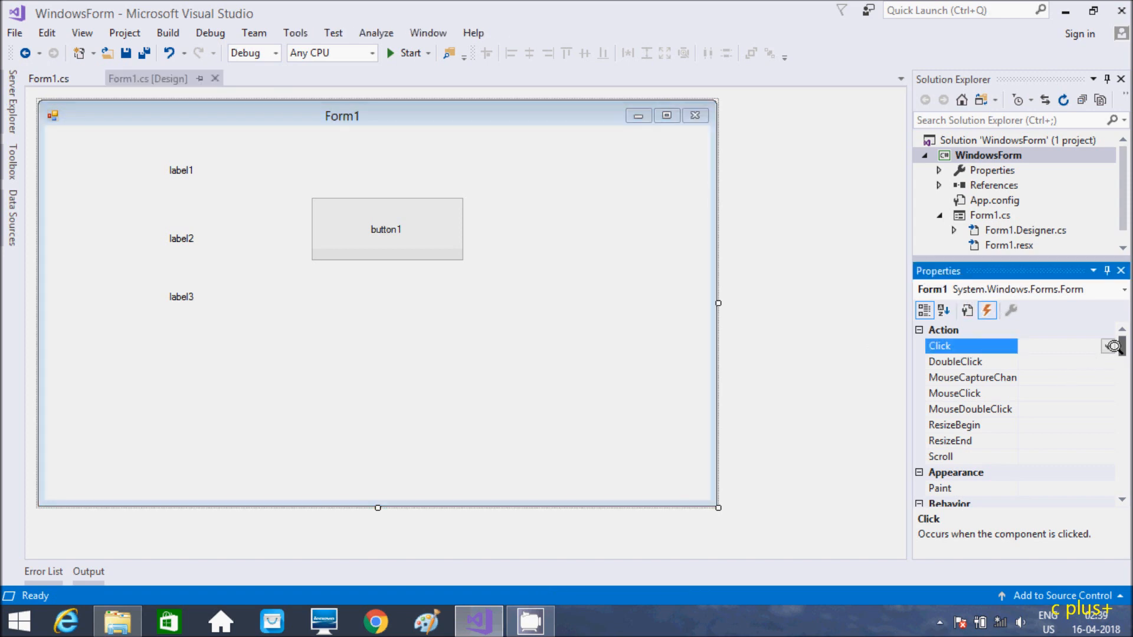
scroll(down, 3)
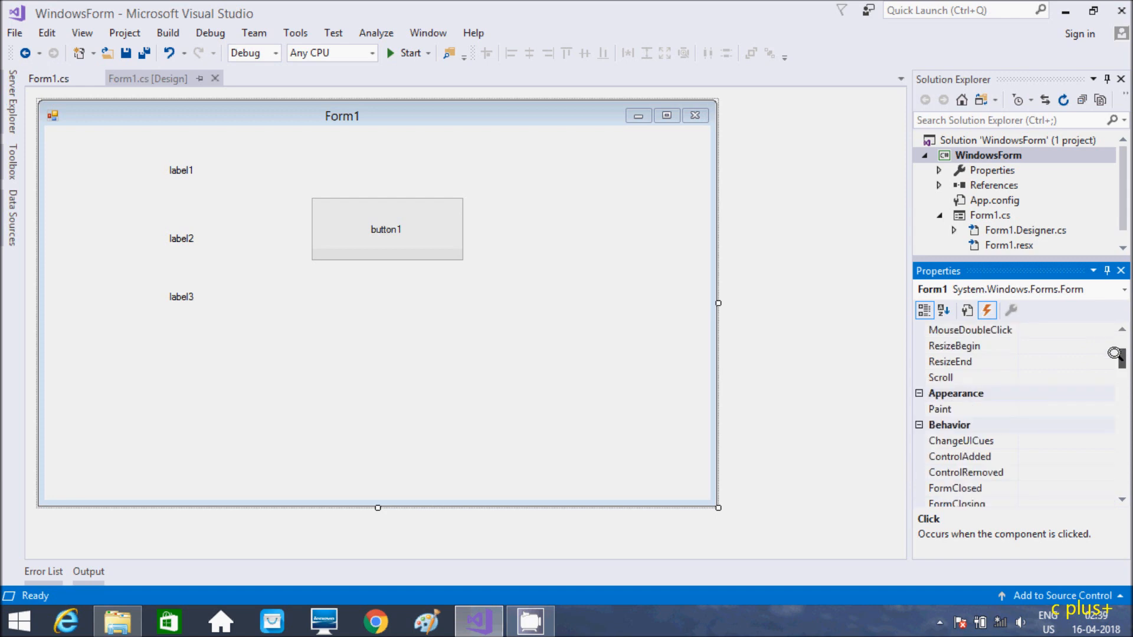
scroll(down, 3)
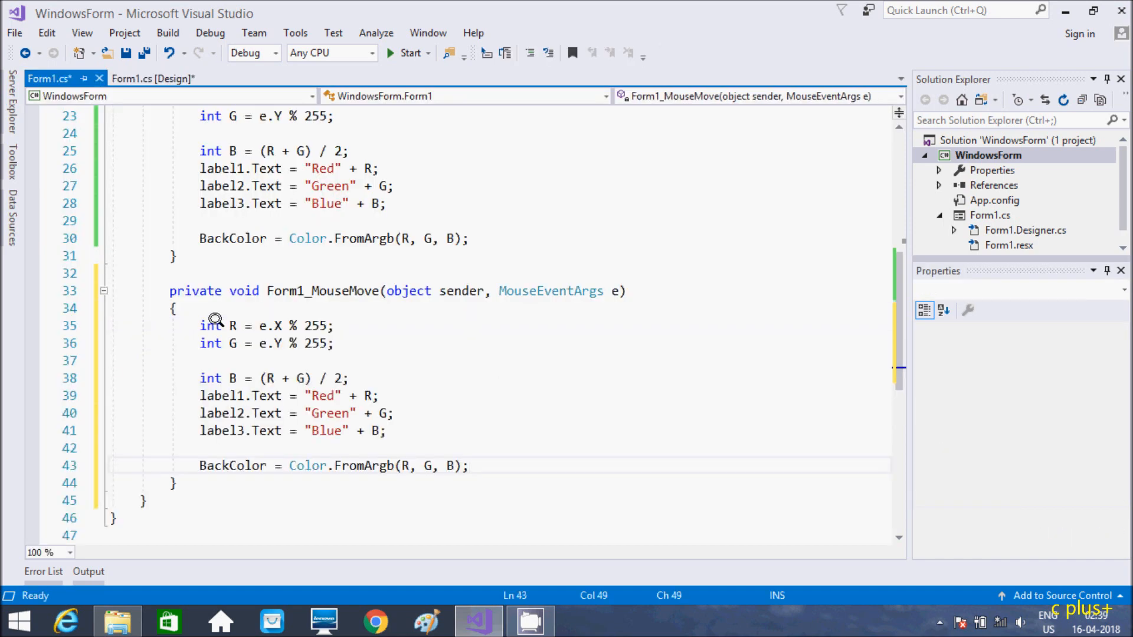
mouse_move(427, 439)
text(G)
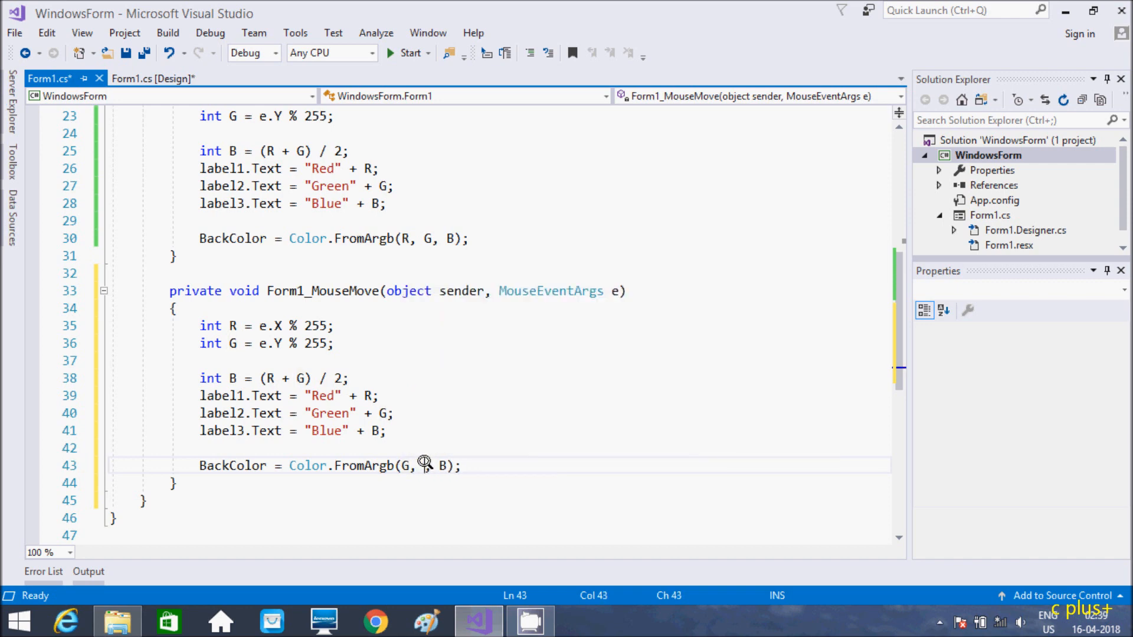
Step: Reorder the FromArgb arguments on line 43 to start with G, then build and run
text(R)
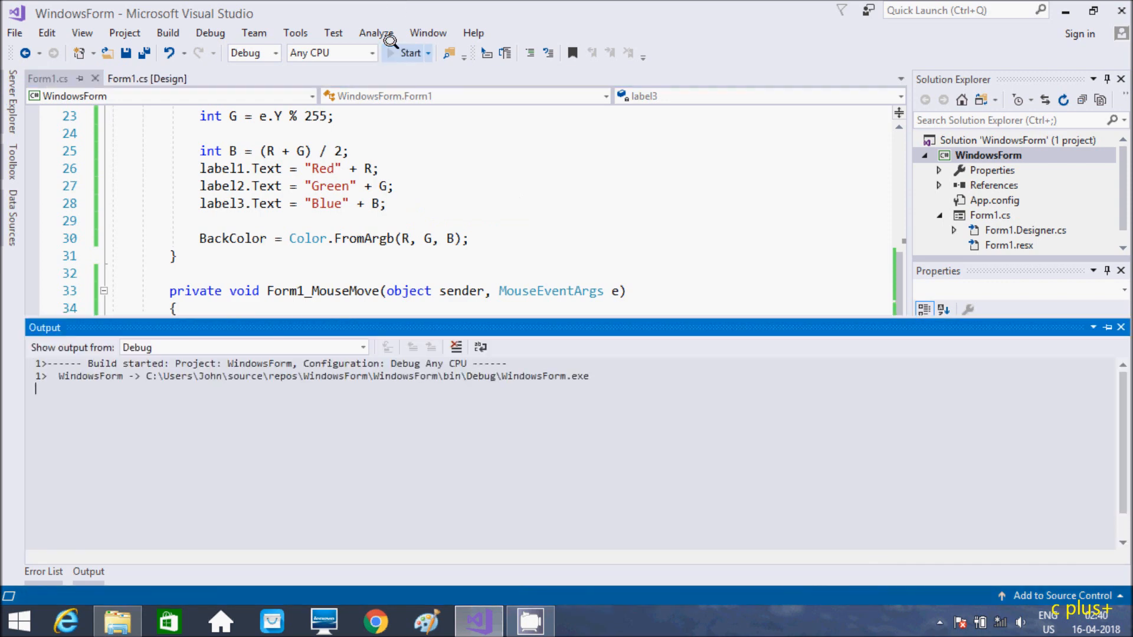
click(409, 52)
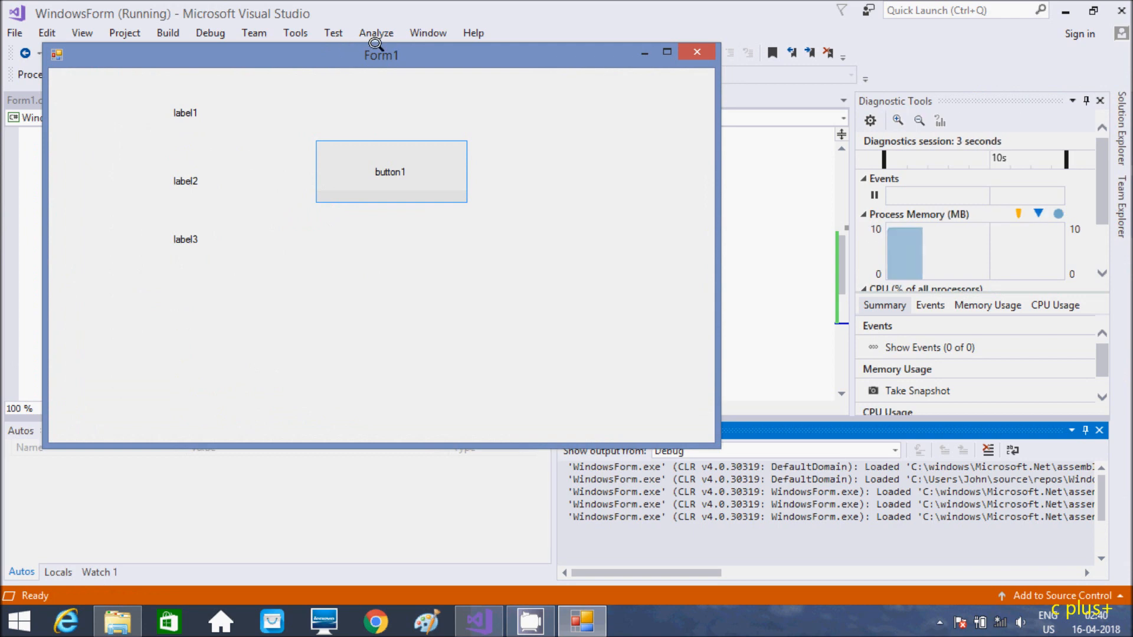
Step: Click repeatedly on the running Form1 to watch its background and RGB labels change
click(390, 171)
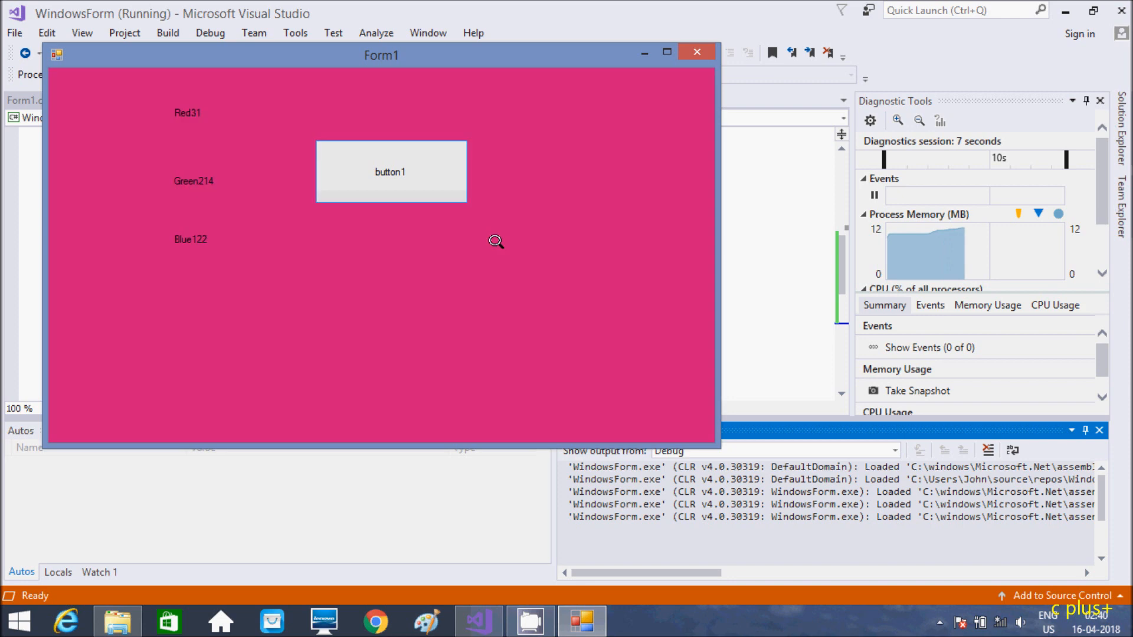
click(390, 171)
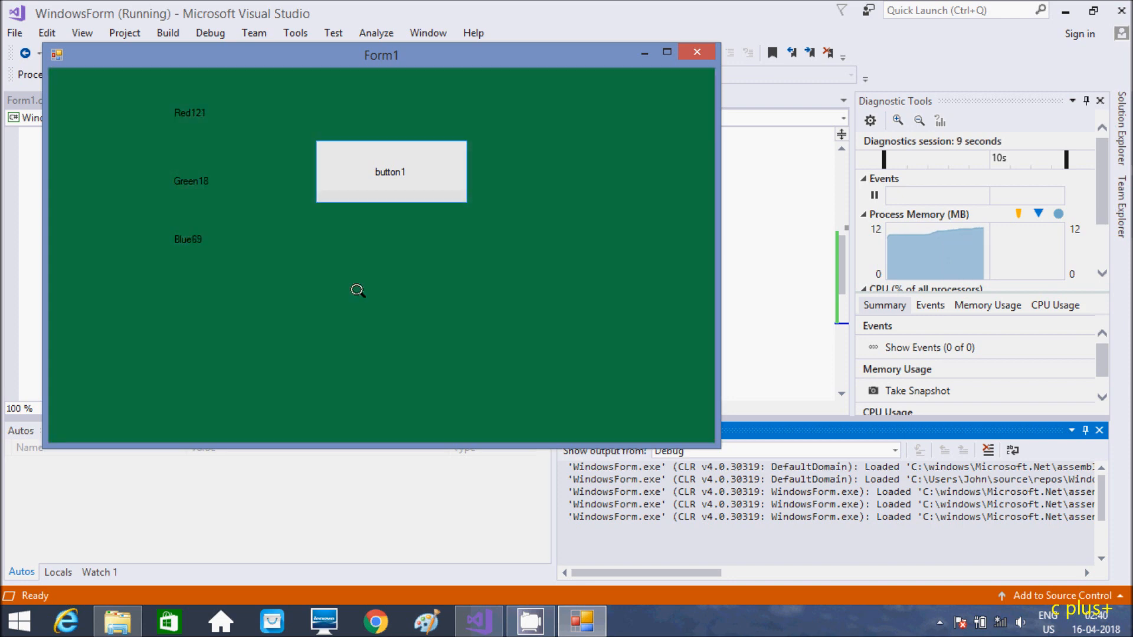
click(389, 172)
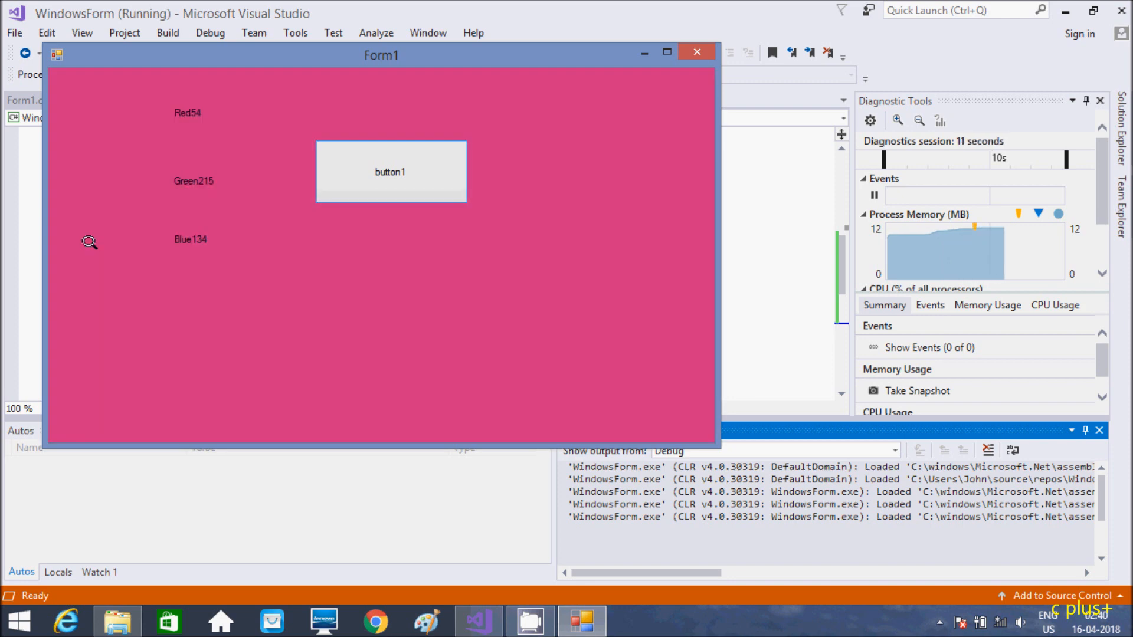
click(390, 171)
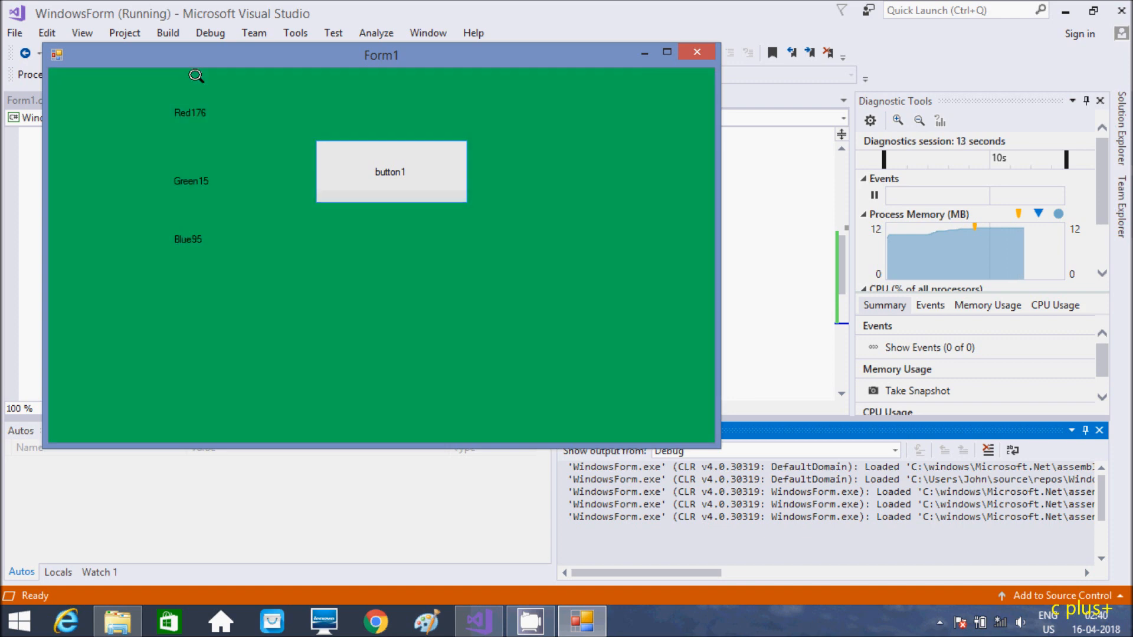
click(389, 171)
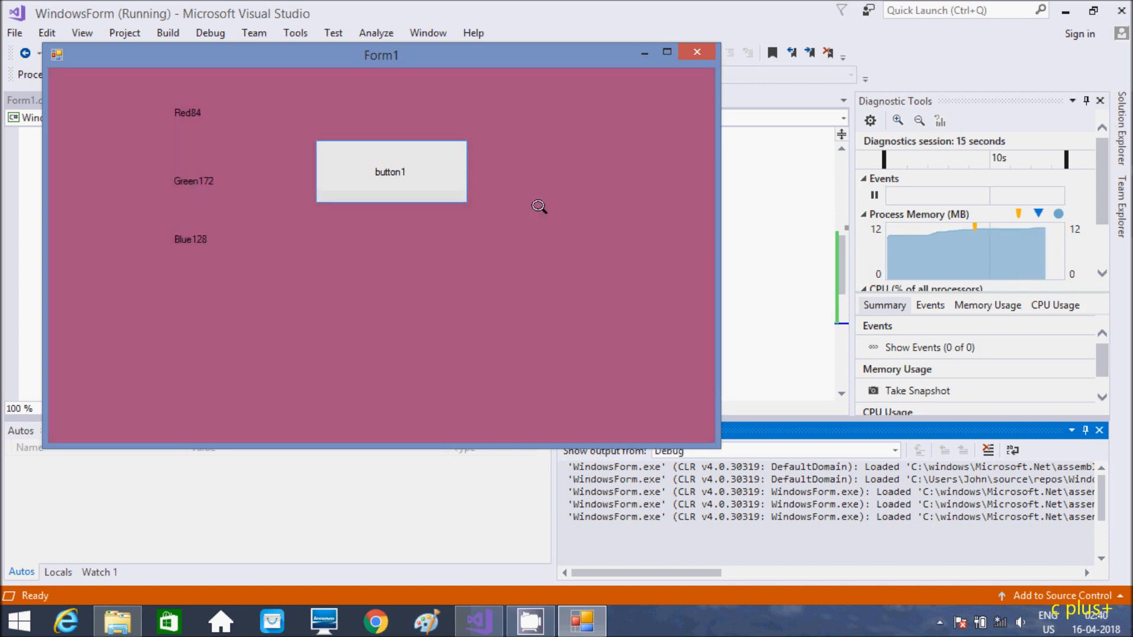
click(390, 171)
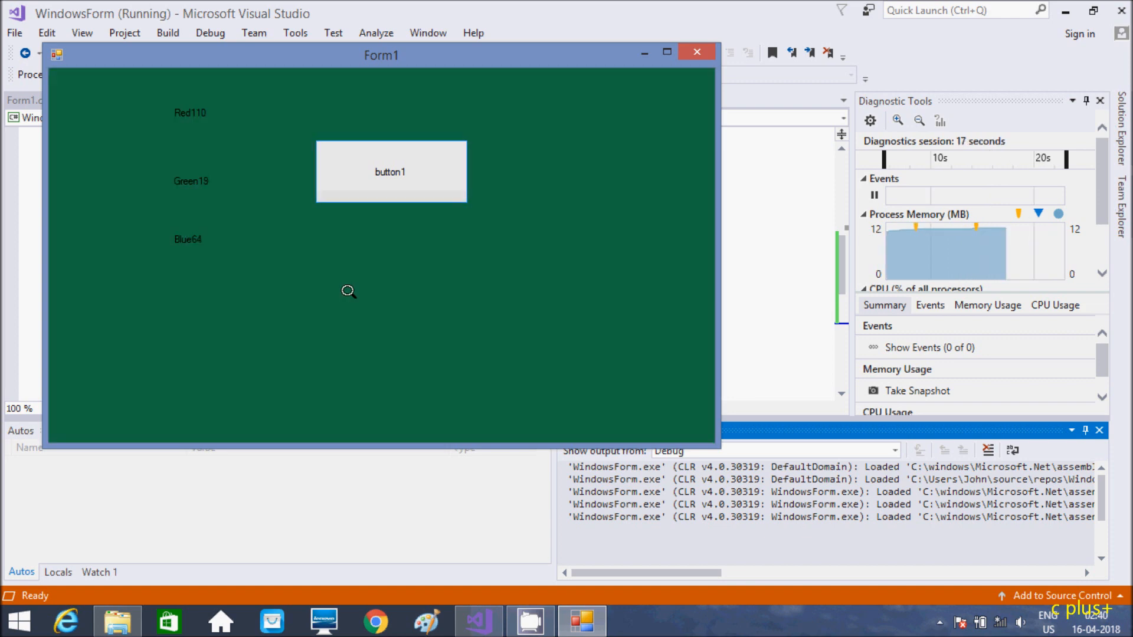
click(389, 172)
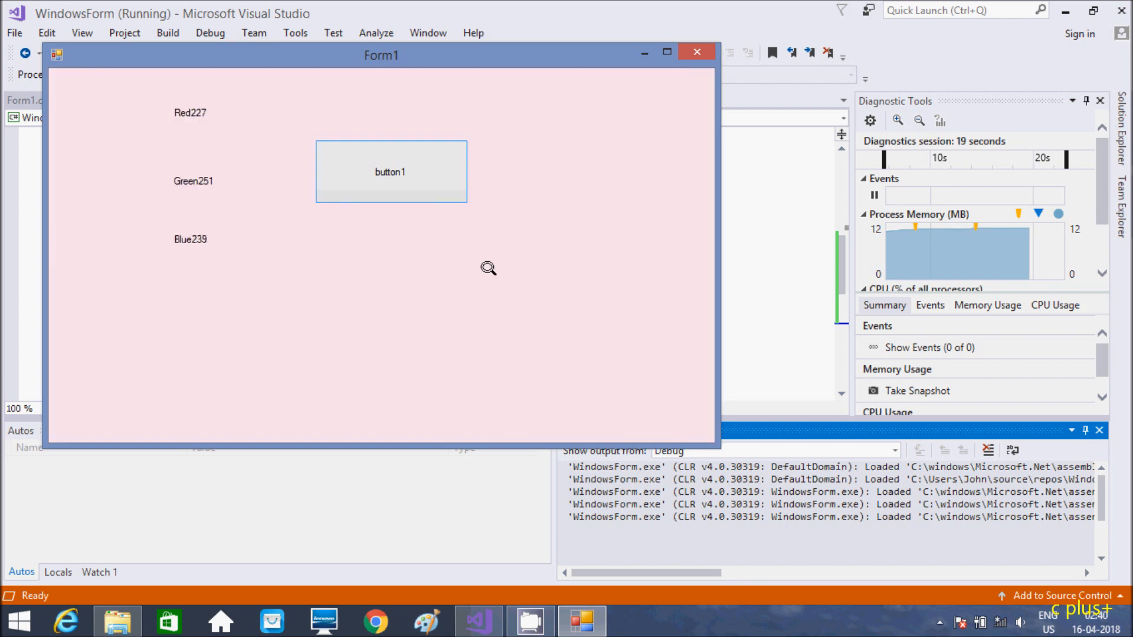
click(390, 171)
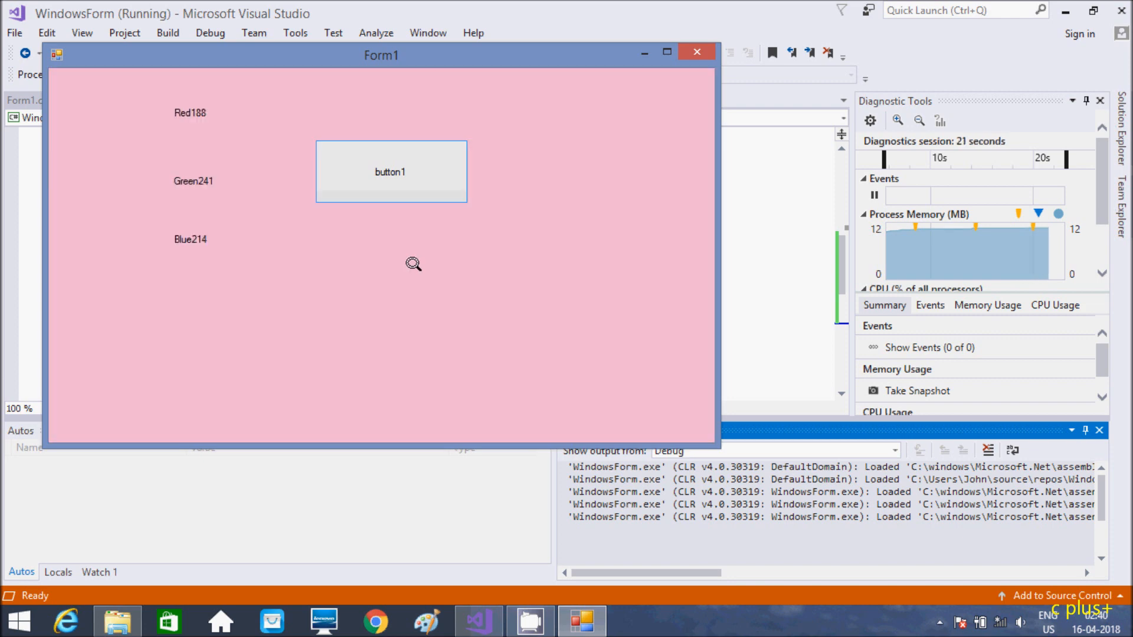
click(390, 171)
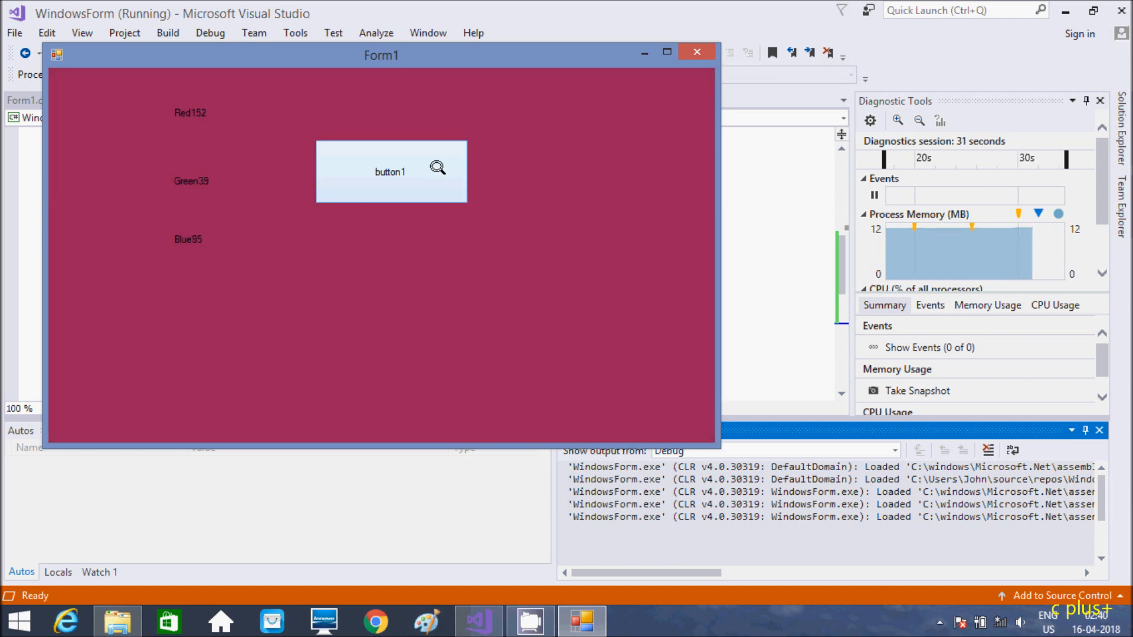
Step: Trigger a few more colour updates on Form1, then close the running window
click(390, 171)
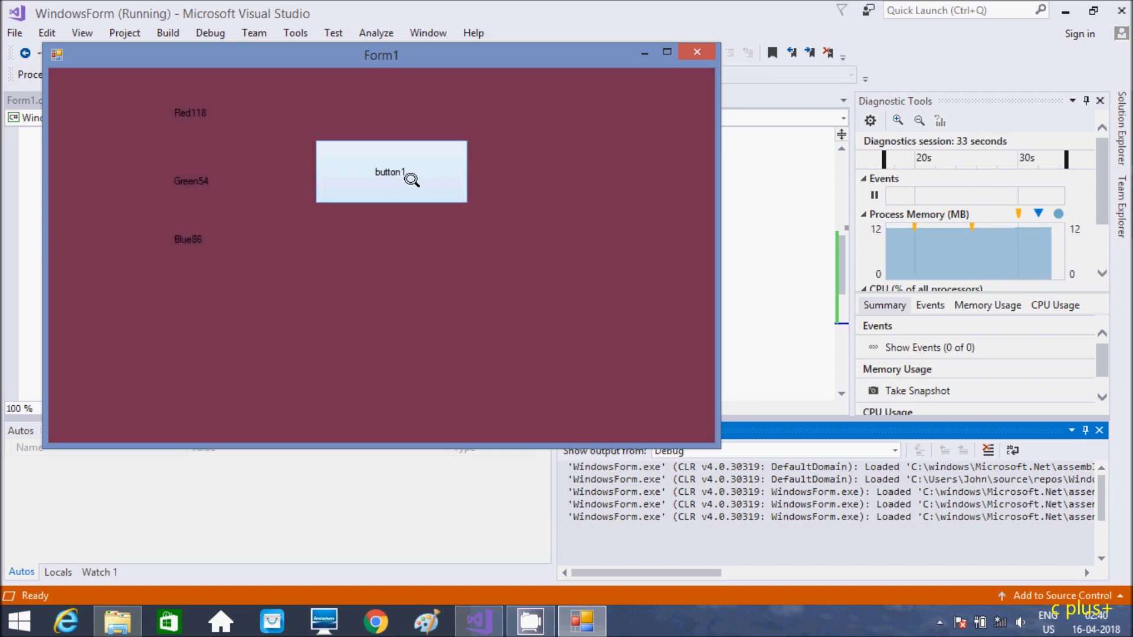
click(391, 171)
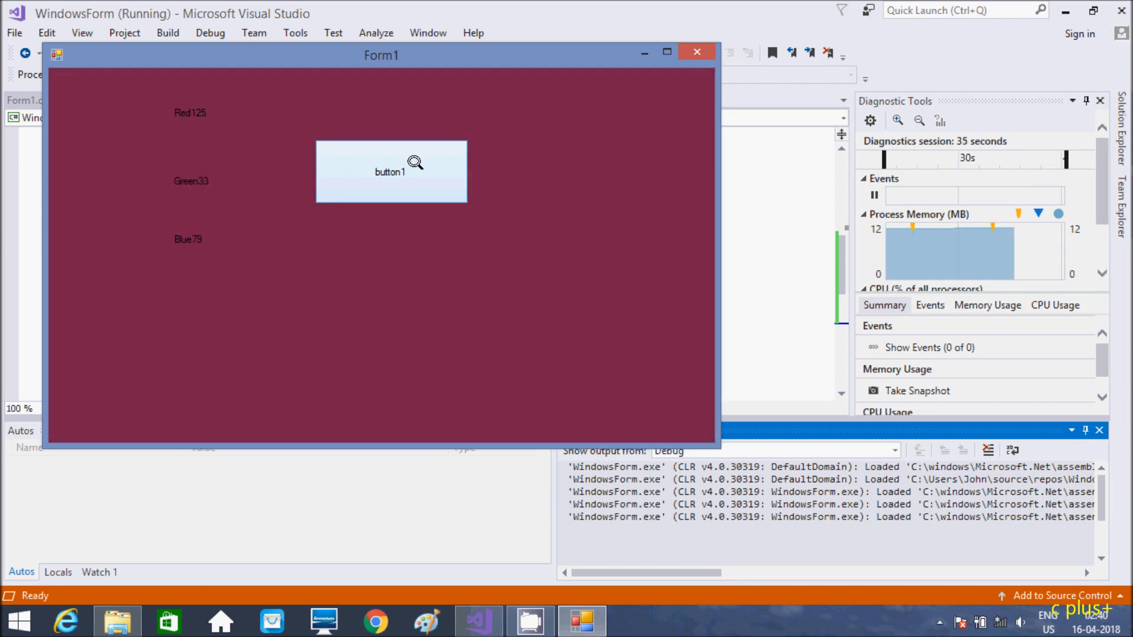
click(390, 171)
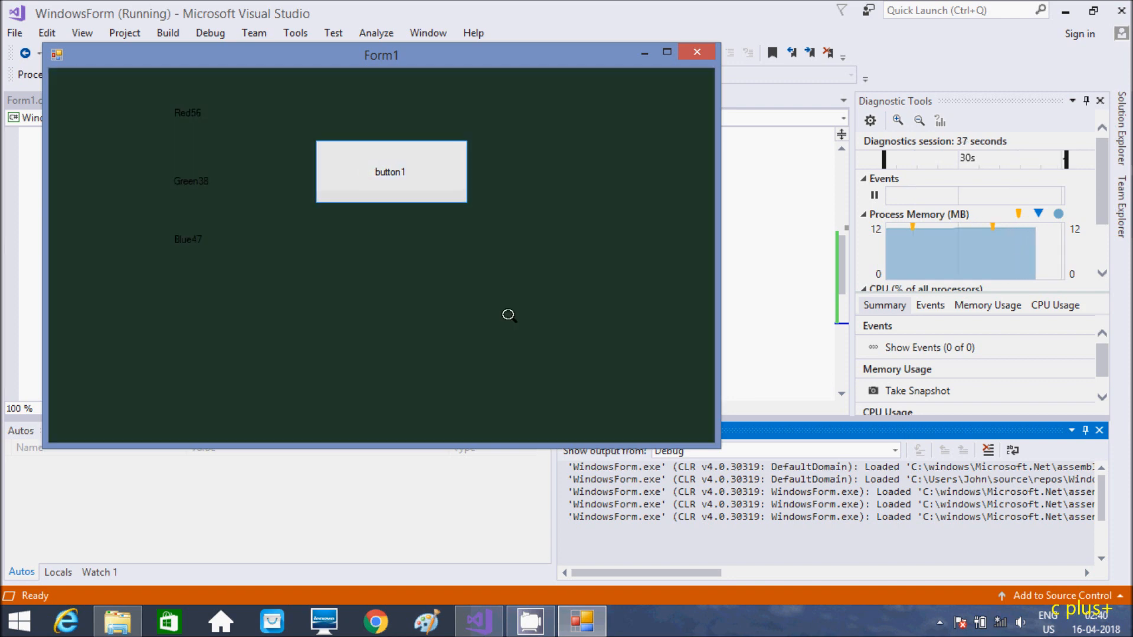
click(389, 172)
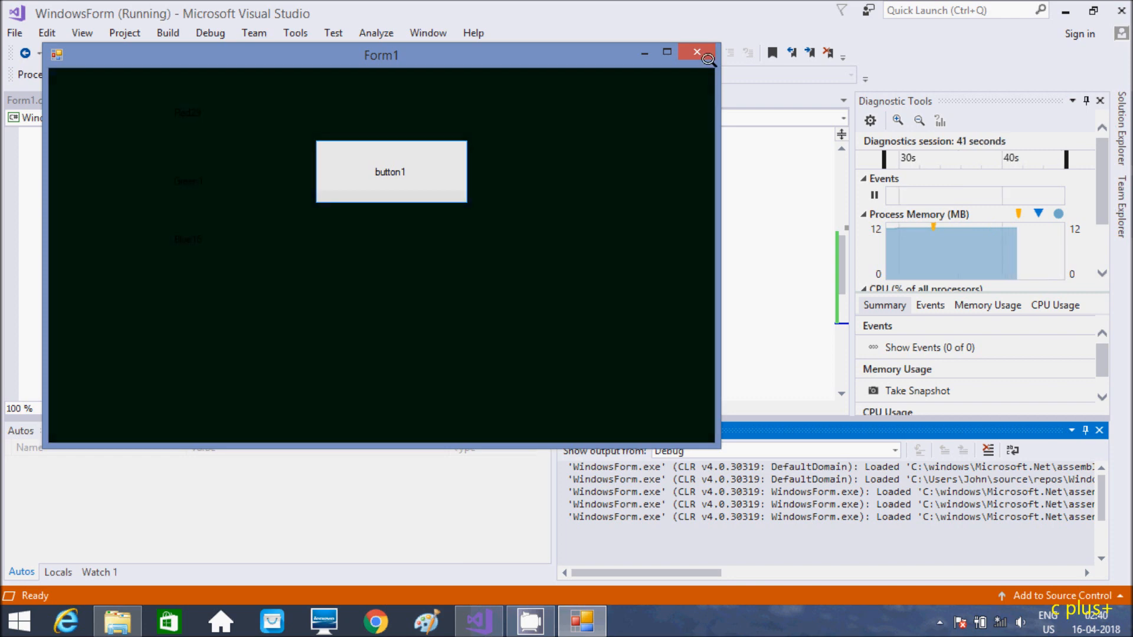
click(695, 51)
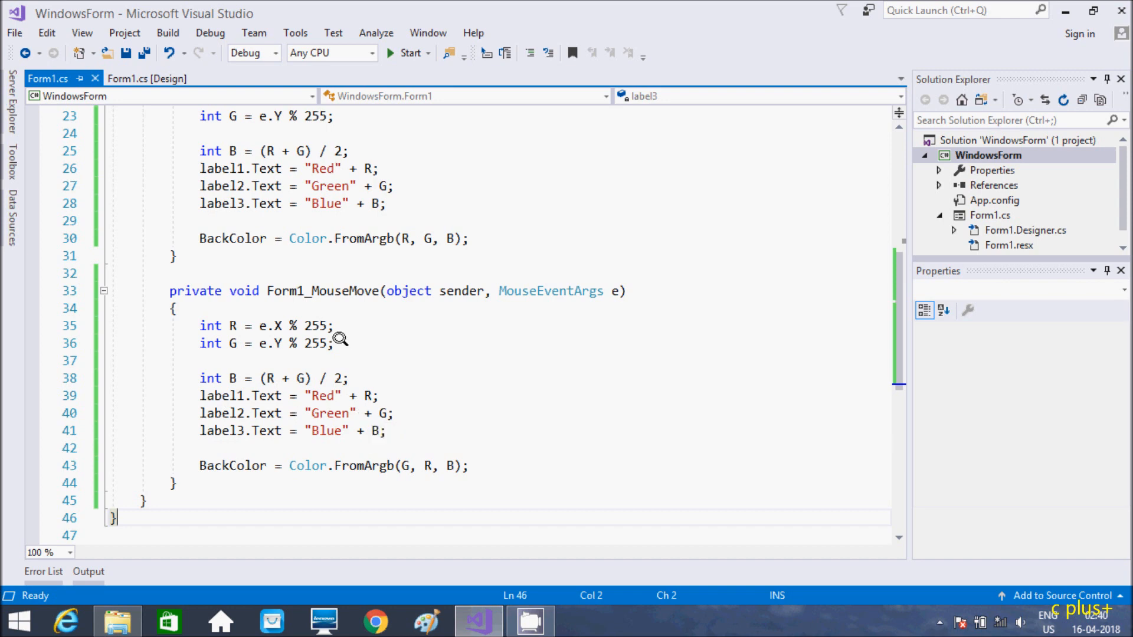
mouse_move(228, 331)
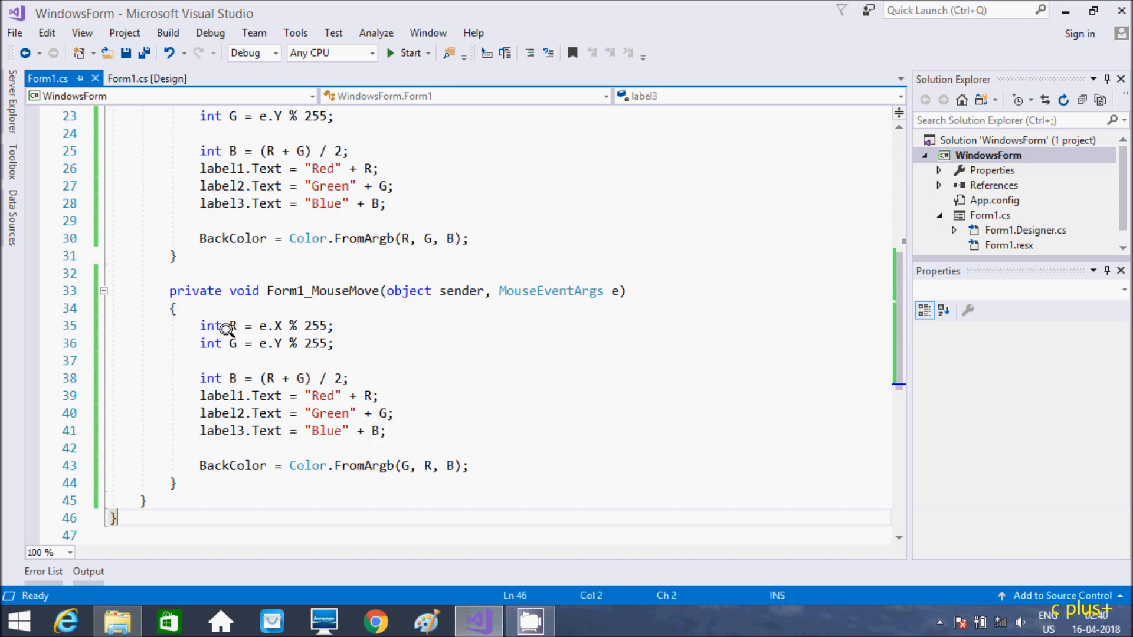
mouse_move(210, 325)
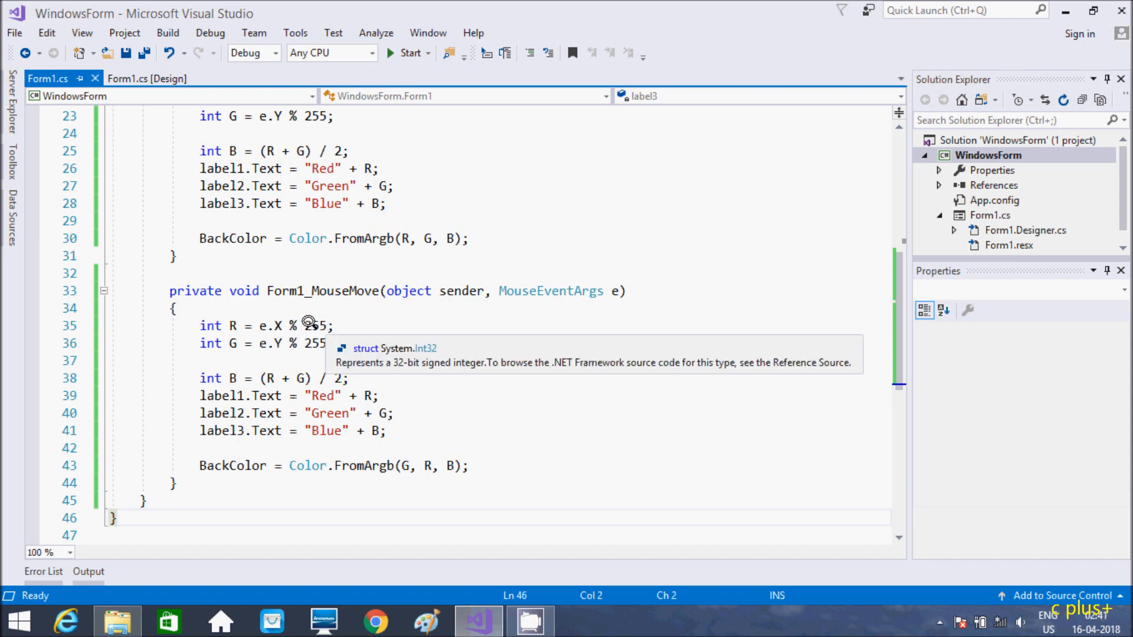
mouse_move(273, 325)
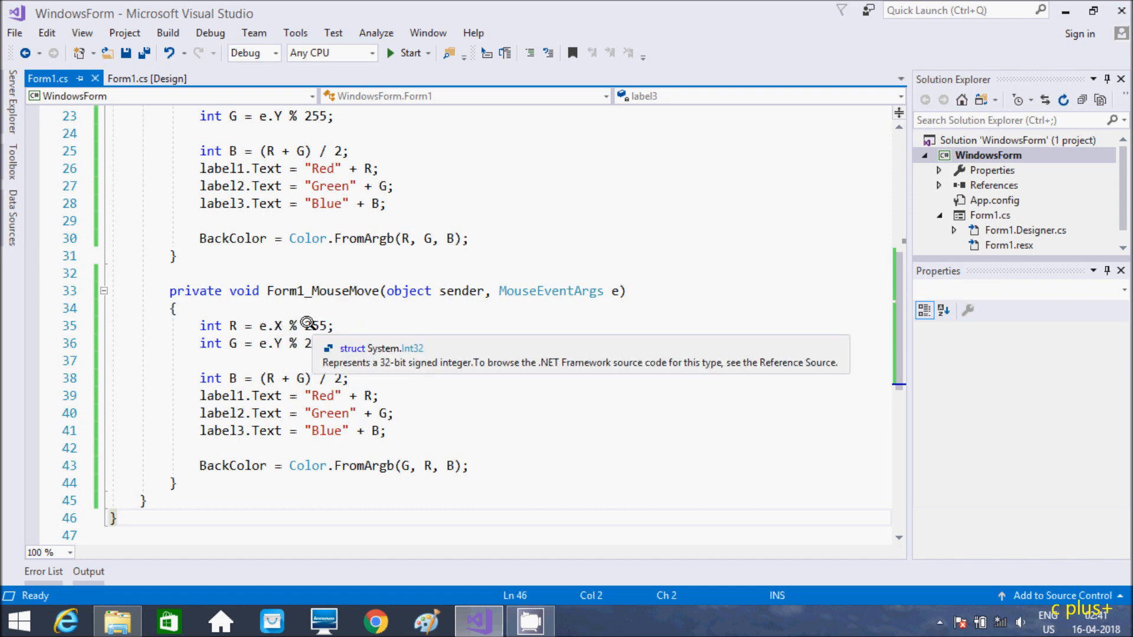
mouse_move(312, 359)
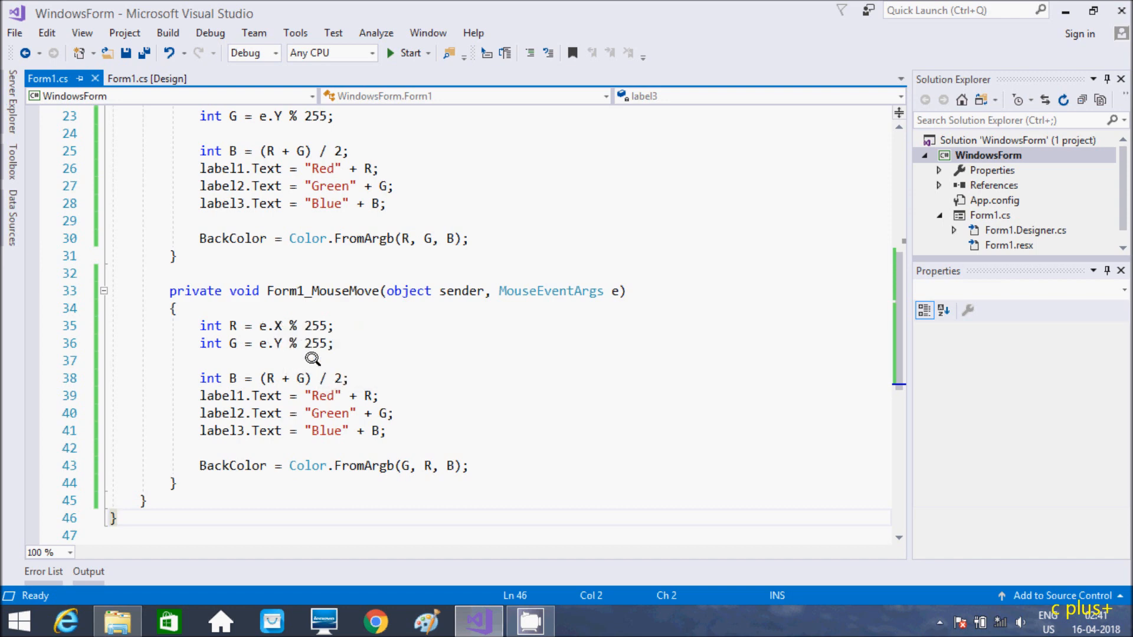
mouse_move(284, 381)
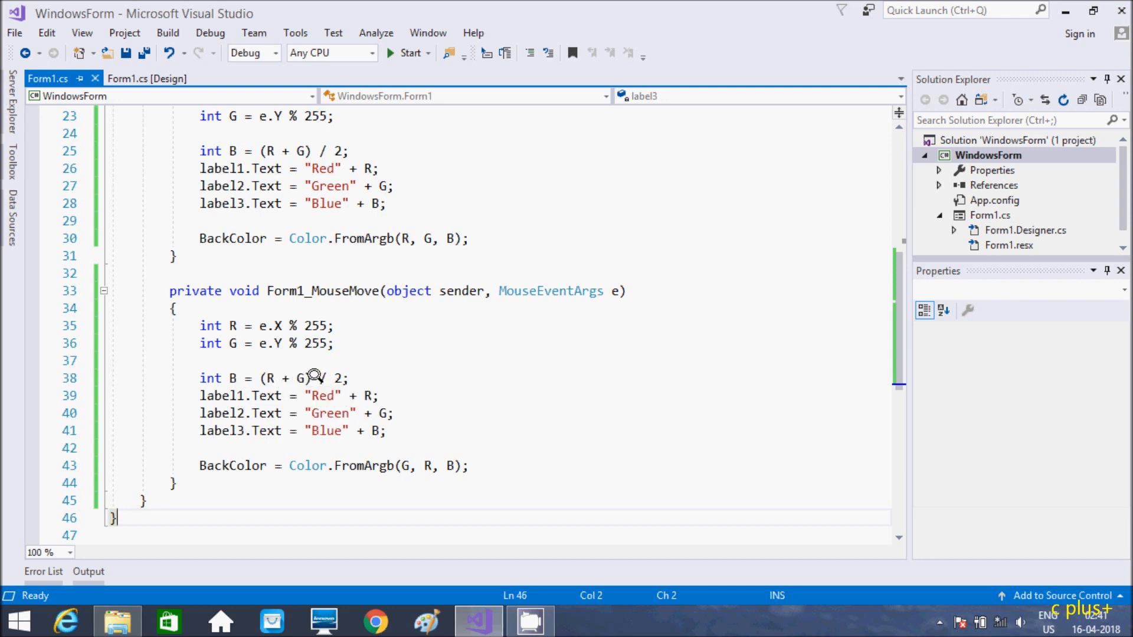
mouse_move(318, 395)
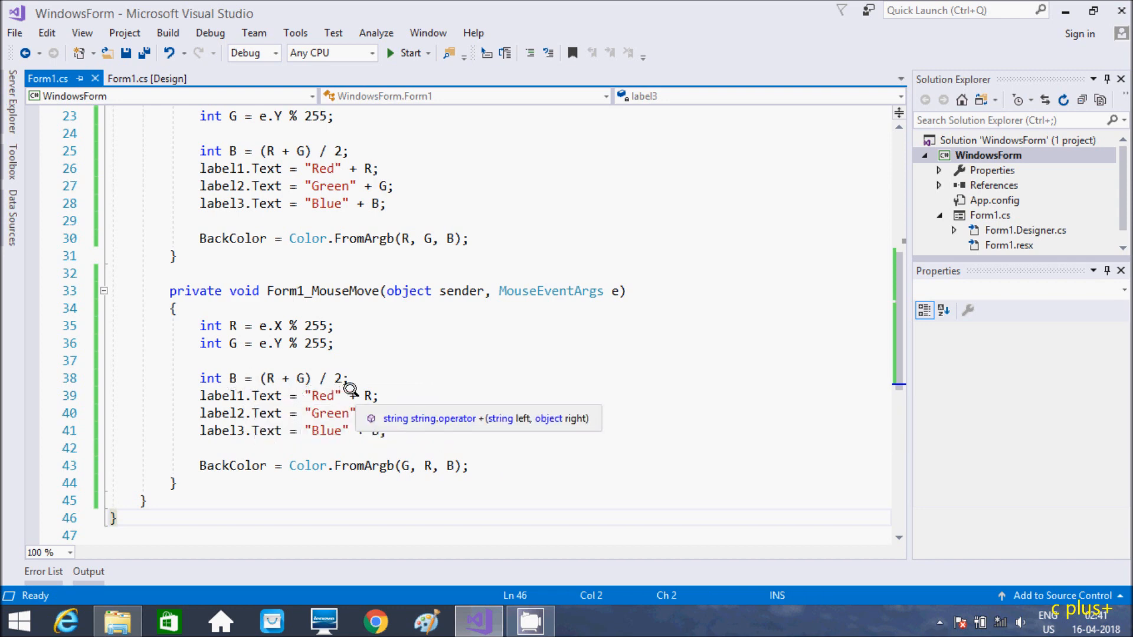
mouse_move(364, 395)
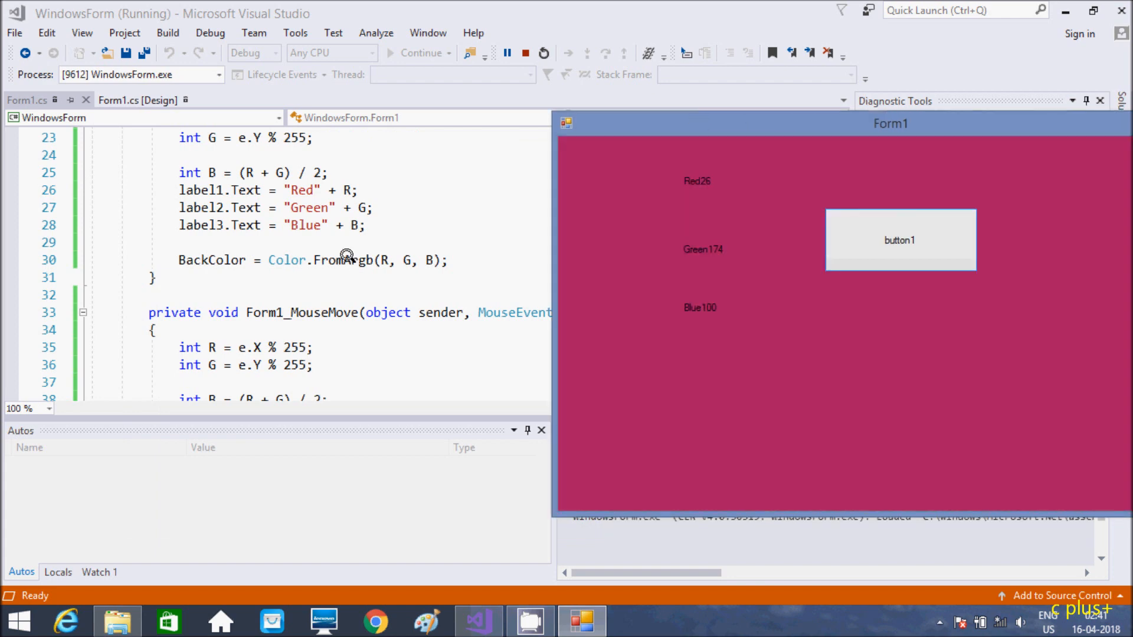
mouse_move(675, 176)
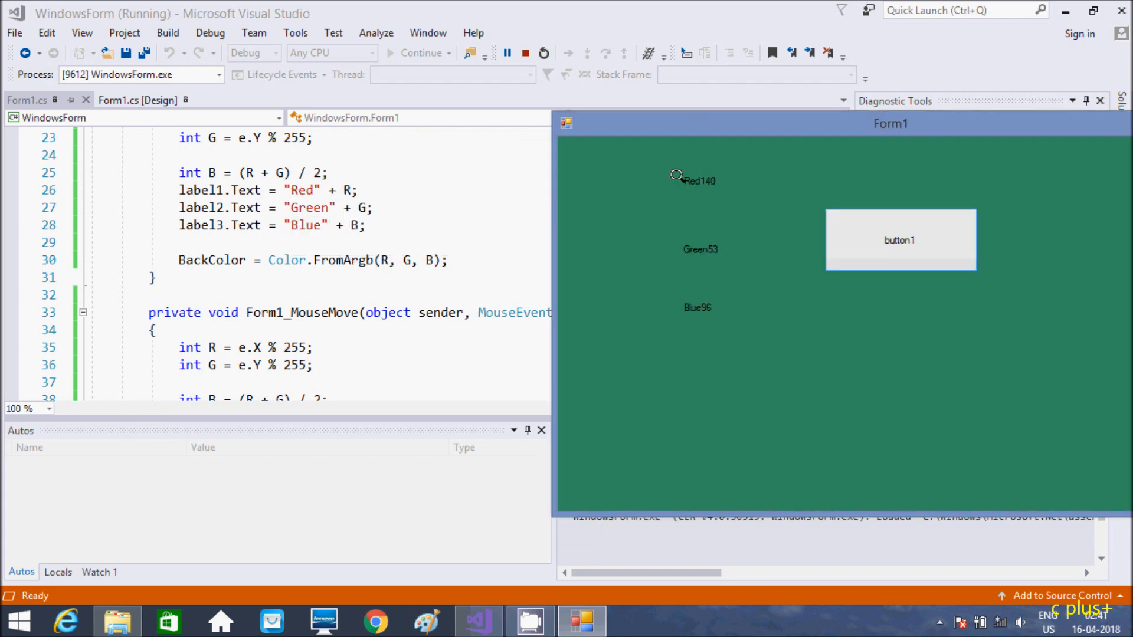
mouse_move(740, 180)
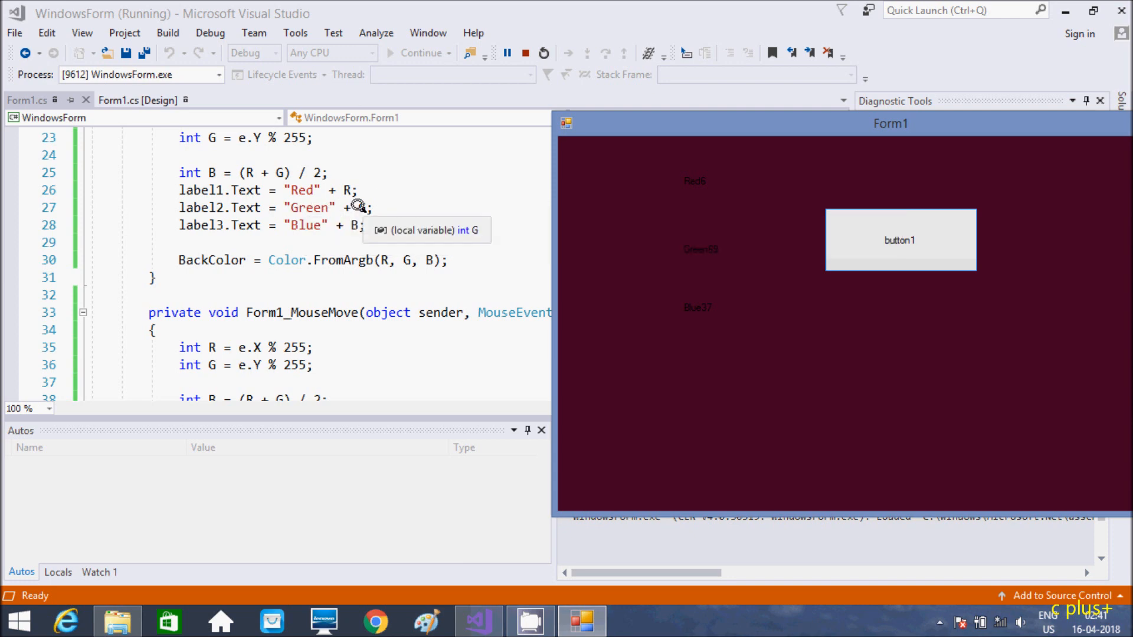
mouse_move(704, 249)
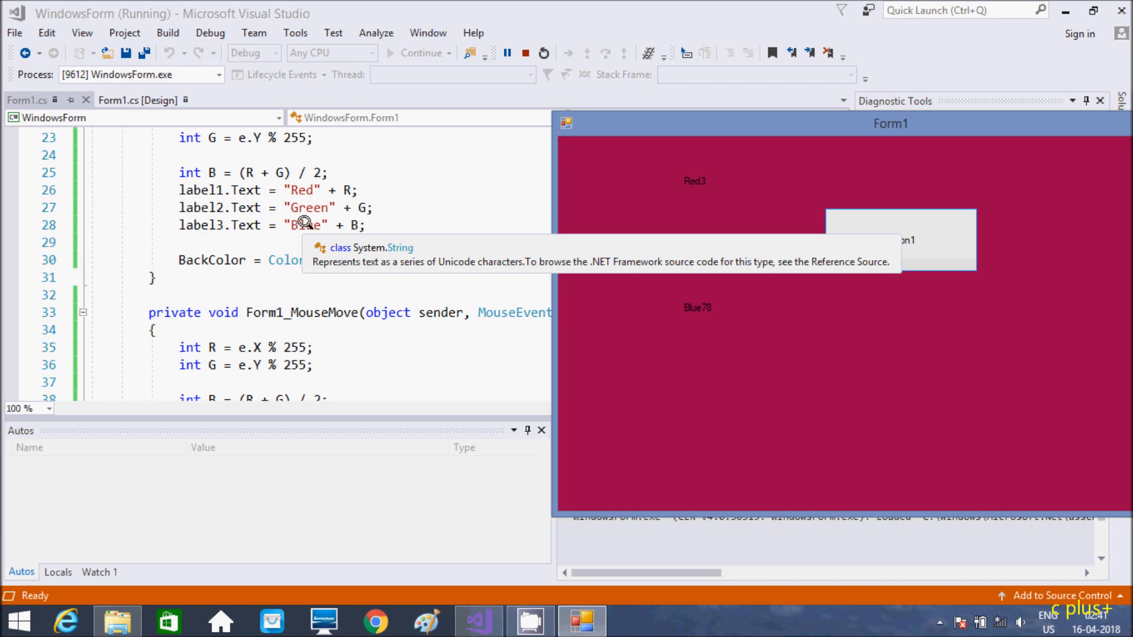
mouse_move(692, 307)
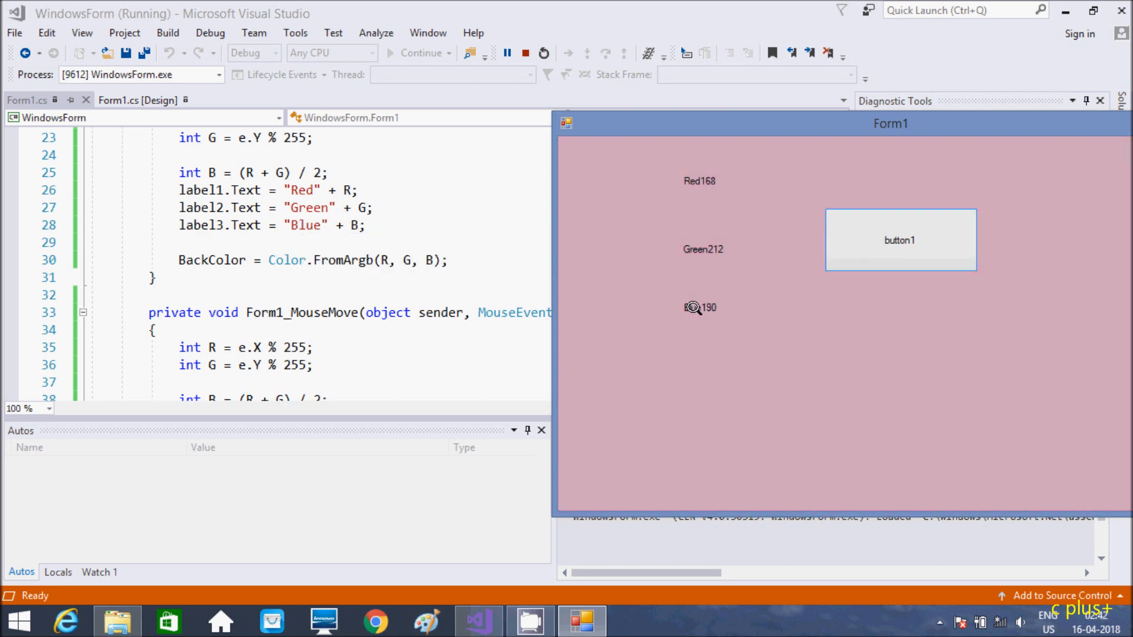
mouse_move(609, 295)
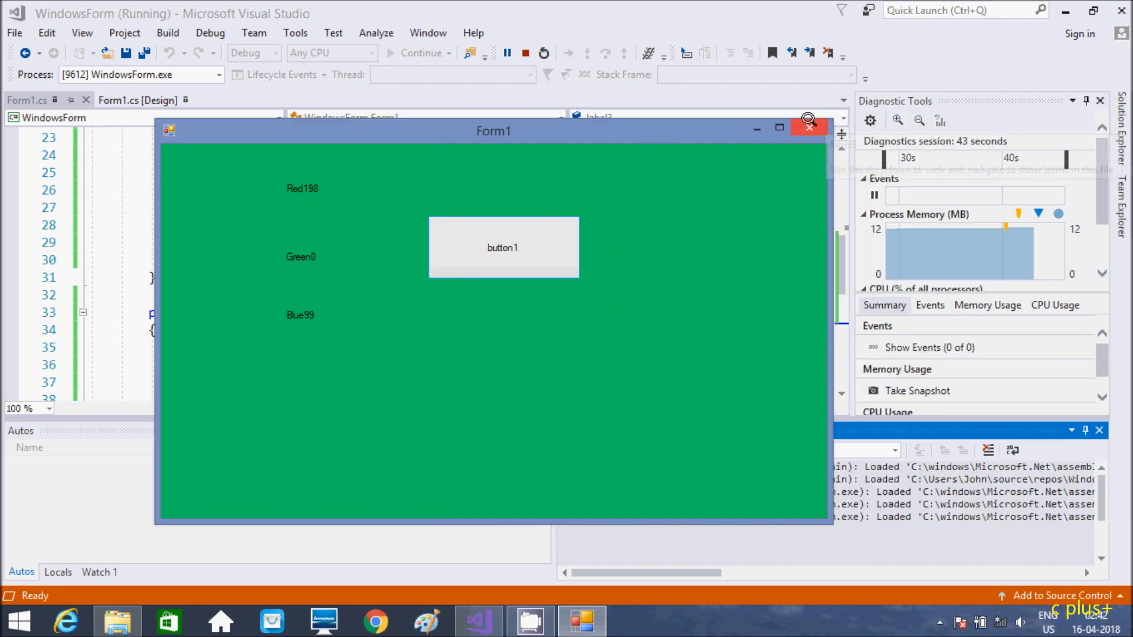
Step: Close the running Form1 and place the cursor after the B calculation on line 25
click(543, 52)
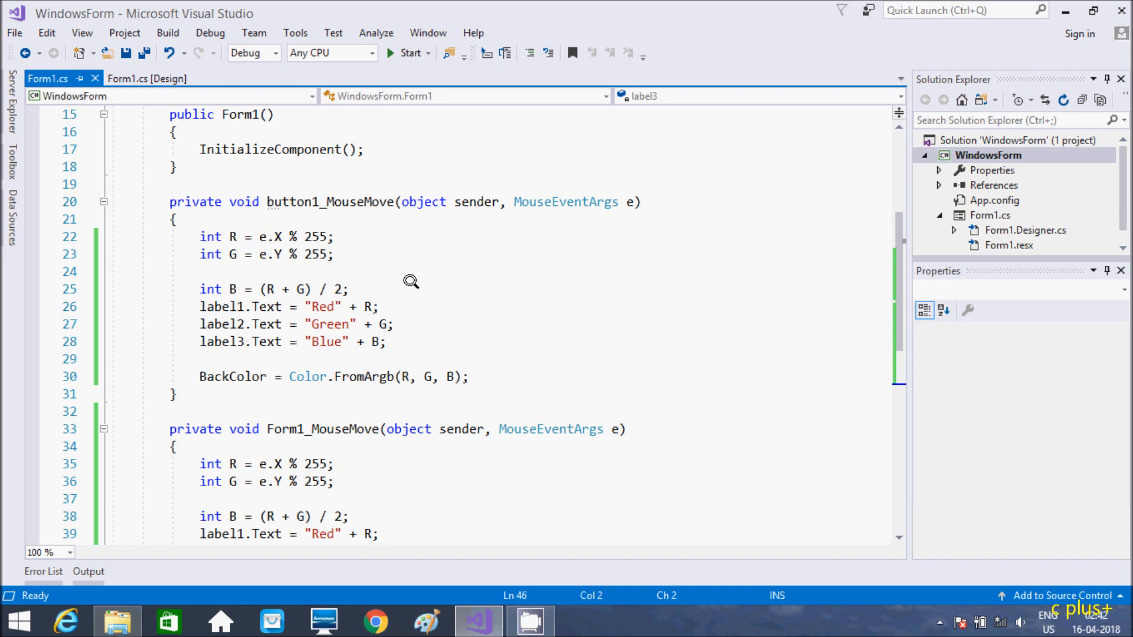
click(350, 289)
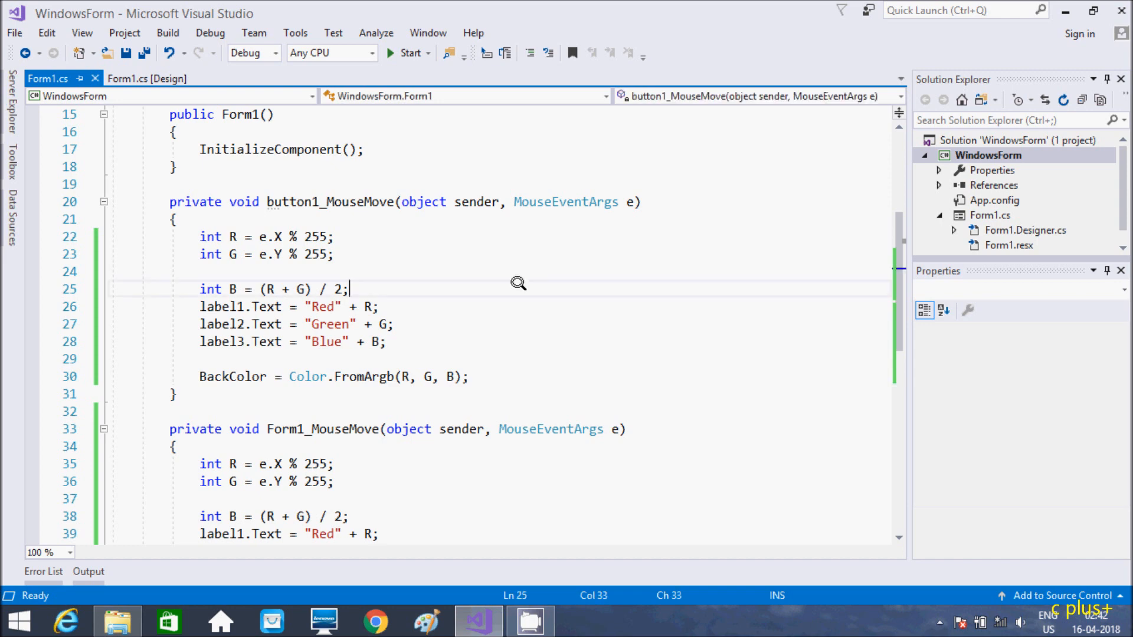